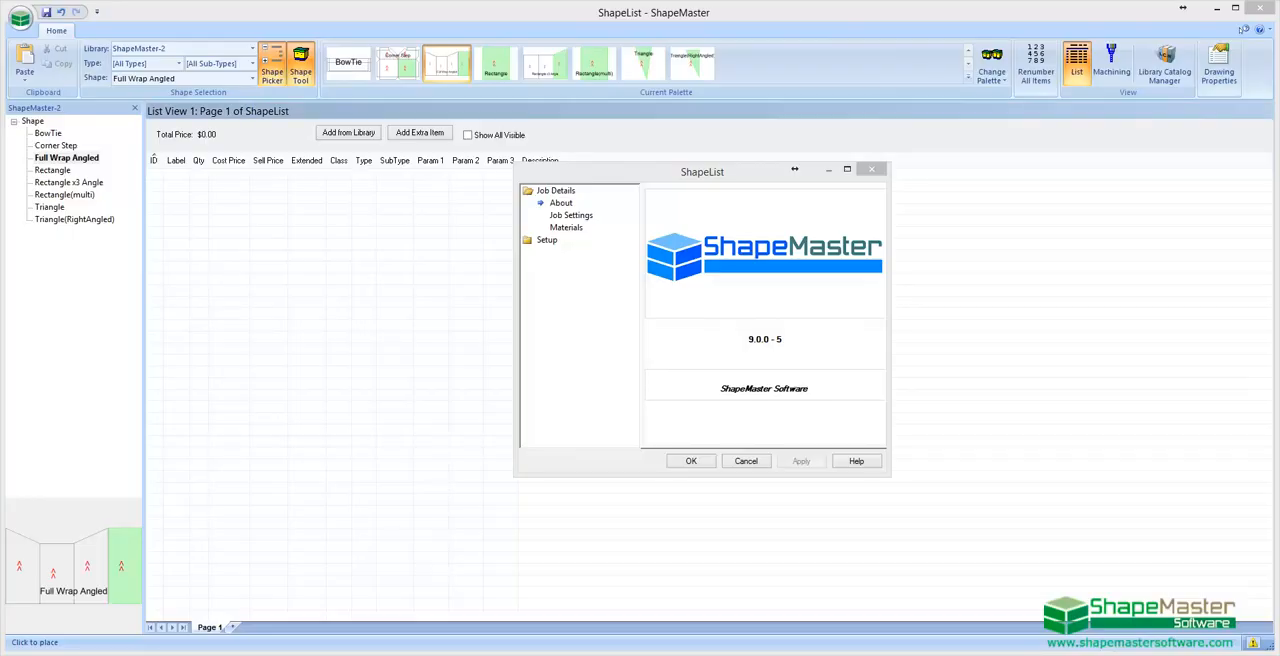
pyautogui.moveTo(1079, 449)
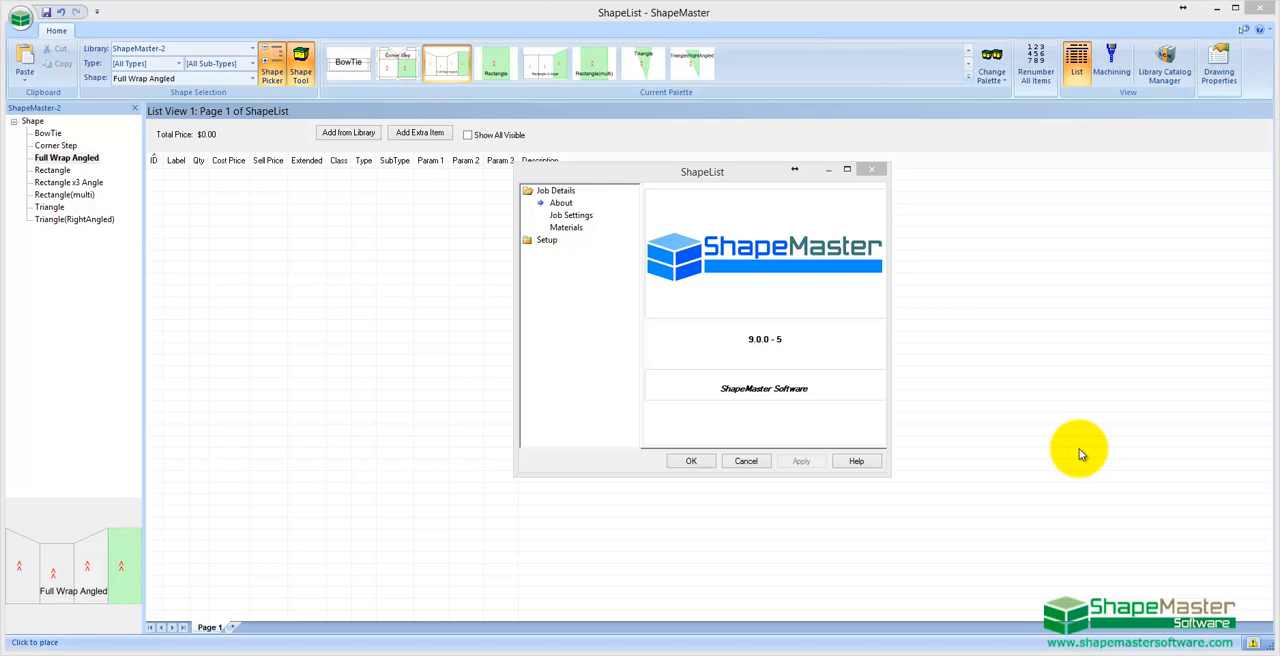
pyautogui.moveTo(878, 510)
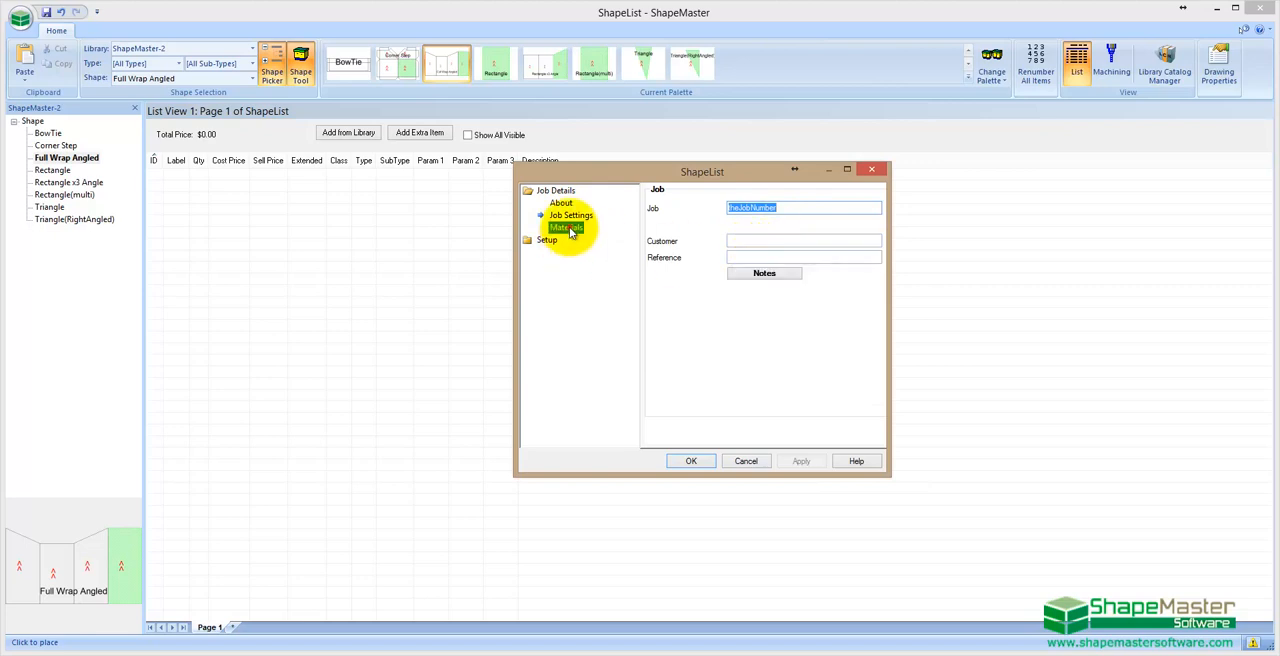
# - Choose Grained Substrate 4mm as the job material and confirm the job settings
pyautogui.click(566, 227)
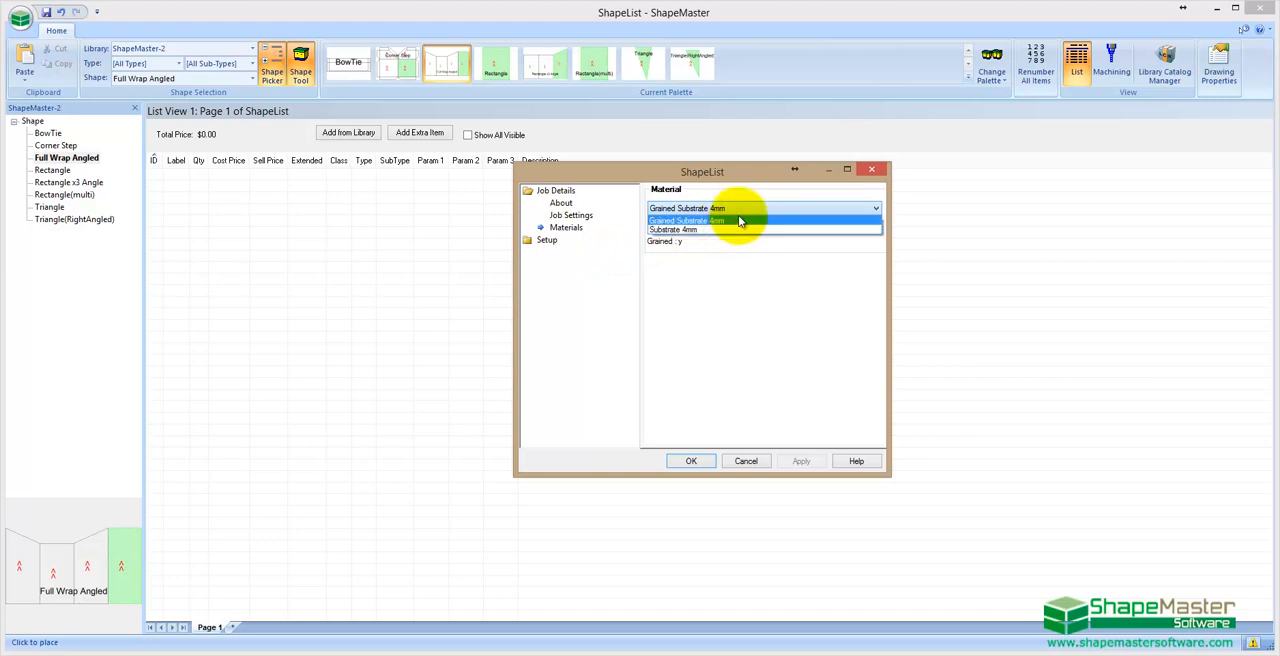
pyautogui.click(687, 220)
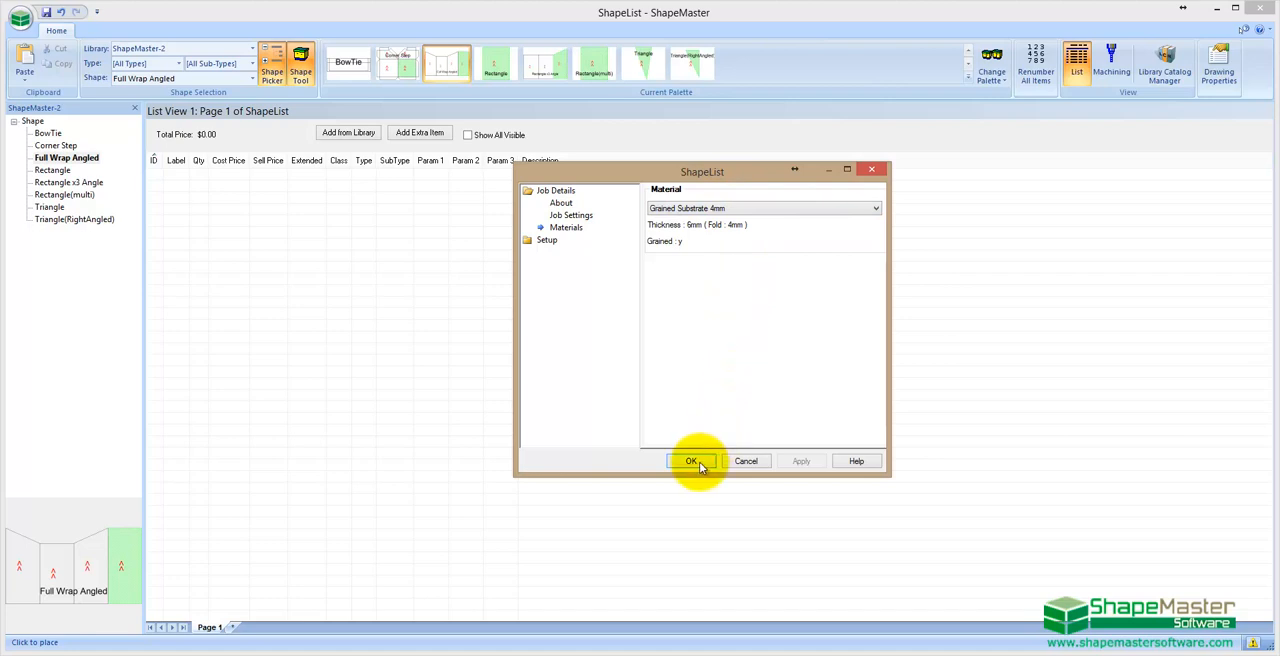
pyautogui.click(690, 461)
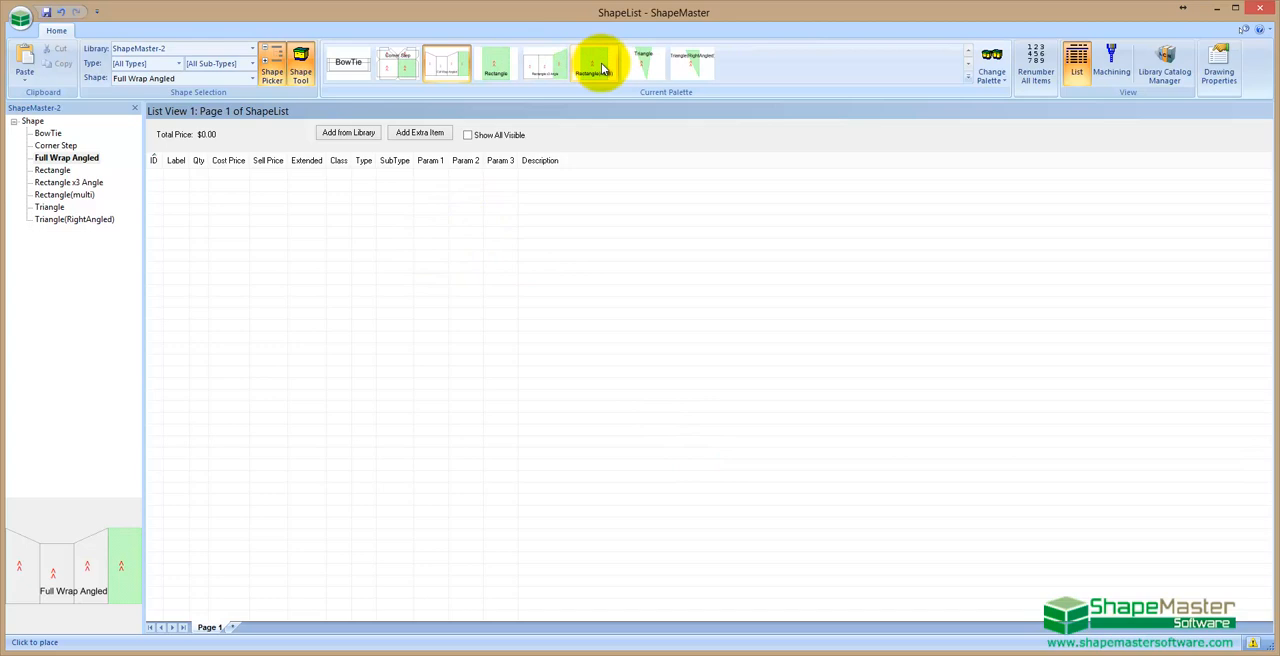
# - Create a Rectangle(multi) shape with four sections and Upper unchecked
pyautogui.click(594, 63)
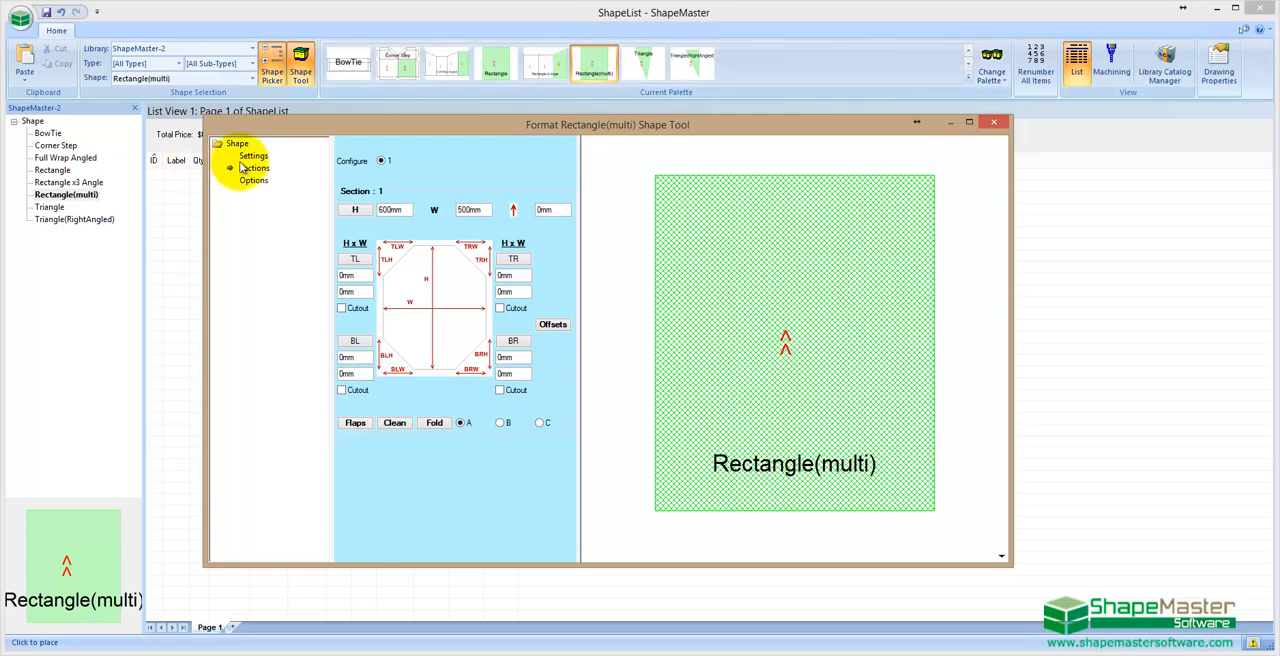
pyautogui.click(252, 155)
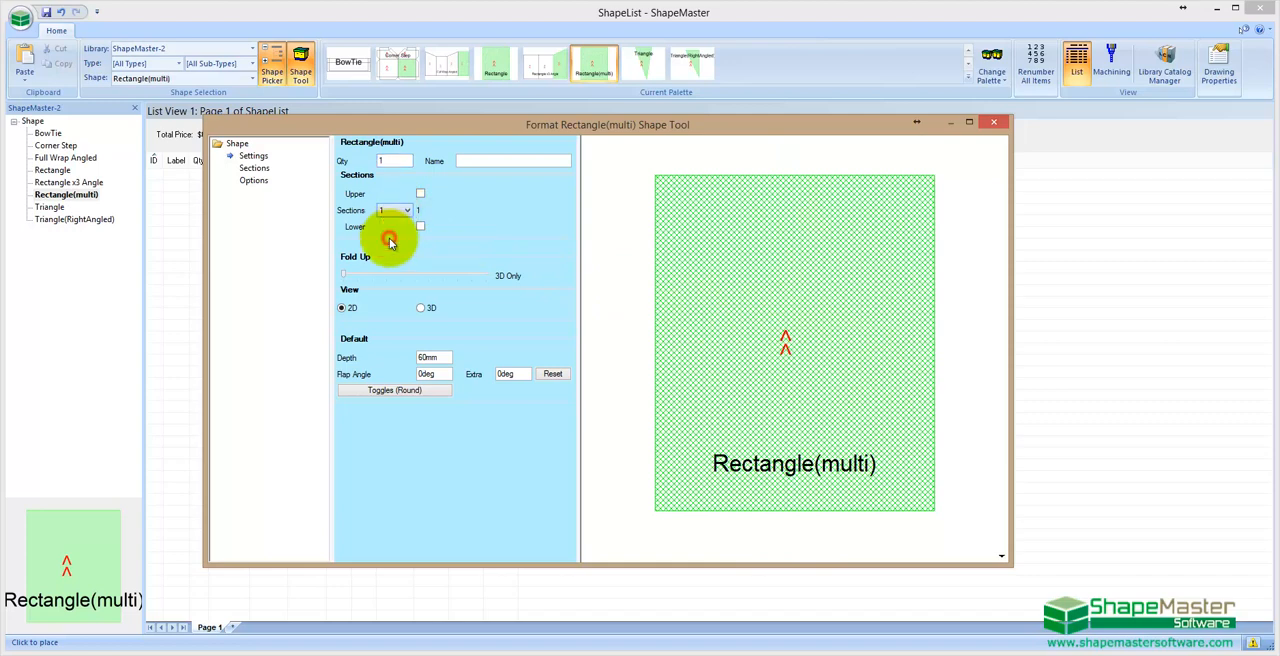
pyautogui.click(419, 192)
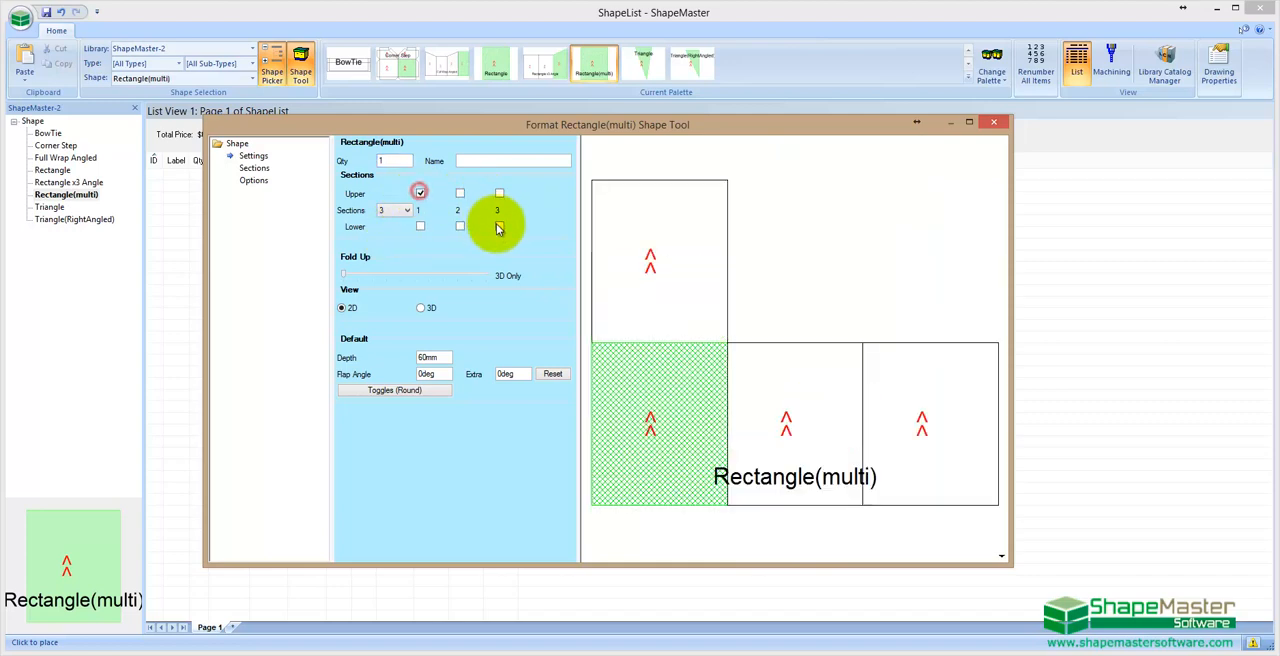
pyautogui.click(499, 225)
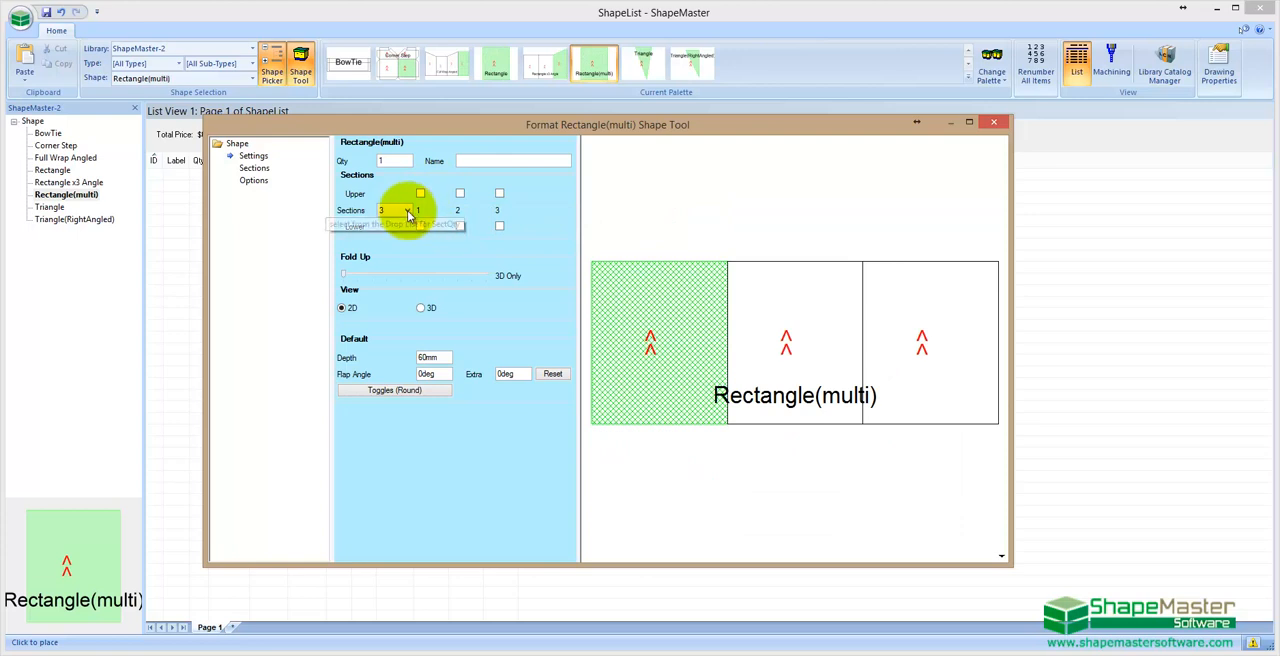
pyautogui.click(407, 207)
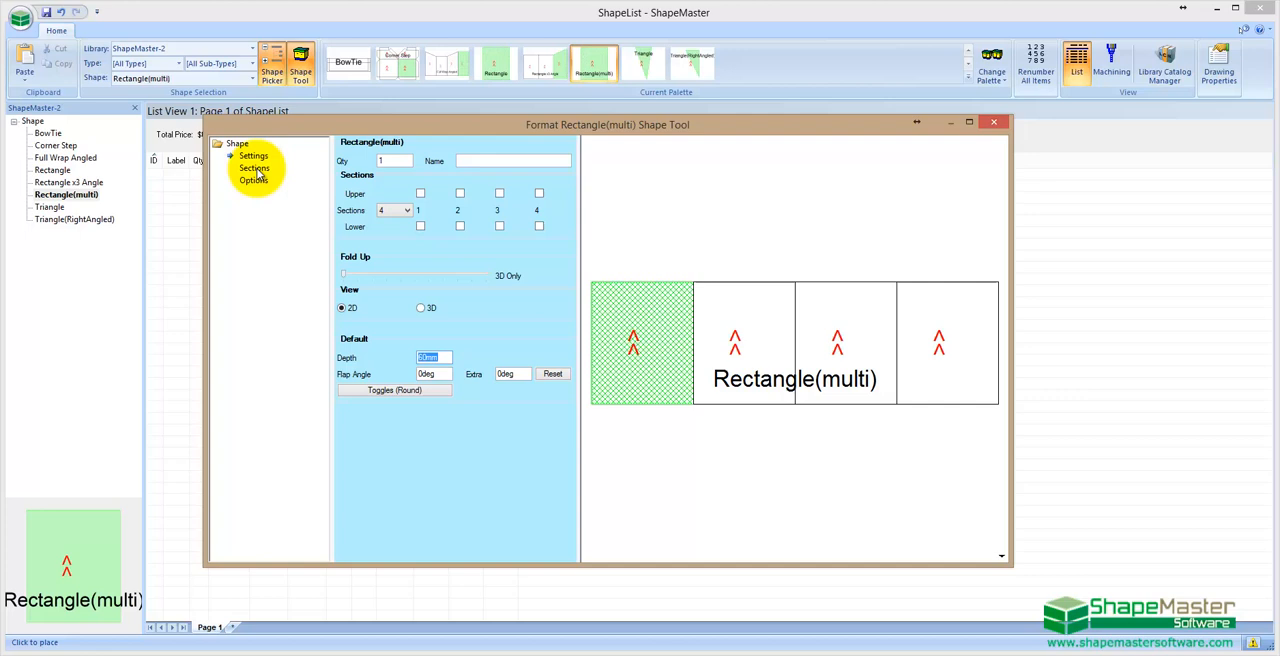
# - Size the first section at 450mm by 450mm on the Sections page
pyautogui.click(254, 167)
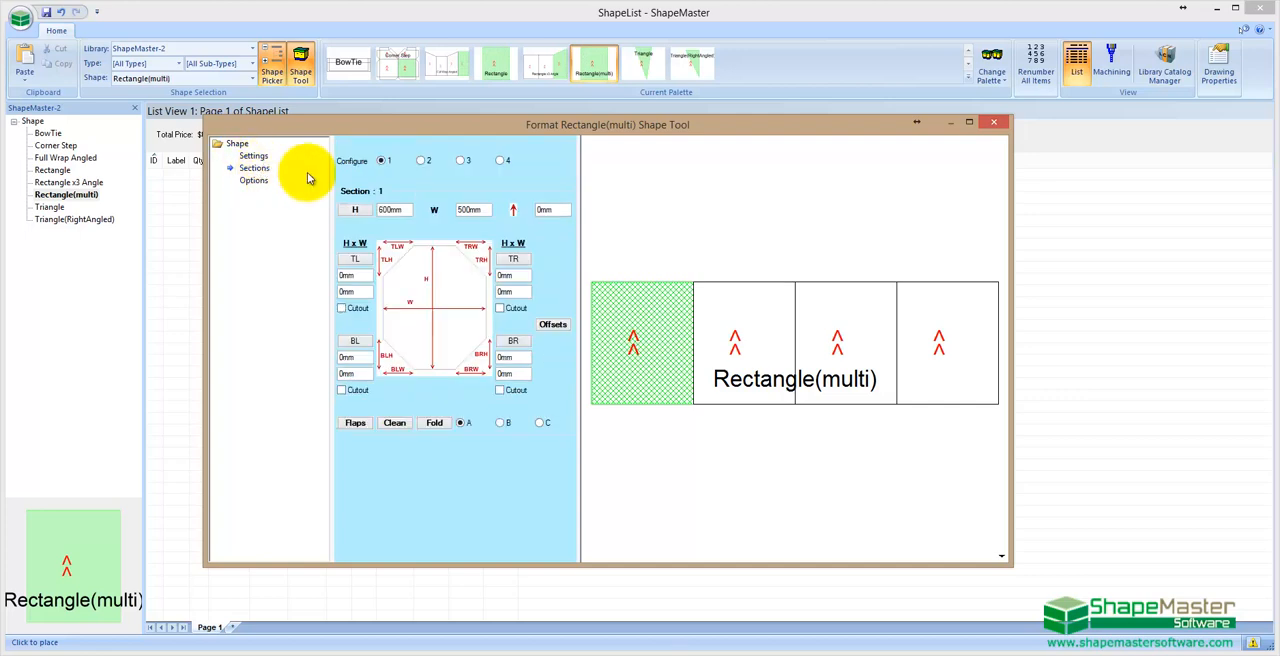
pyautogui.click(420, 160)
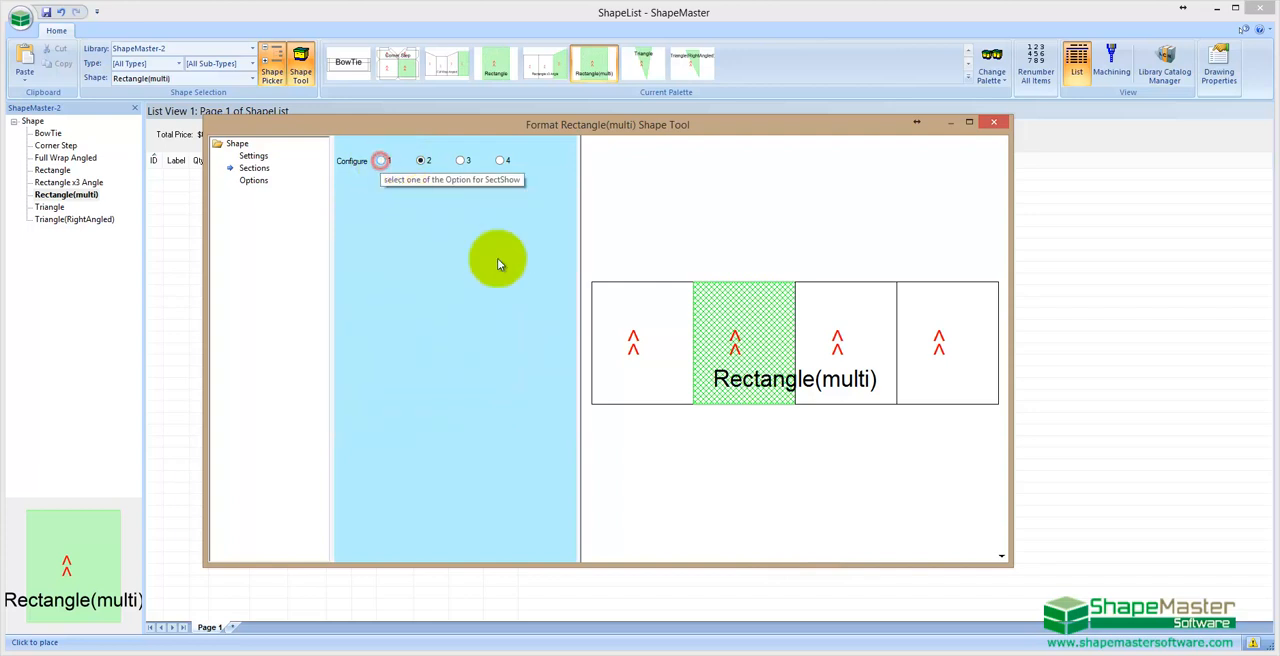
pyautogui.click(381, 160)
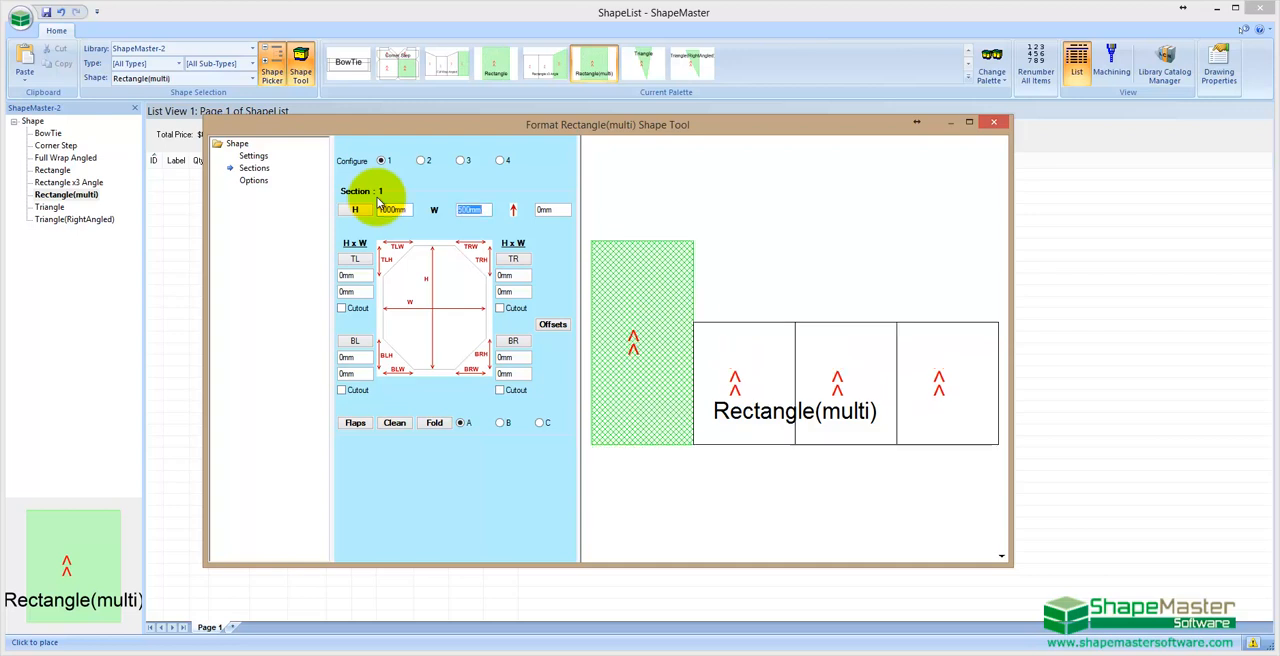
pyautogui.write('450mm')
pyautogui.click(514, 275)
pyautogui.write('200')
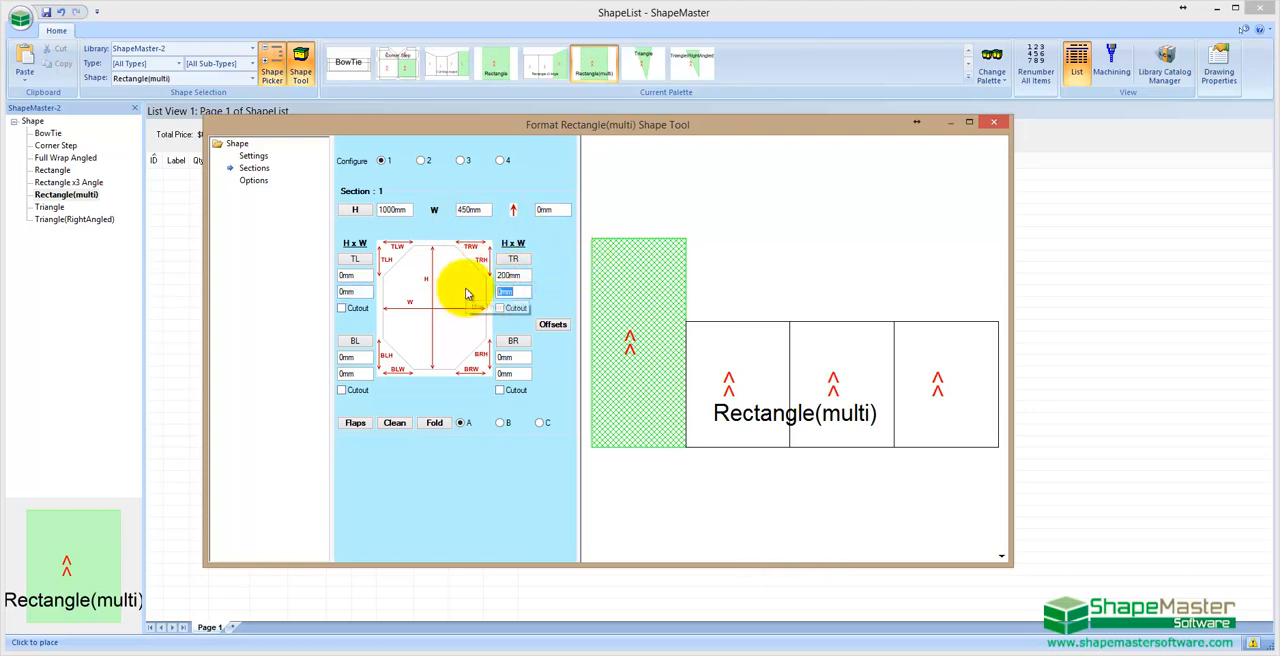
pyautogui.write('450mm')
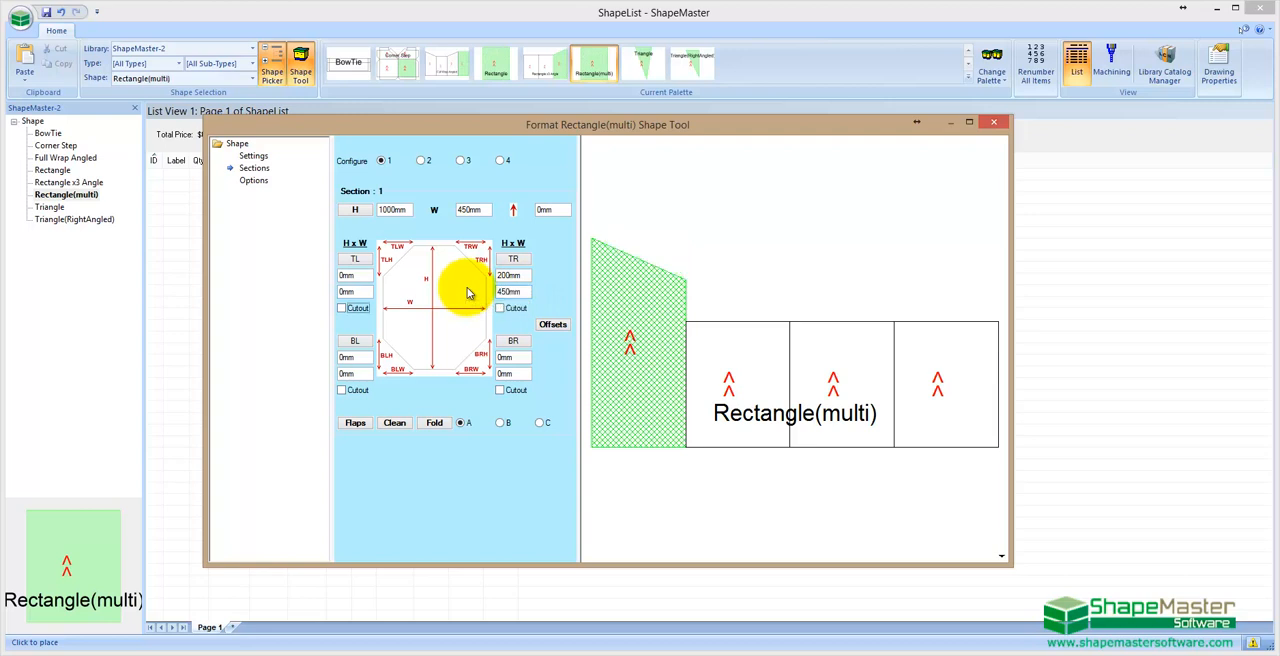
pyautogui.moveTo(415, 238)
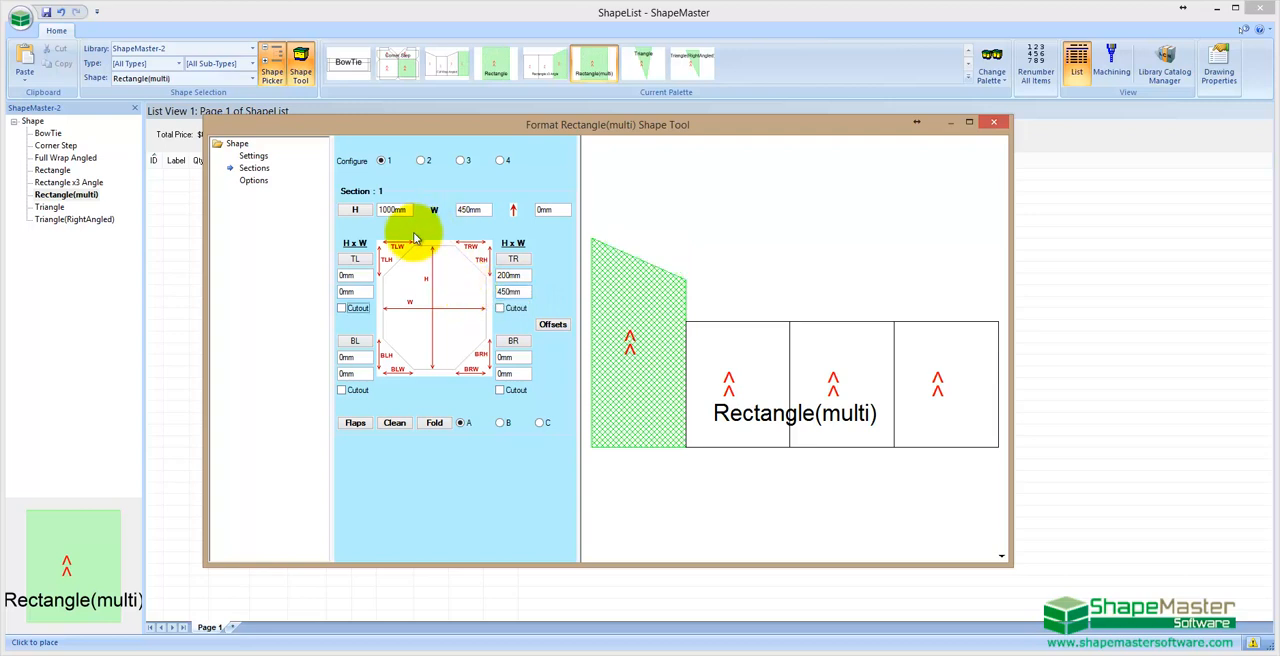
# - Set sections two, three and four to 800, 450mm and 1000
pyautogui.click(420, 160)
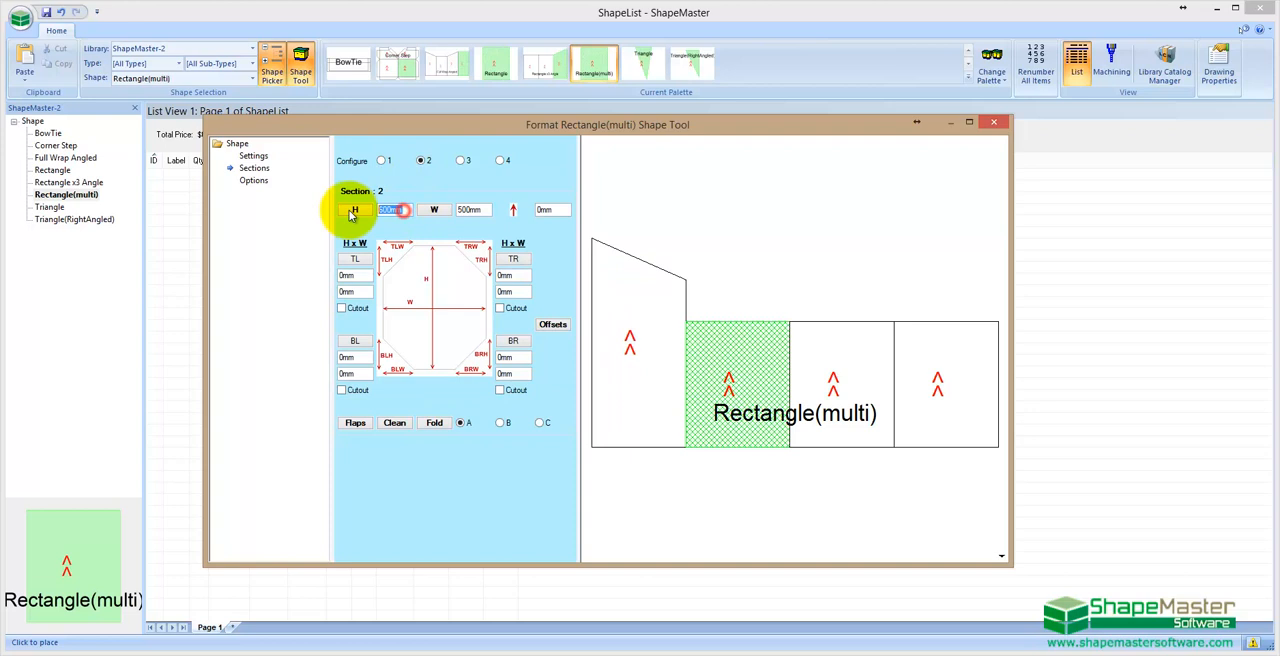
pyautogui.write('800')
pyautogui.click(473, 209)
pyautogui.write('450')
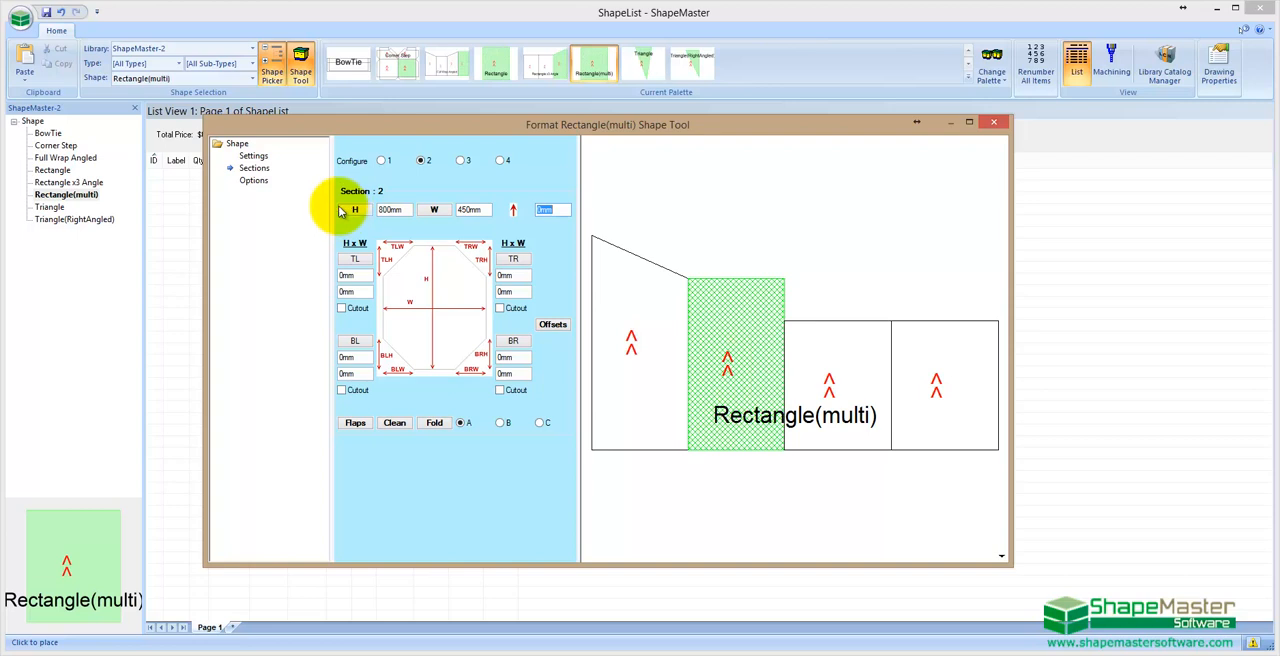
pyautogui.click(461, 160)
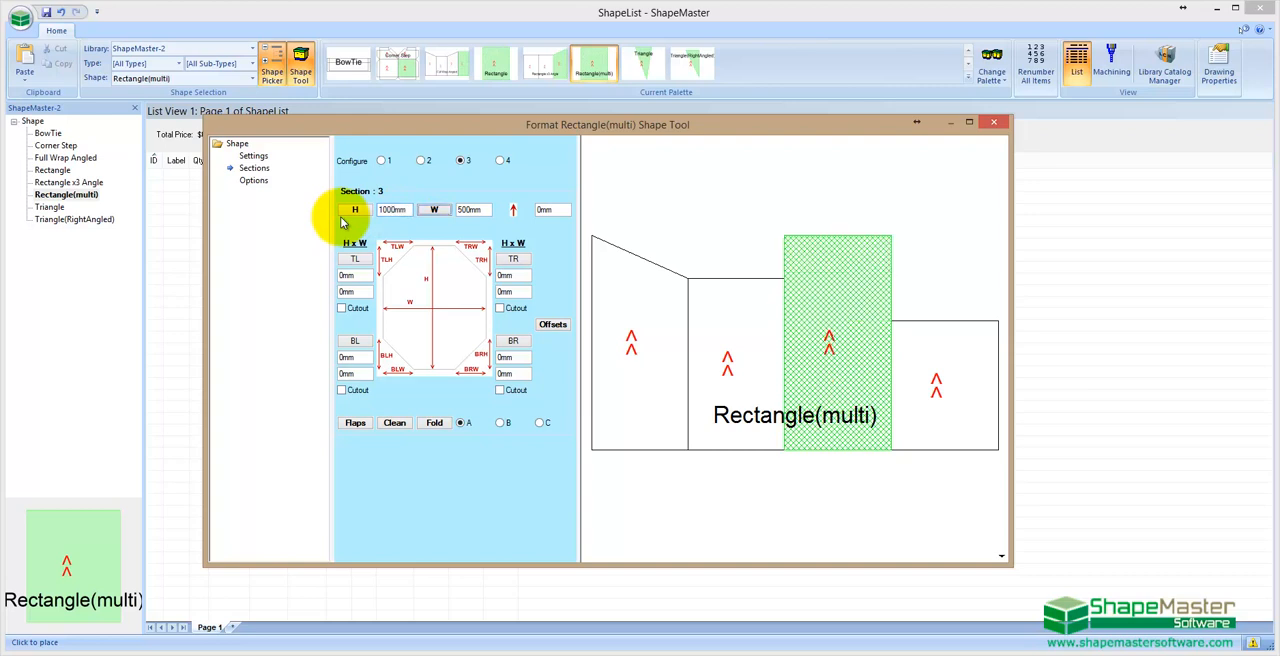
pyautogui.write('450mm')
pyautogui.write('200')
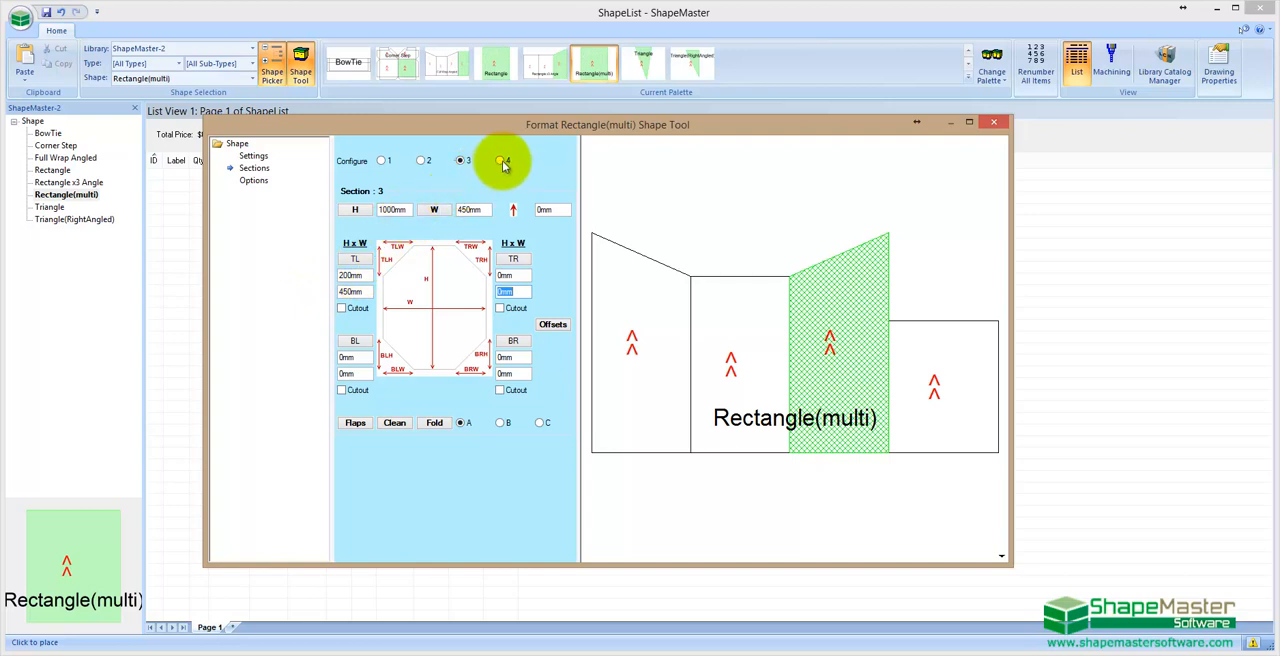
pyautogui.click(500, 160)
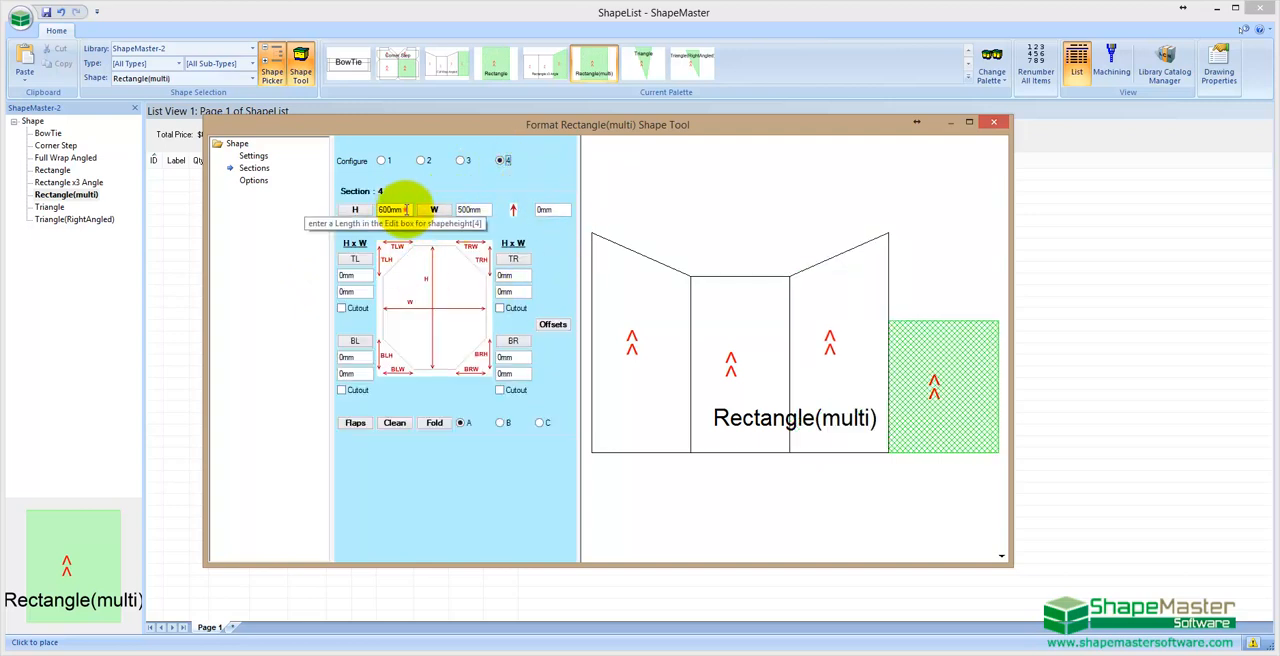
pyautogui.write('1000')
pyautogui.click(473, 209)
pyautogui.write('450')
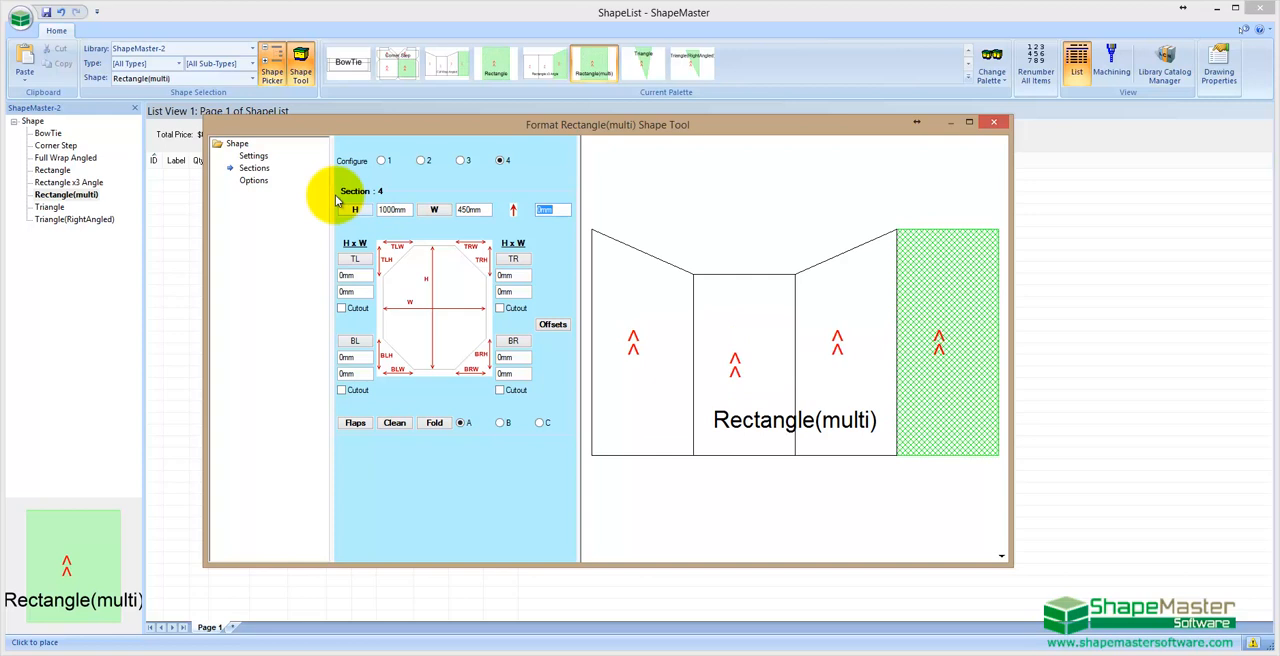
pyautogui.moveTo(458, 408)
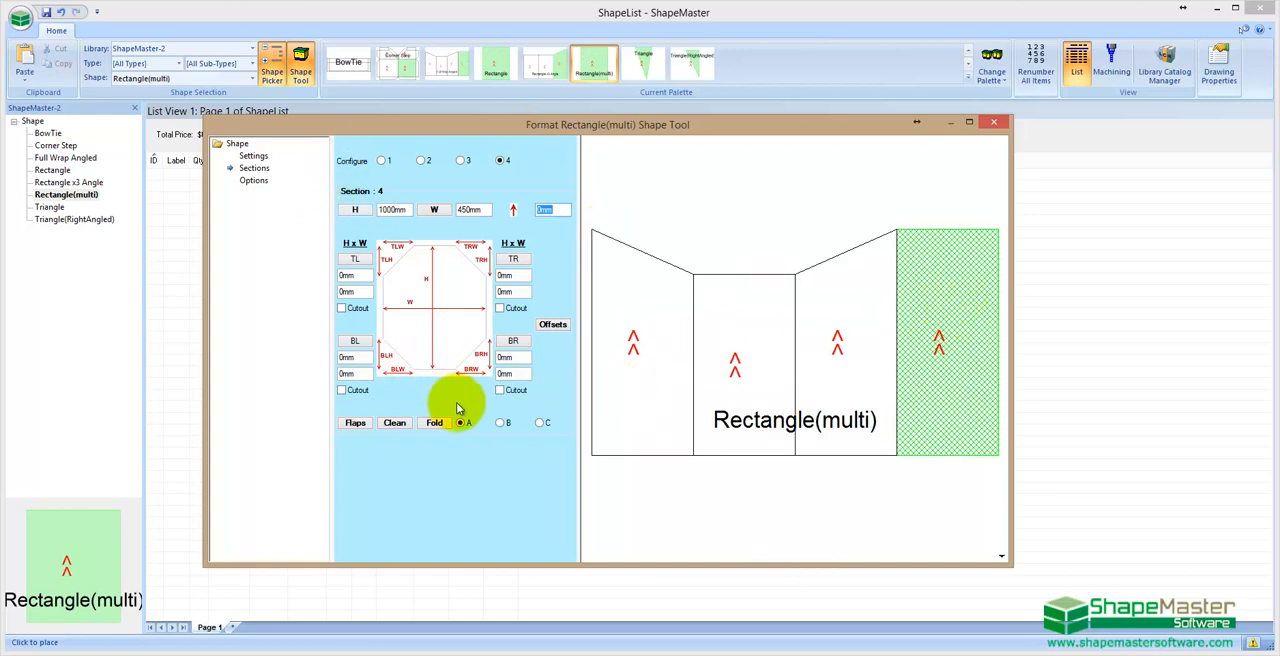
# - Preview the shape folded up in View 3D, then switch back to View 2D
pyautogui.click(253, 156)
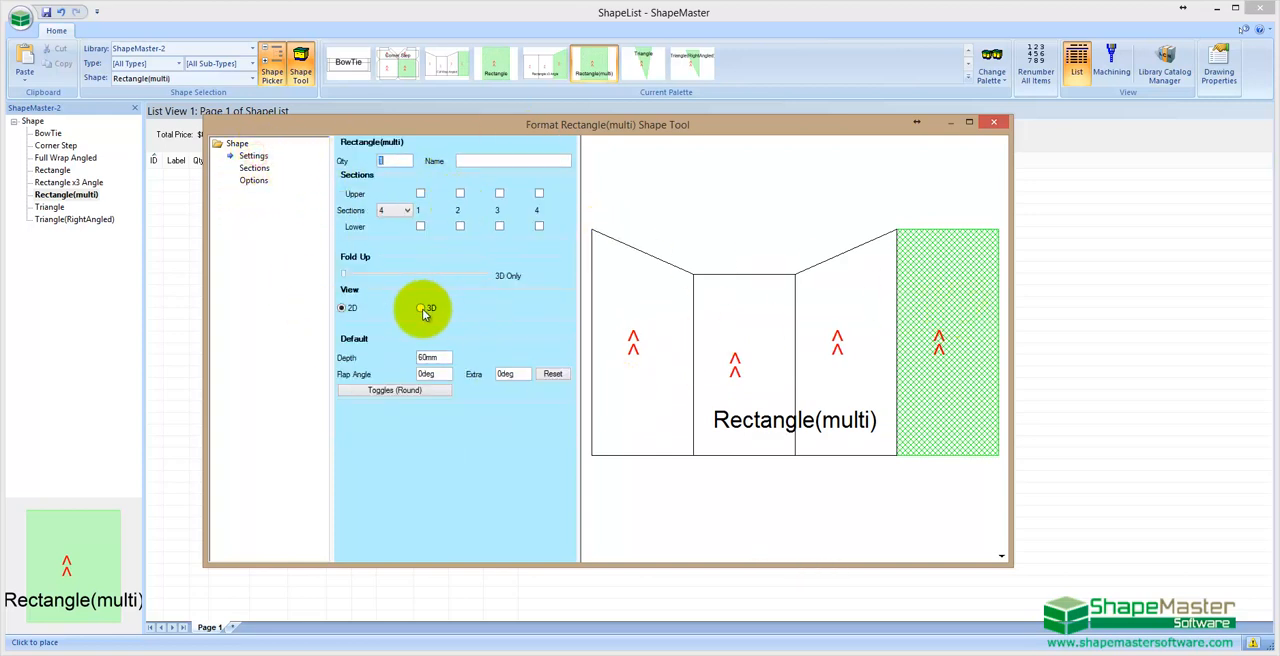
pyautogui.click(420, 307)
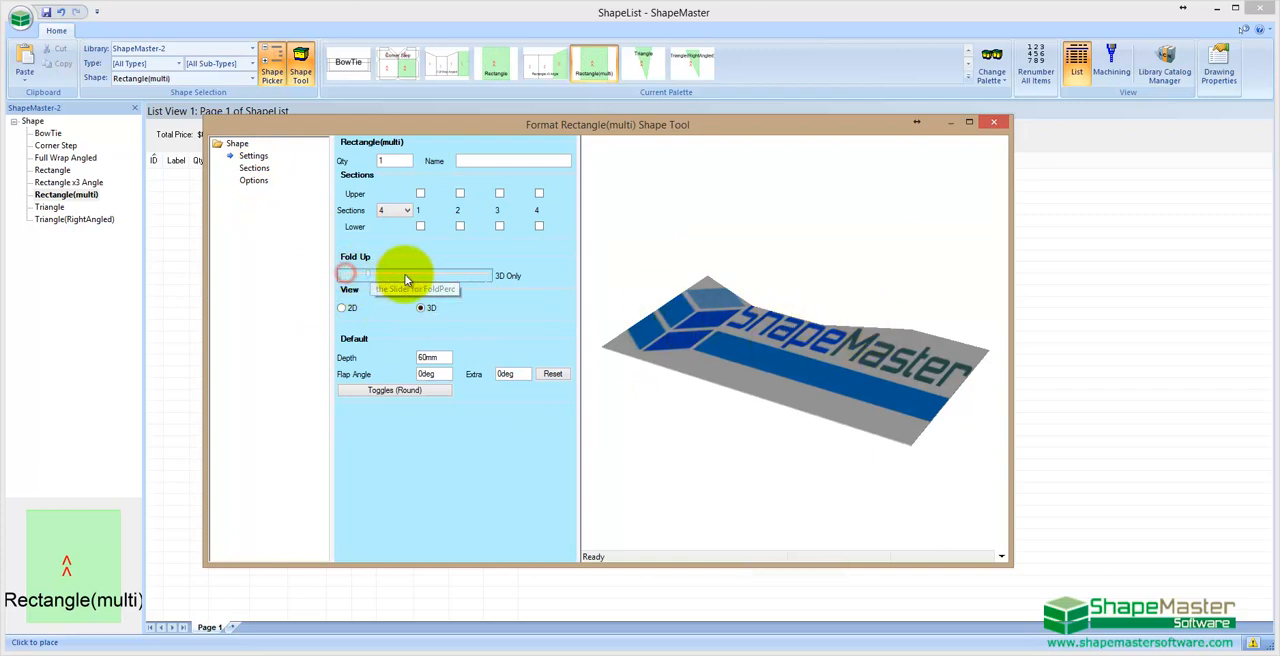
pyautogui.moveTo(345, 275); pyautogui.dragTo(435, 275)
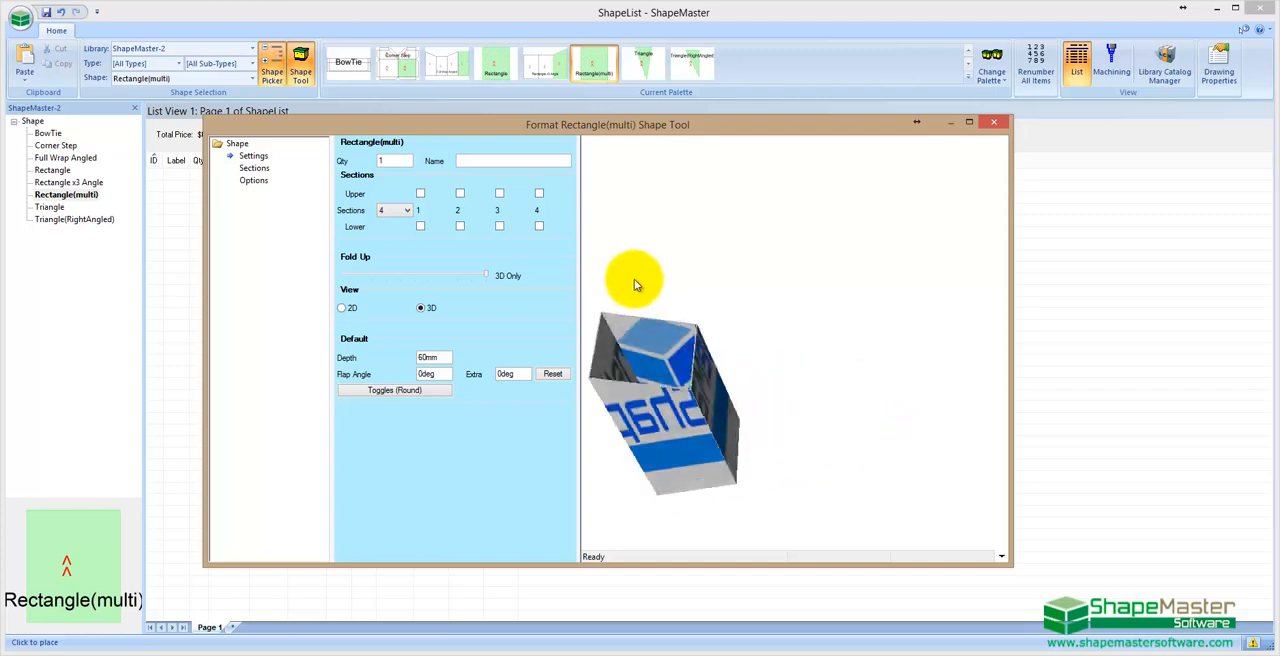
pyautogui.click(341, 307)
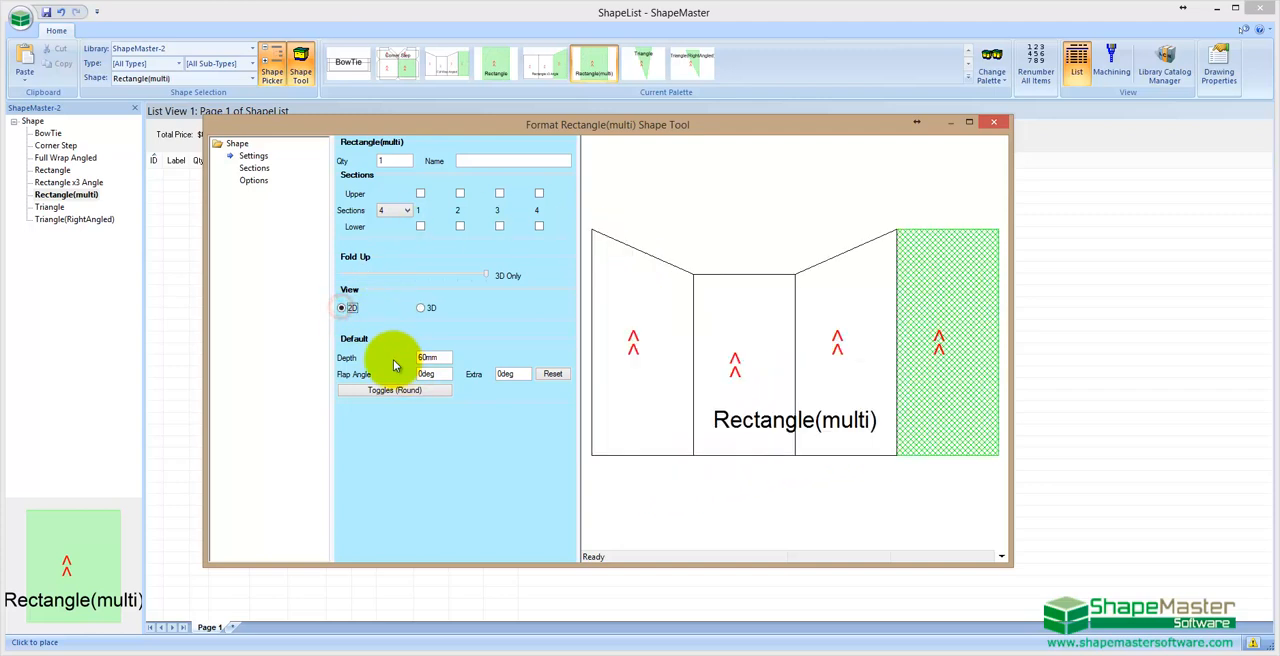
pyautogui.moveTo(406, 340)
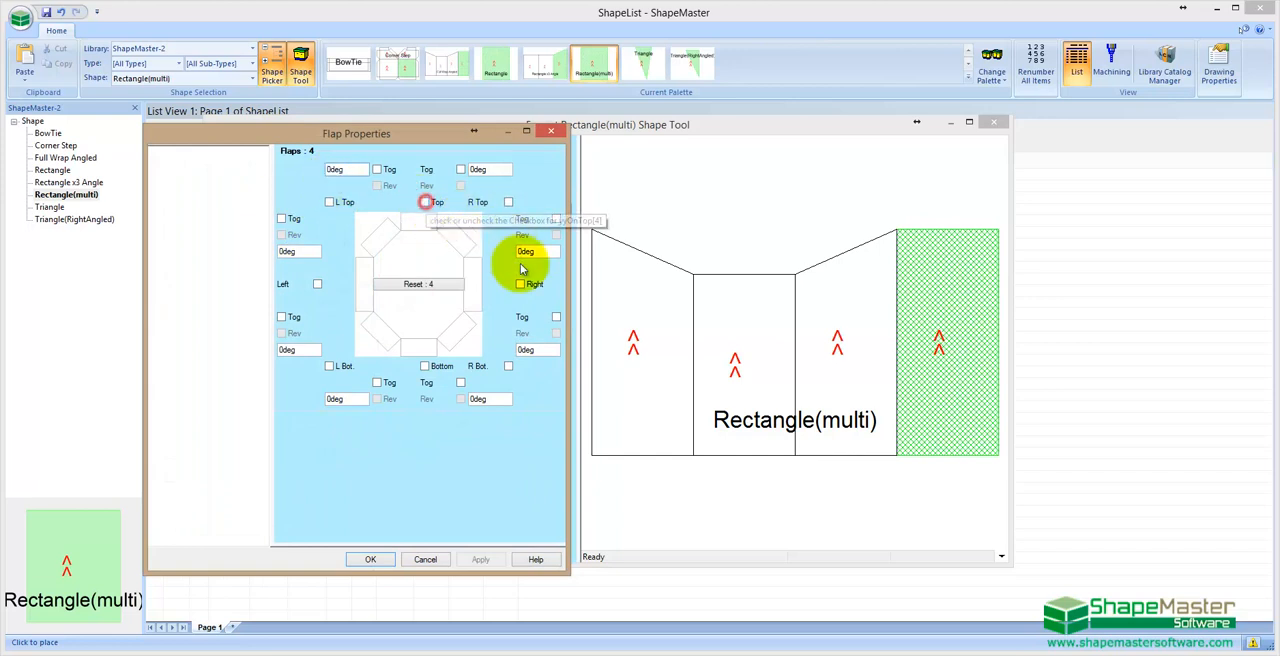
# - Add top, right and bottom flaps with 45° ends to section 4
pyautogui.click(424, 202)
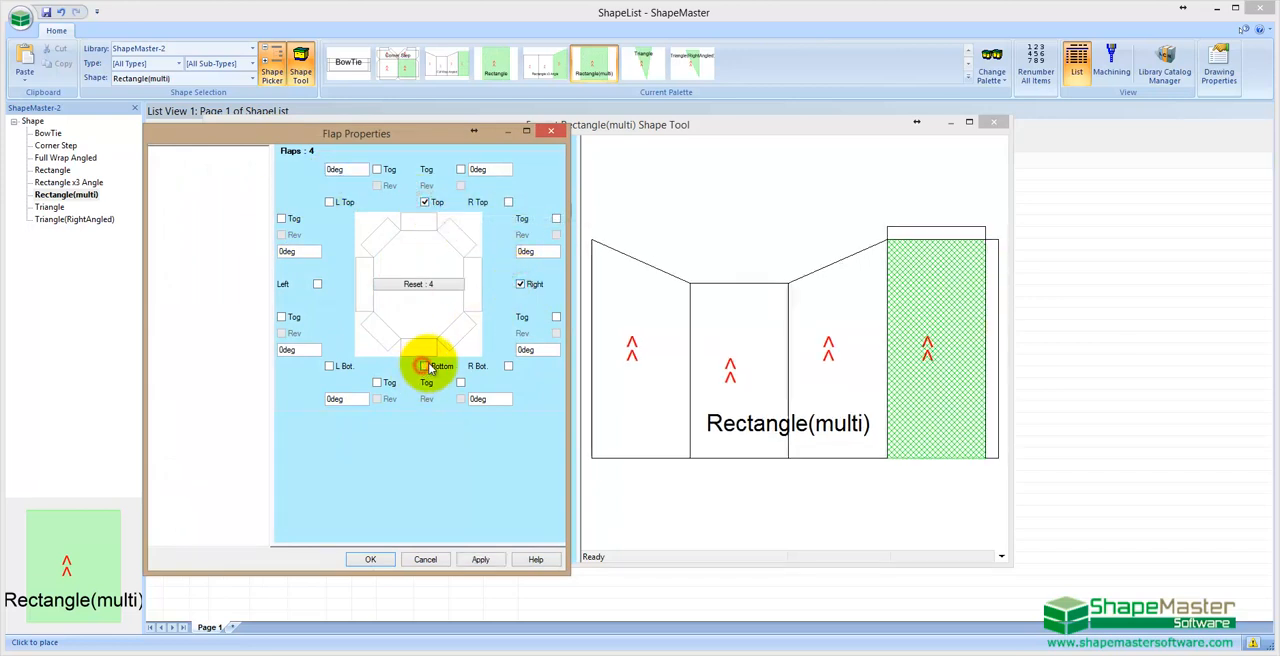
pyautogui.click(424, 365)
pyautogui.write('45')
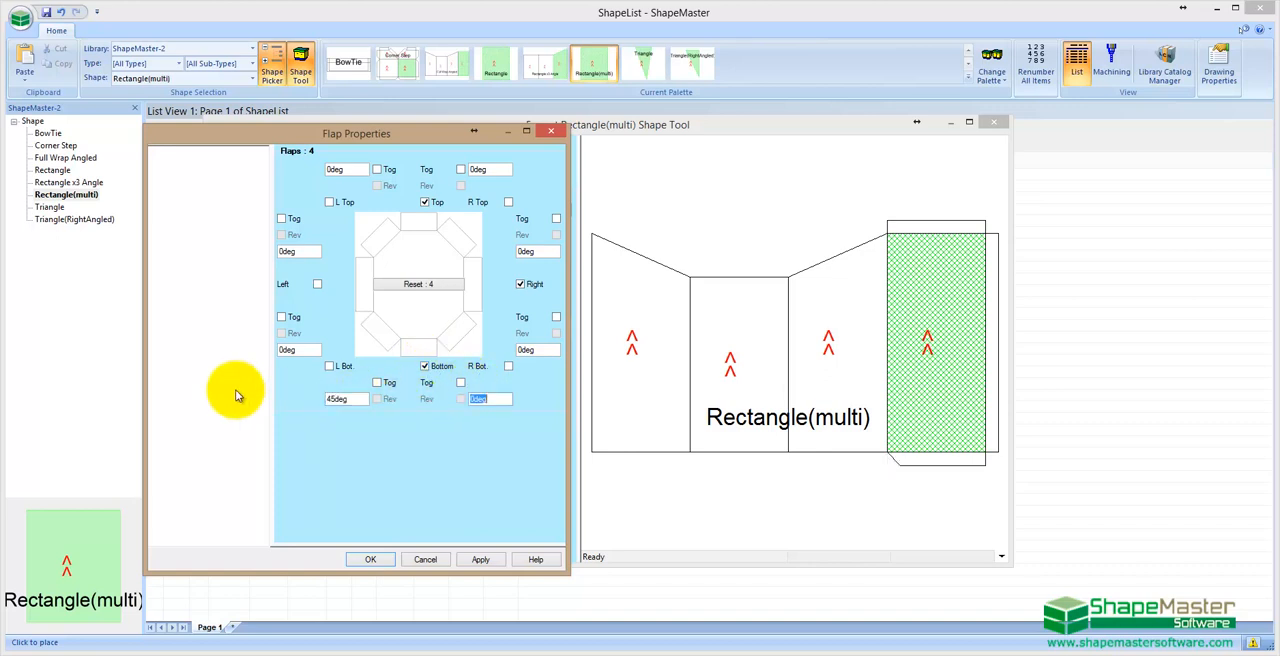
pyautogui.moveTo(890, 450)
pyautogui.write('45')
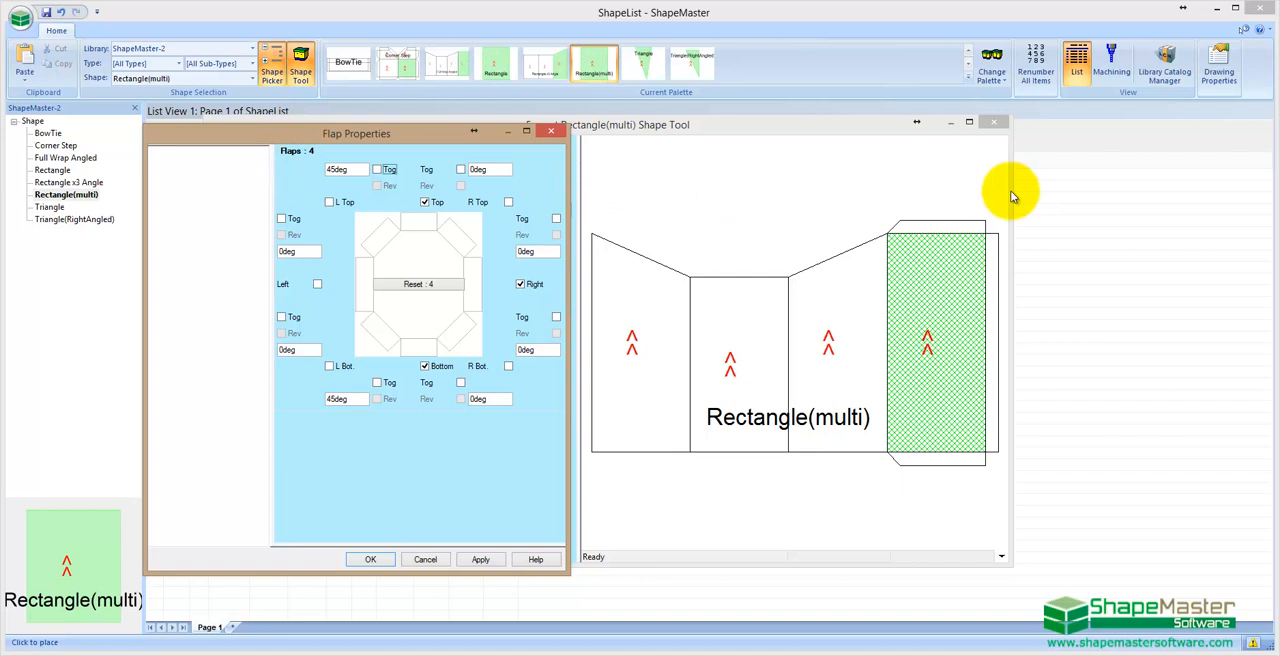
pyautogui.click(461, 169)
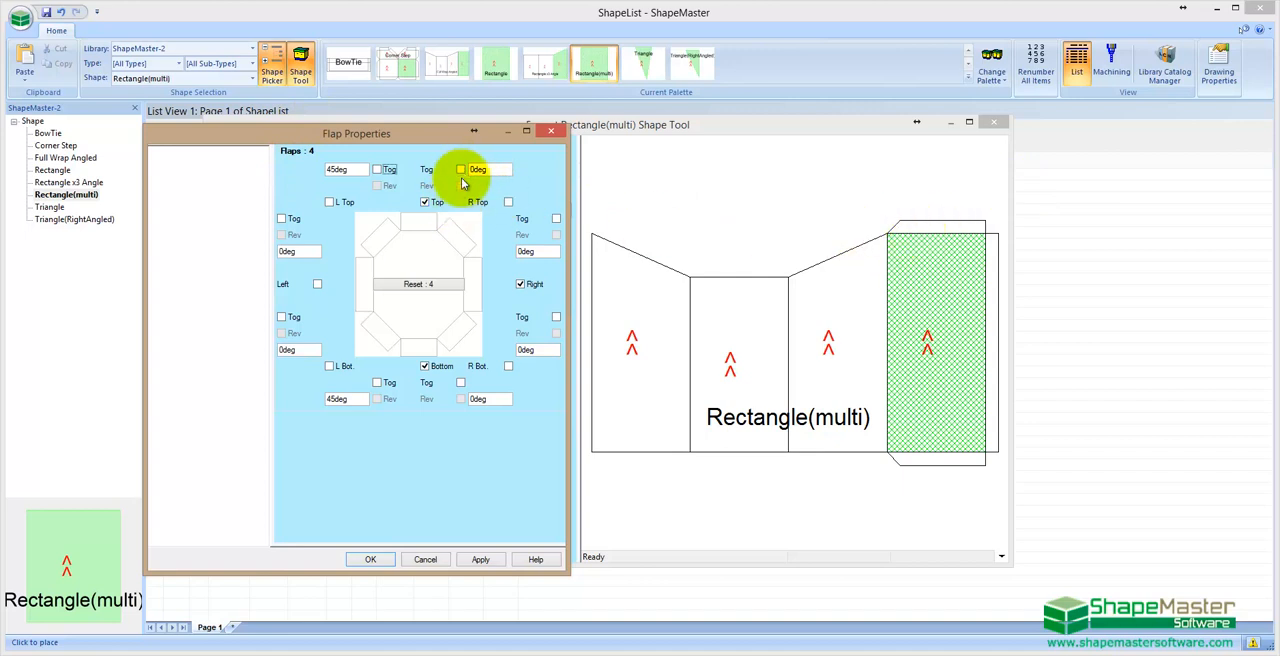
pyautogui.click(461, 169)
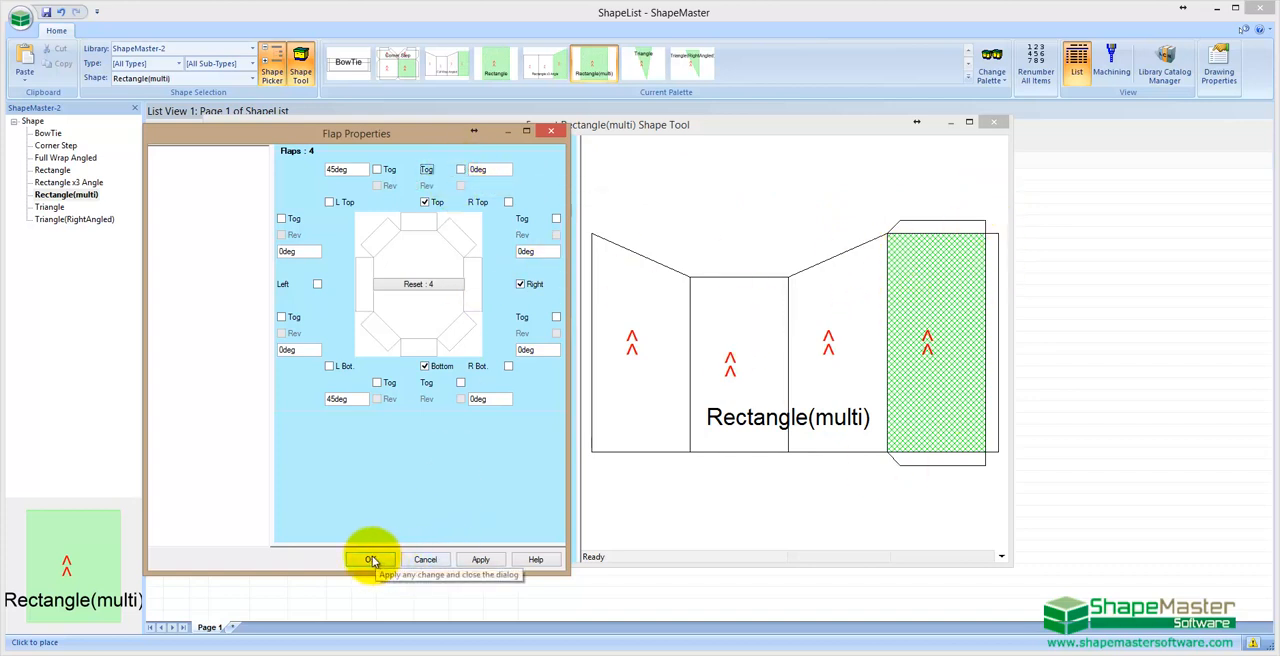
pyautogui.click(370, 559)
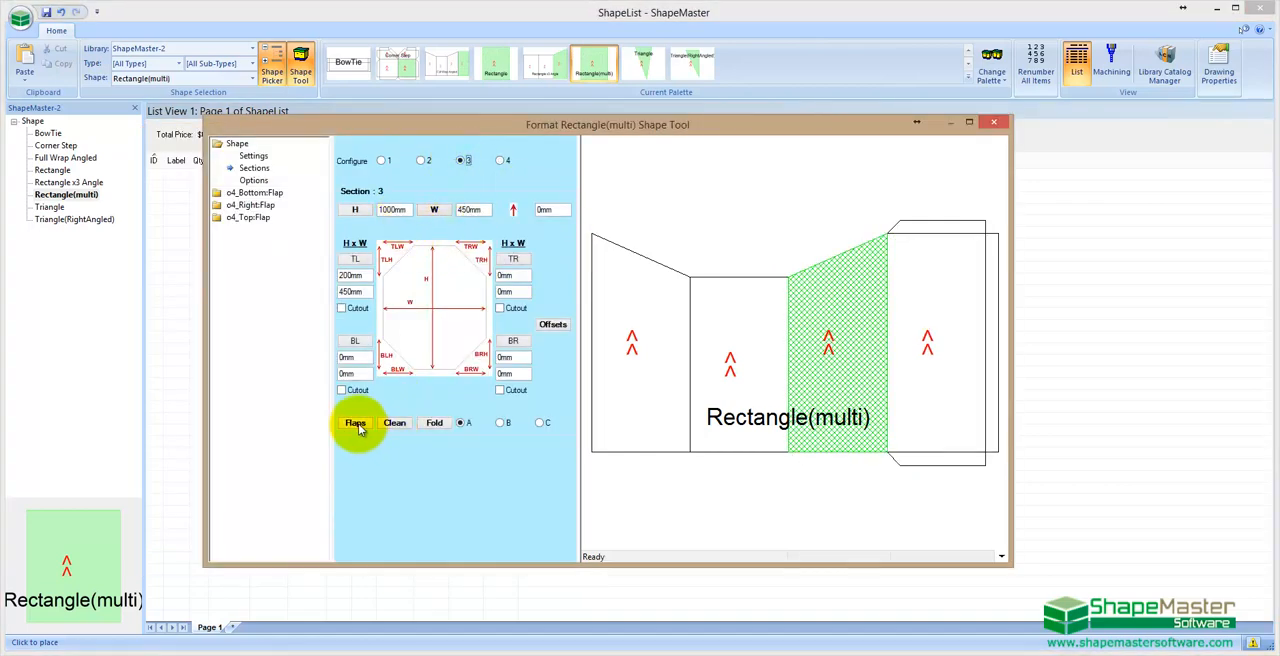
# - Swap section 3's straight top flap for a 24° L Top flap plus a bottom flap
pyautogui.click(355, 422)
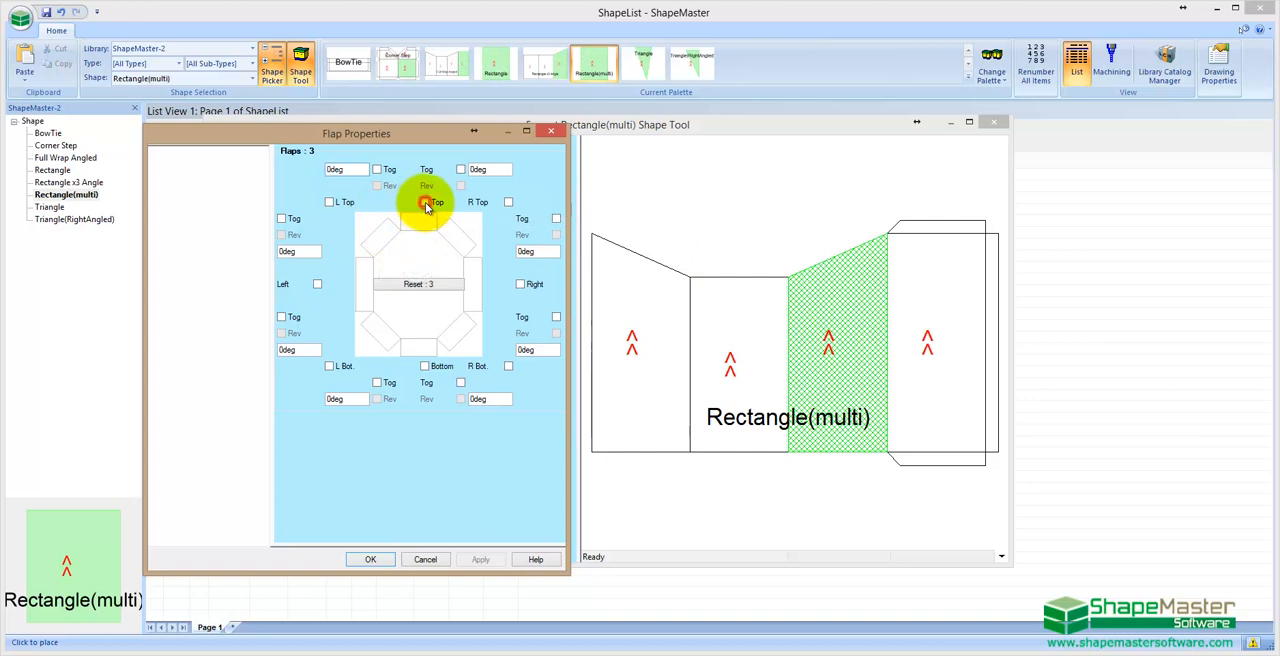
pyautogui.click(330, 202)
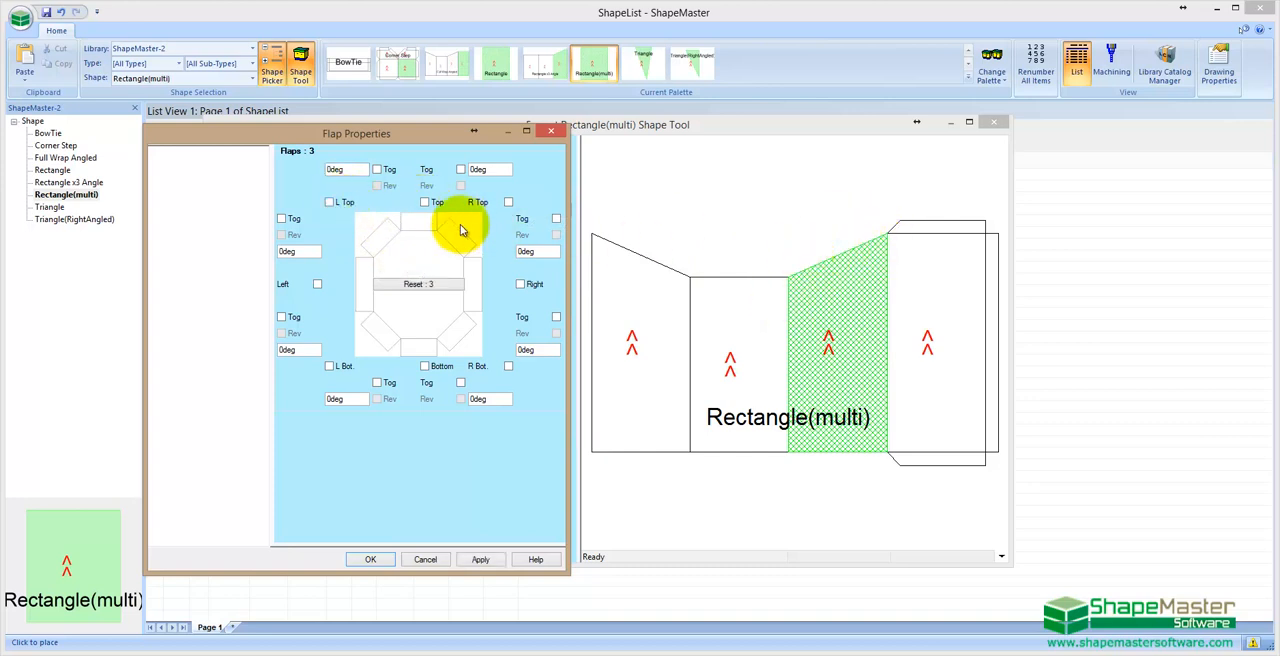
pyautogui.moveTo(435, 230)
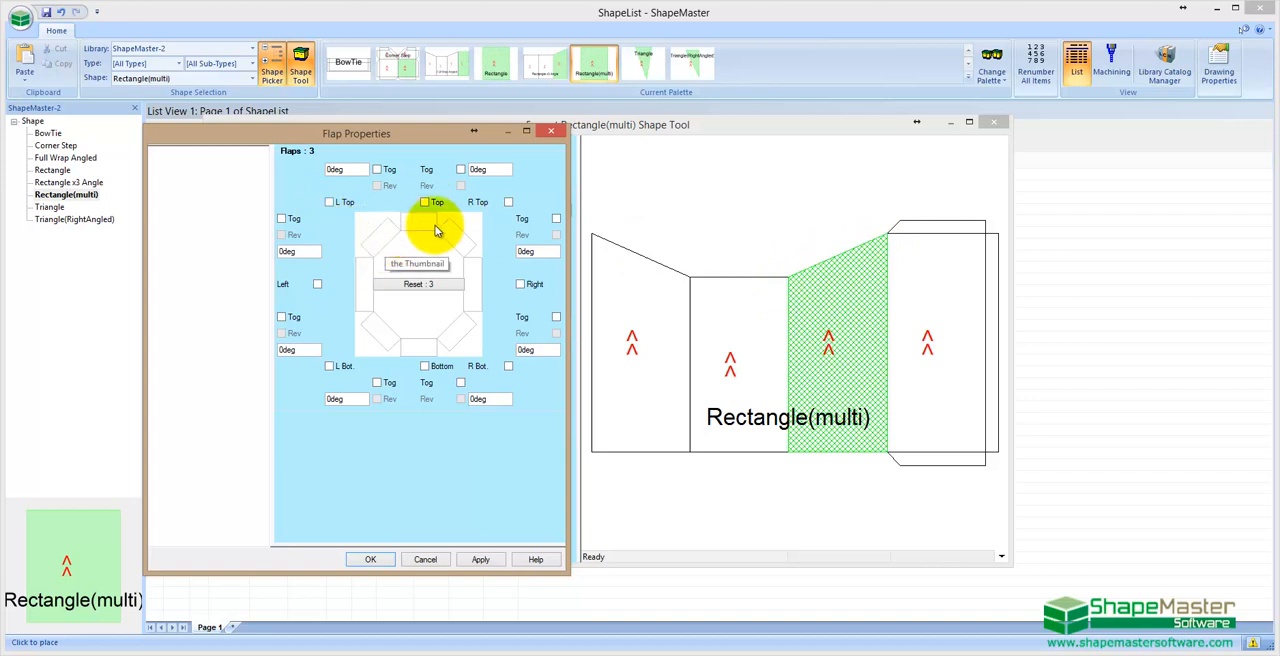
pyautogui.click(330, 202)
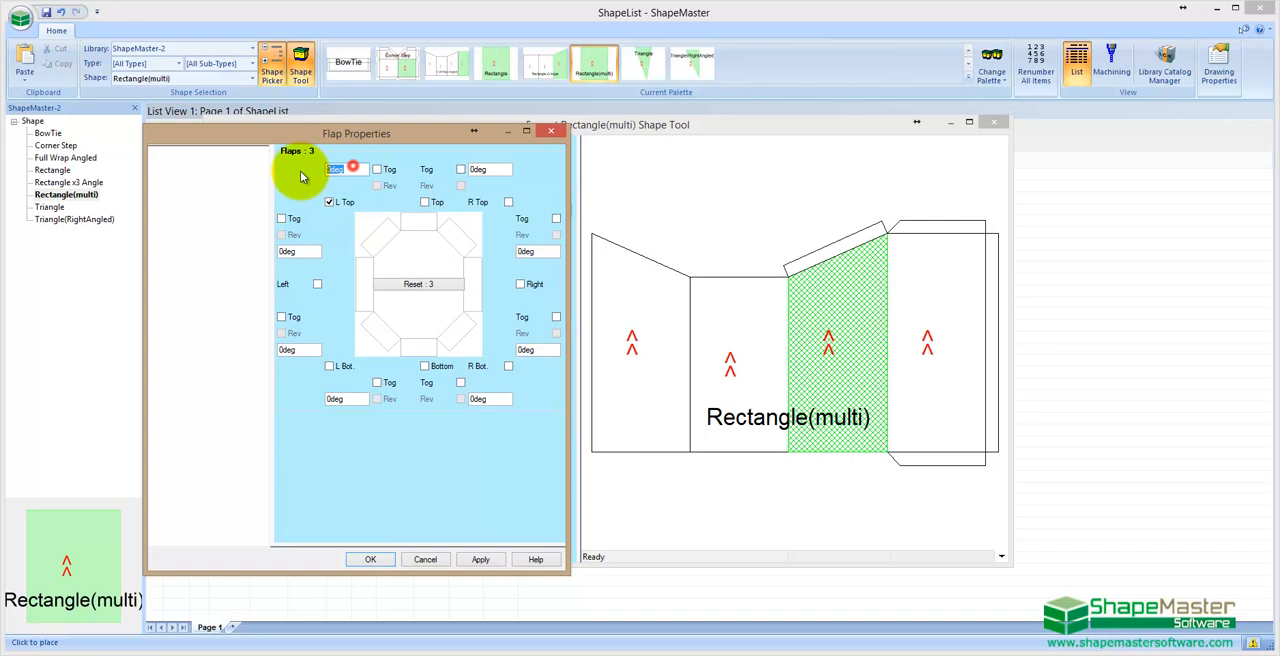
pyautogui.write('24deg')
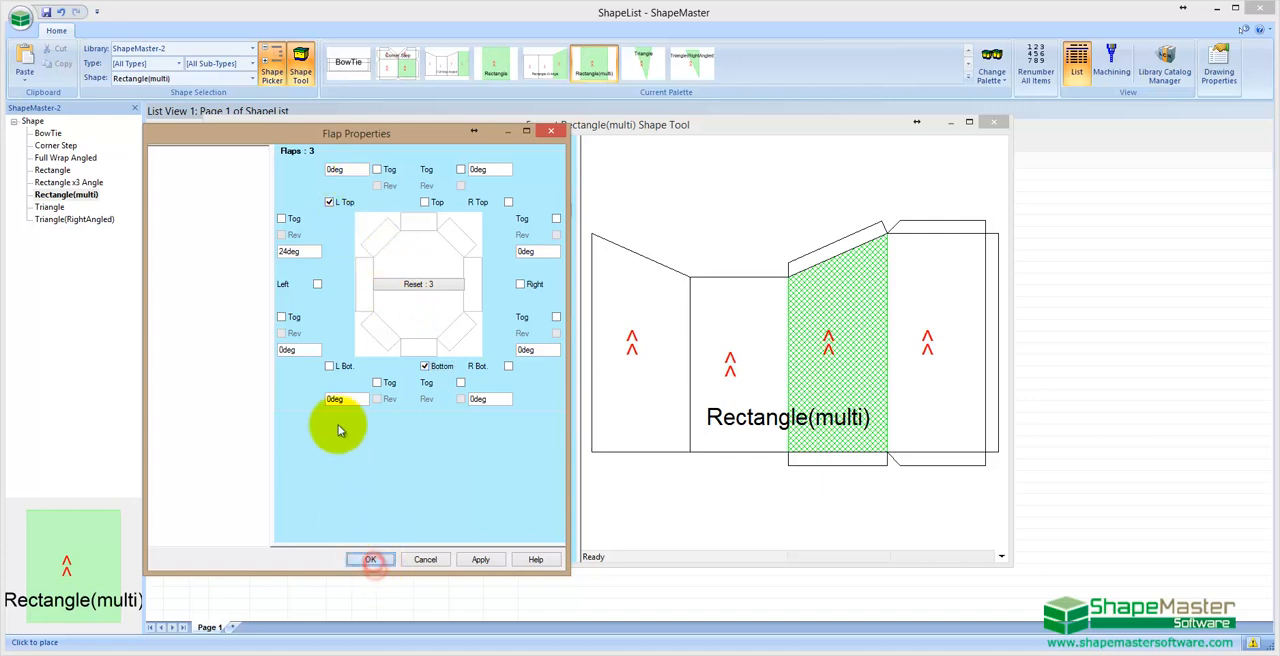
pyautogui.click(371, 559)
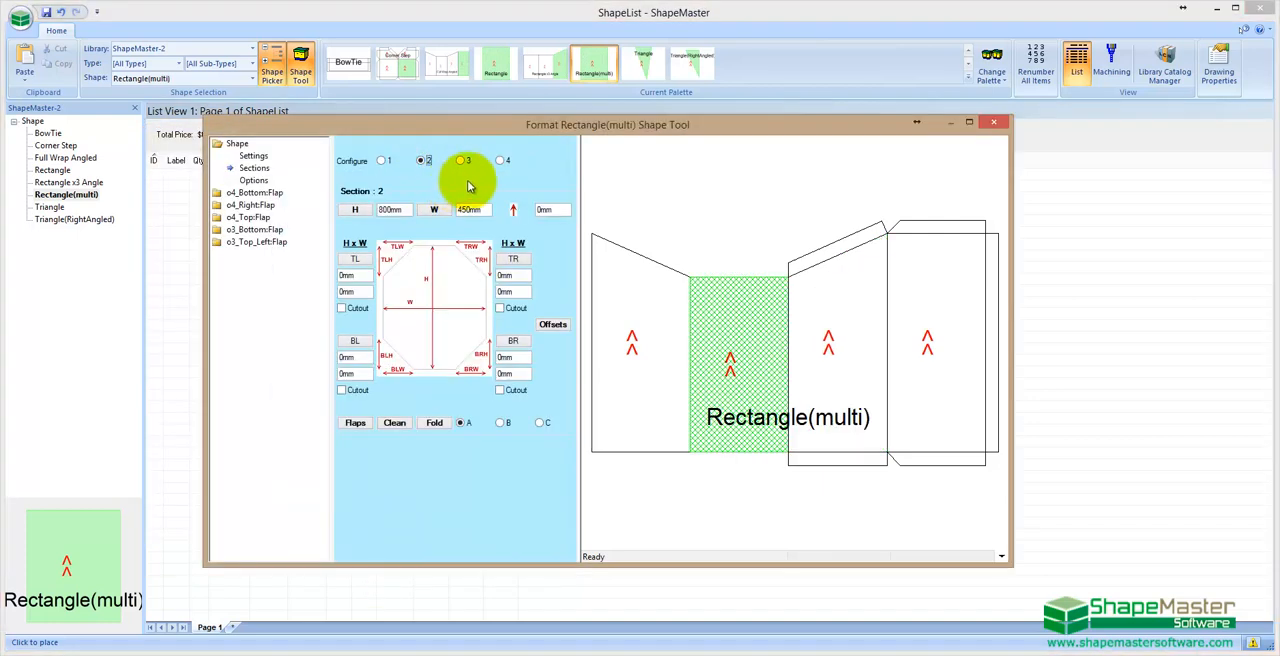
# - Add a bottom flap to section 2 and angle its ends at 45deg
pyautogui.click(355, 422)
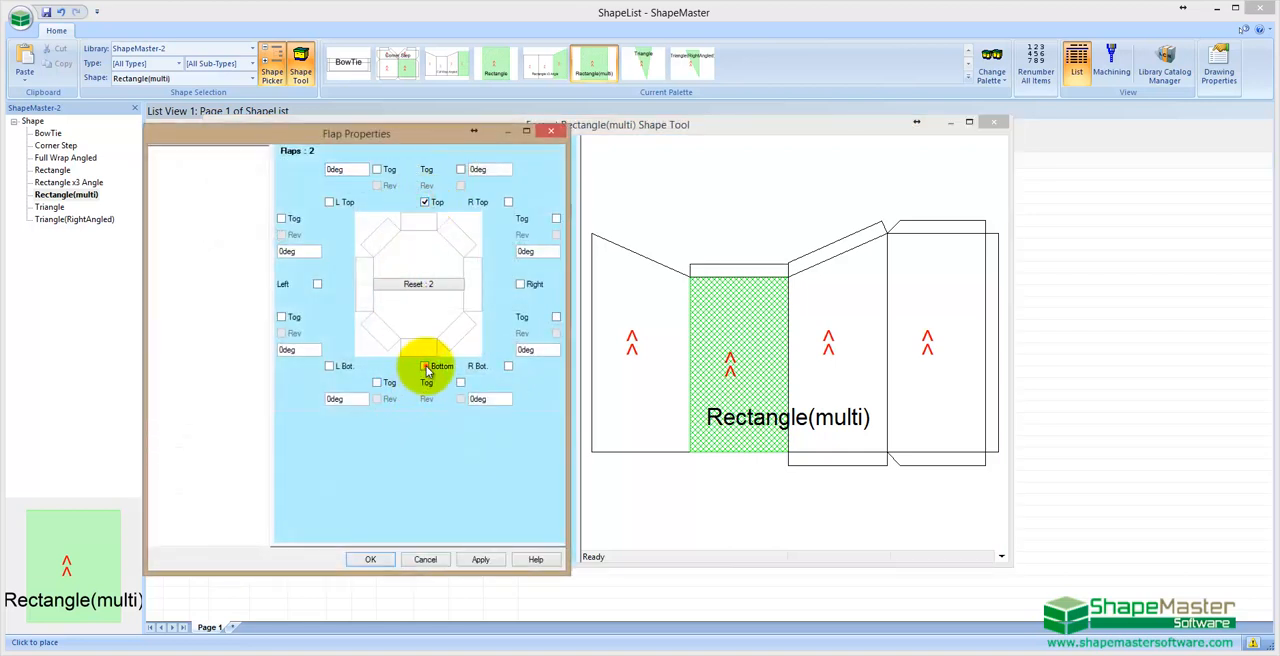
pyautogui.click(424, 367)
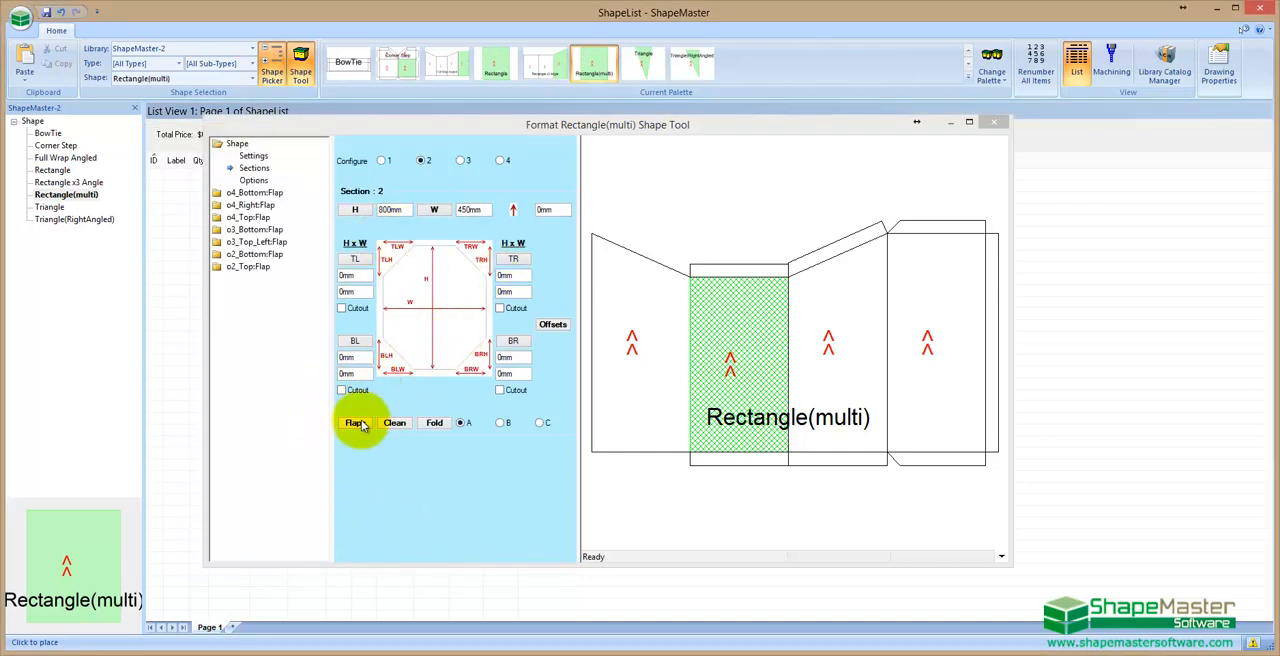
pyautogui.click(355, 422)
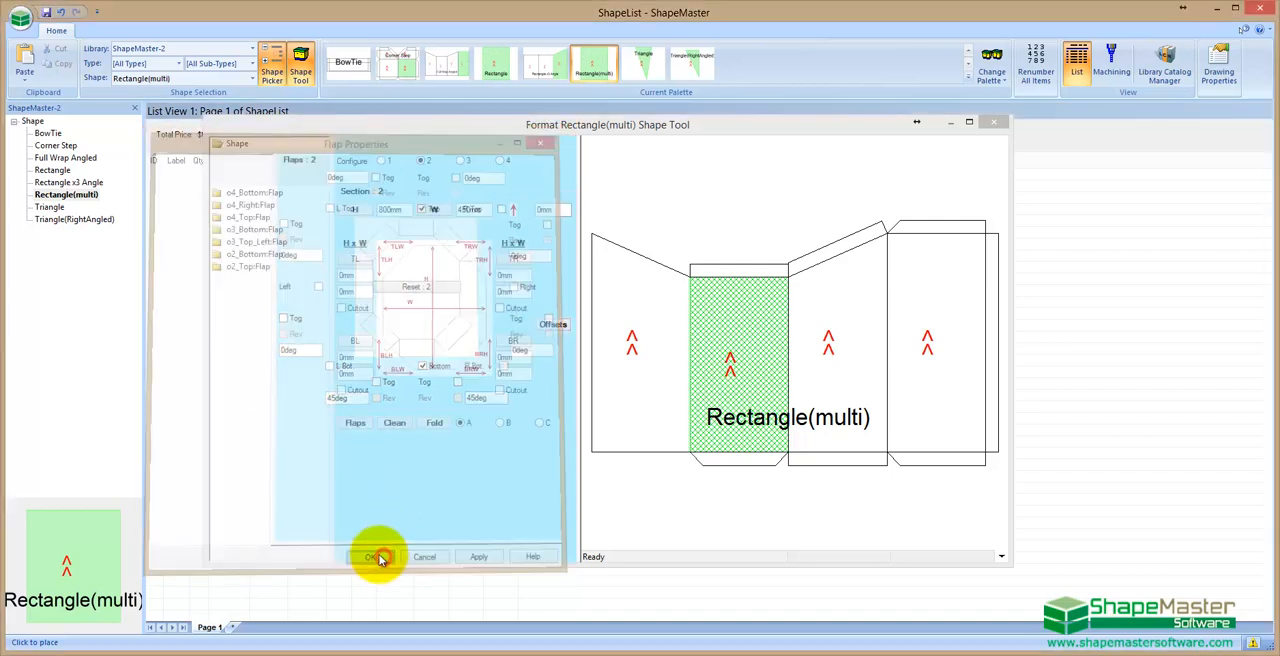
pyautogui.click(372, 557)
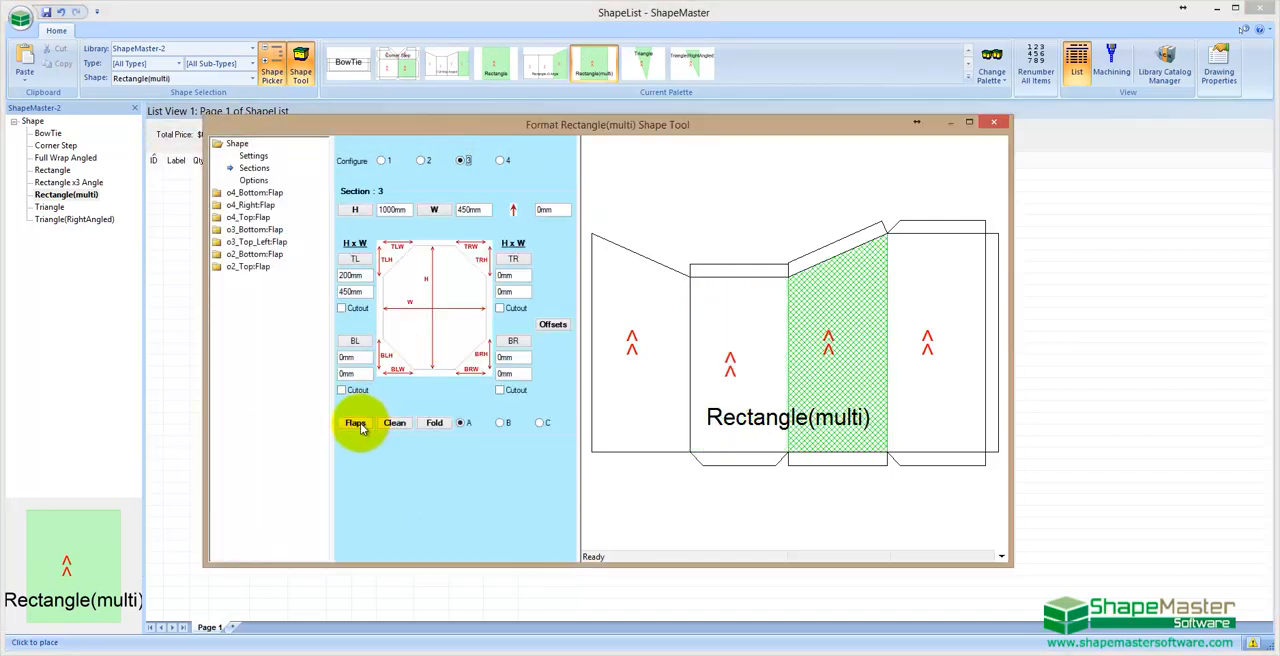
# - Set section 3's top-right and bottom flap angles to 45deg
pyautogui.click(355, 422)
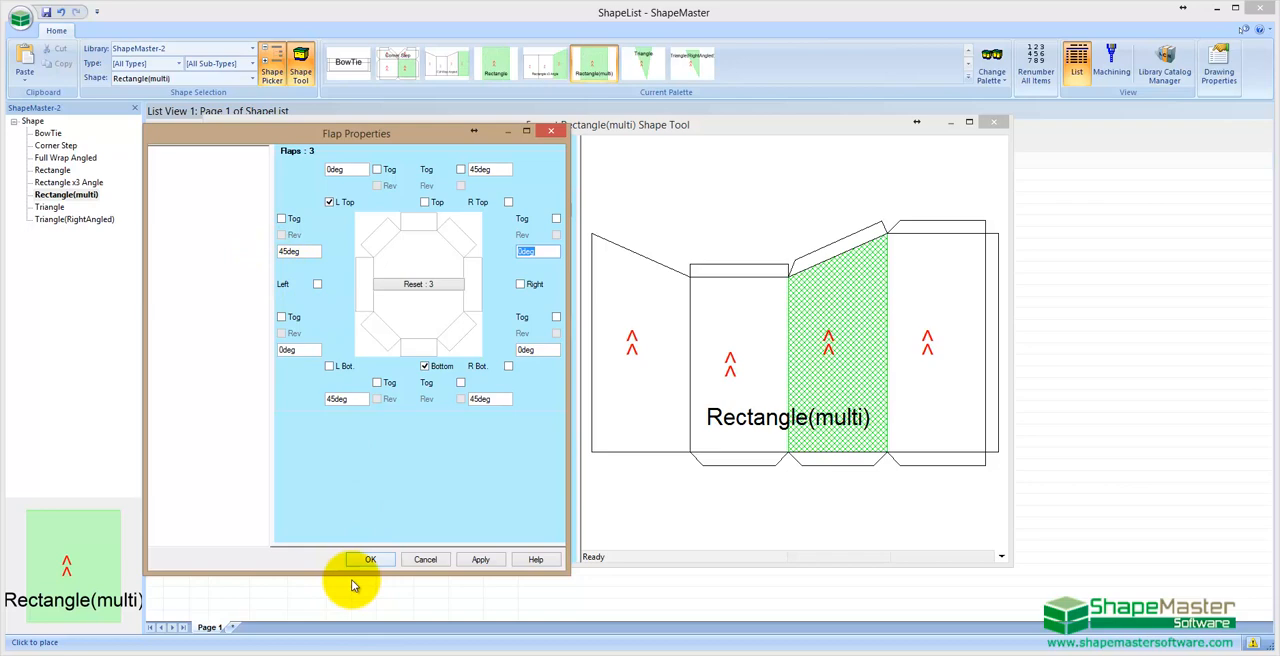
pyautogui.click(370, 559)
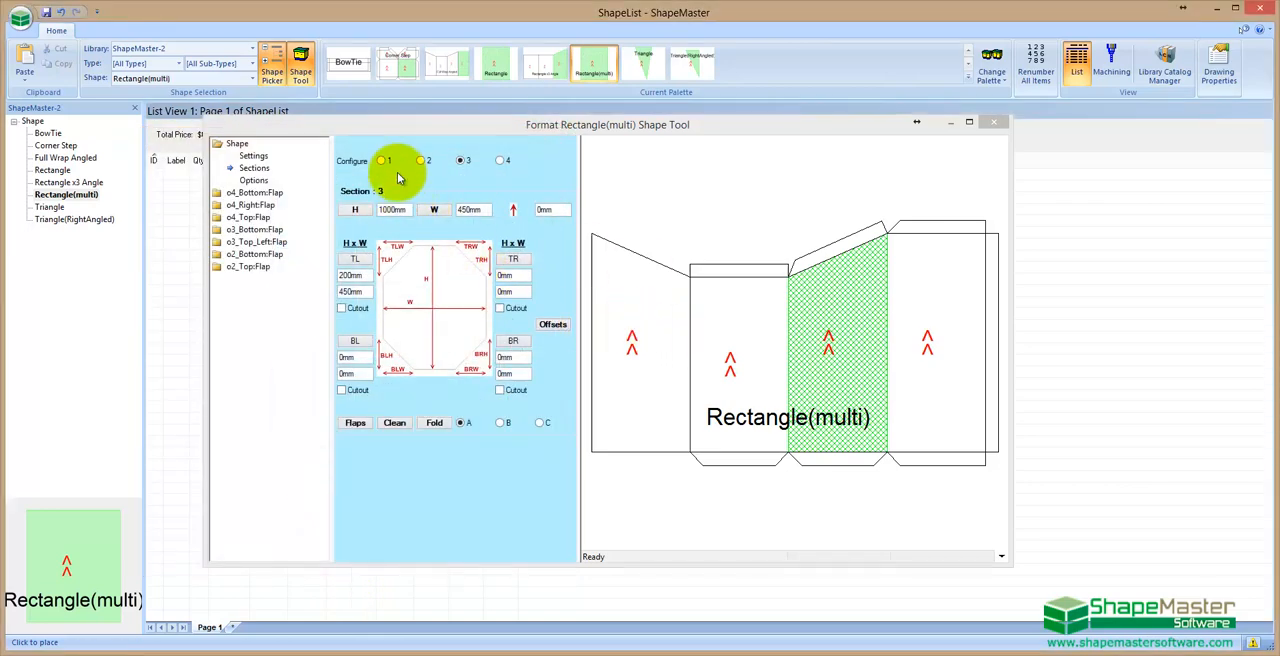
pyautogui.click(381, 160)
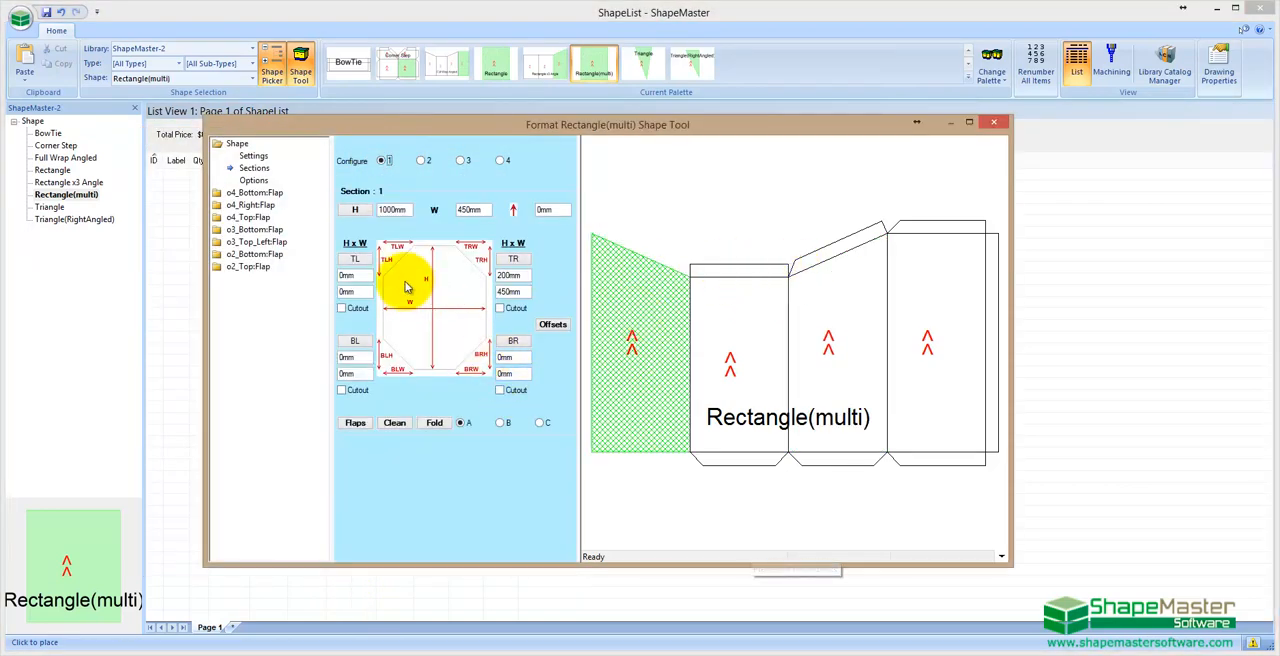
# - Give section 1 Left, R Top and Bottom flaps, applying and confirming them
pyautogui.click(355, 422)
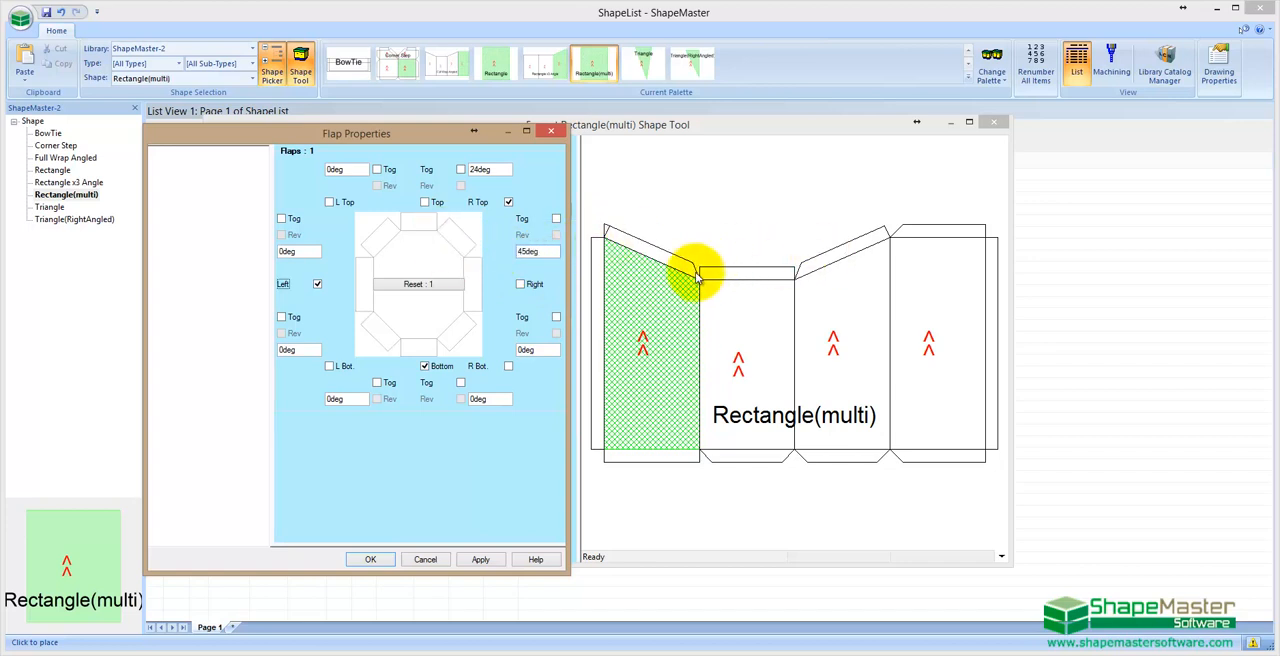
pyautogui.moveTo(708, 272)
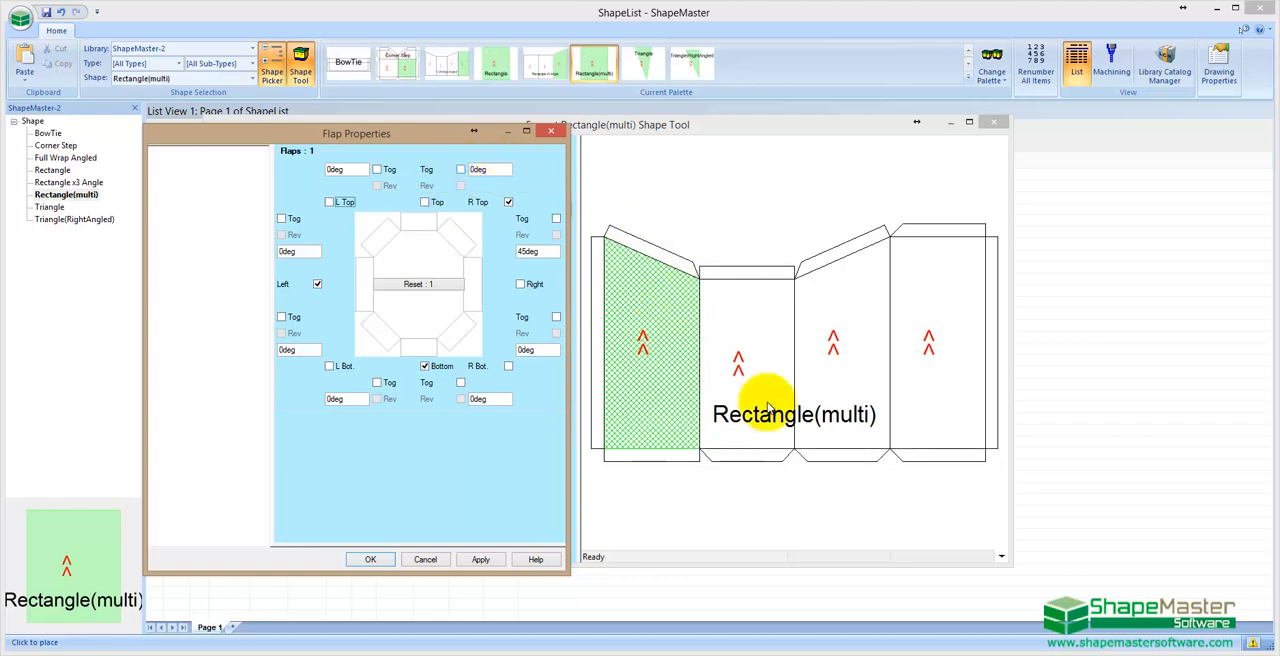
pyautogui.click(480, 559)
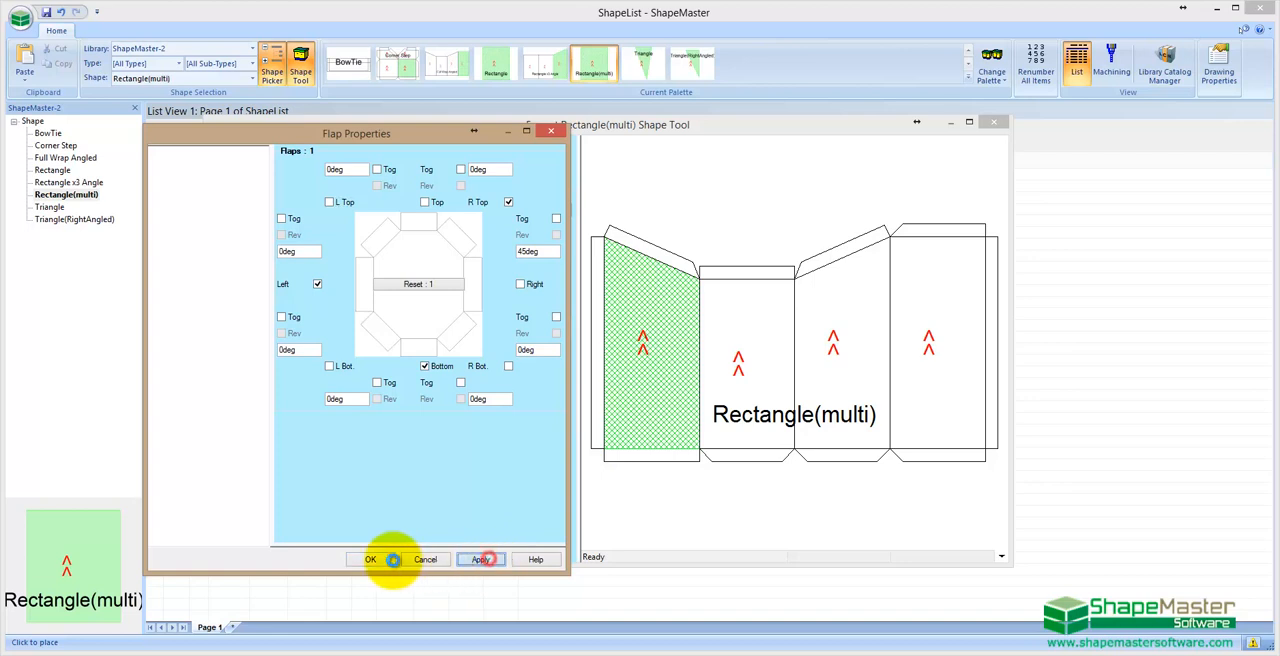
pyautogui.click(370, 559)
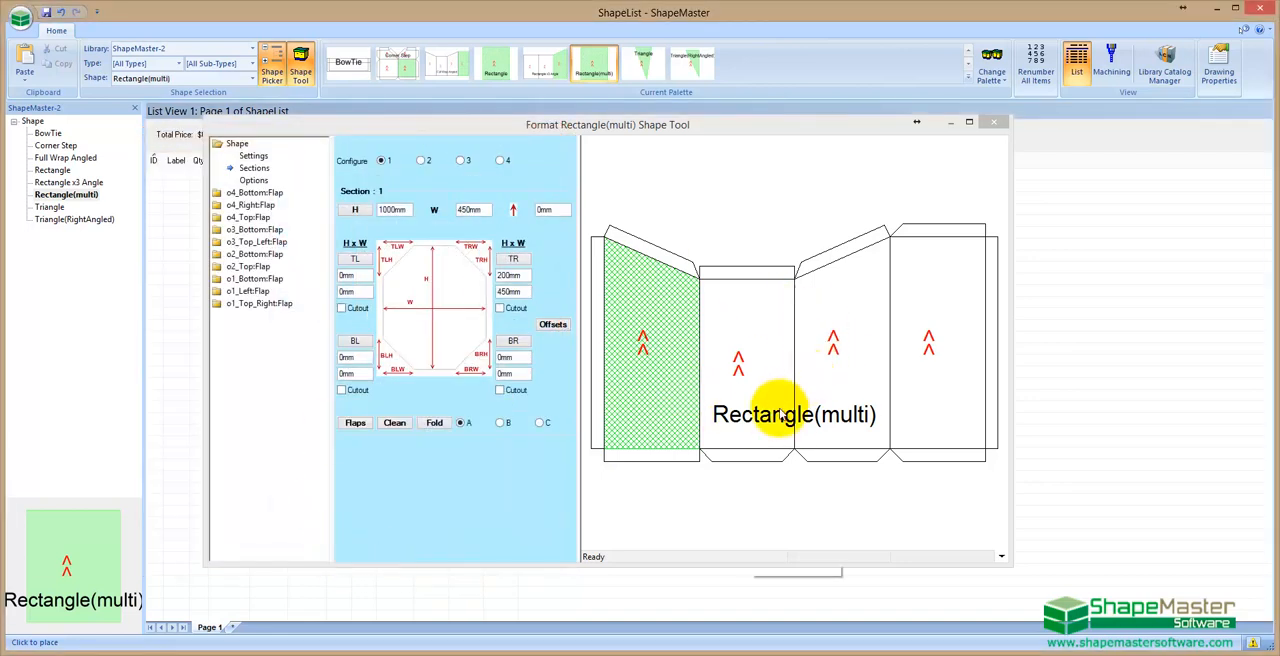
pyautogui.moveTo(688, 466)
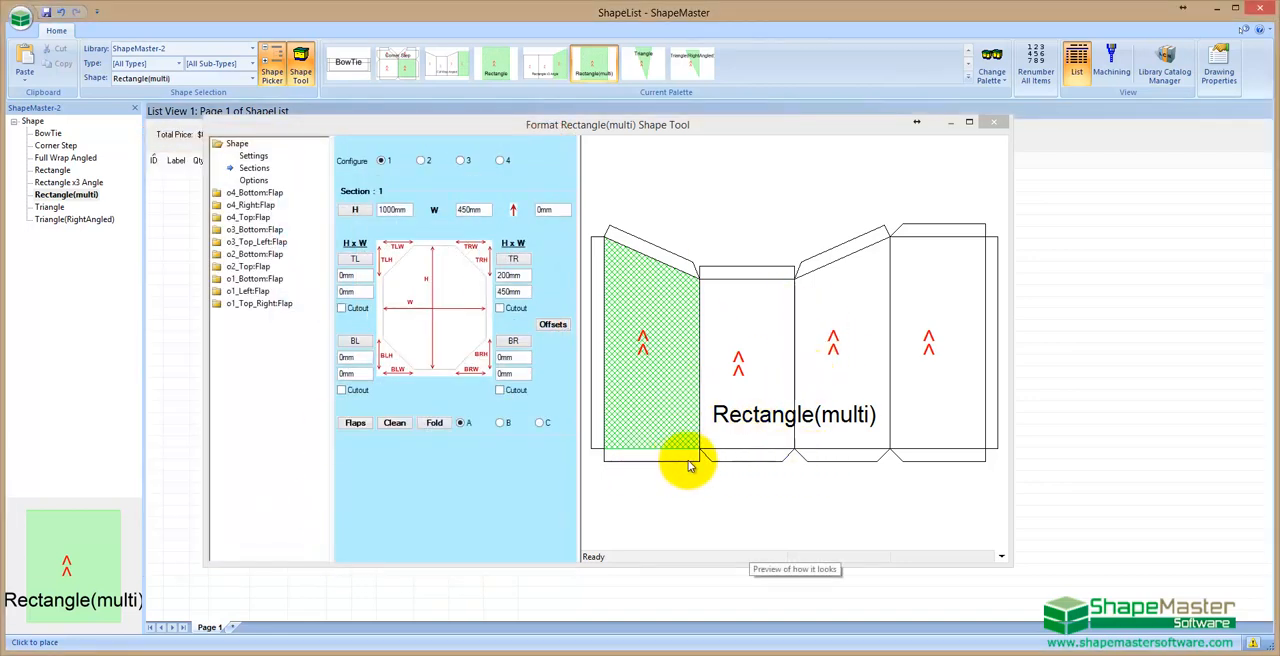
pyautogui.moveTo(575, 382)
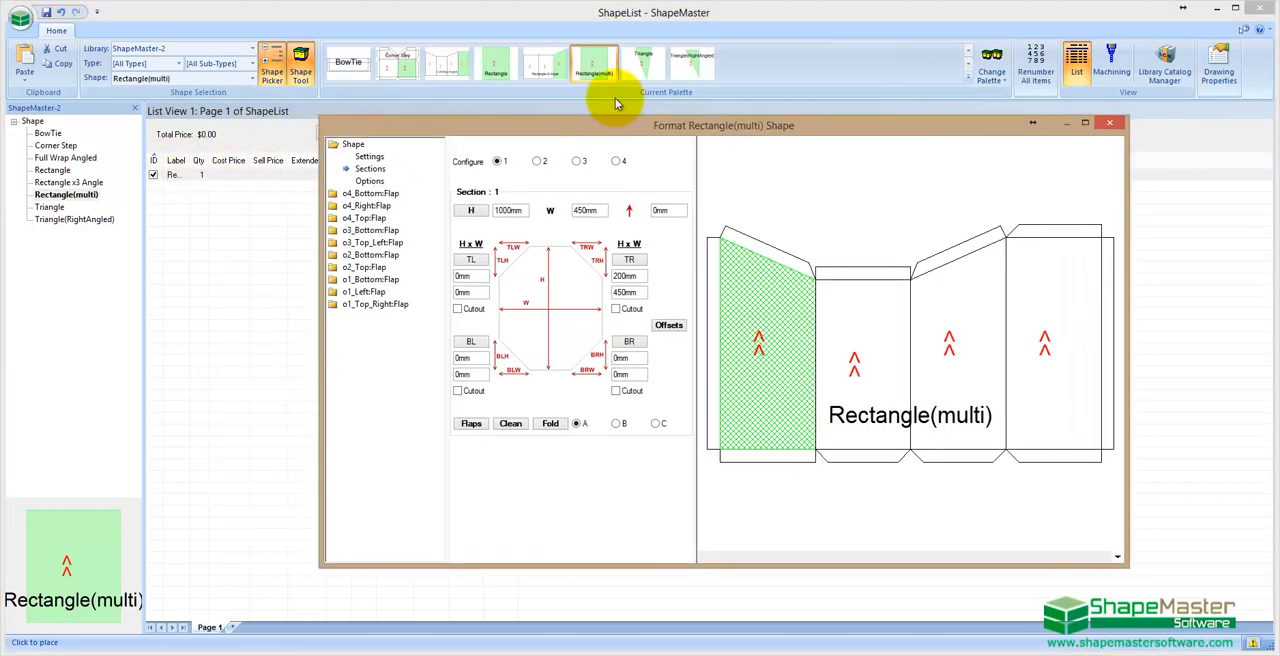
# - Move the Format dialog aside and select o1_Bottom:Flap in the tree
pyautogui.moveTo(723, 125); pyautogui.dragTo(625, 125)
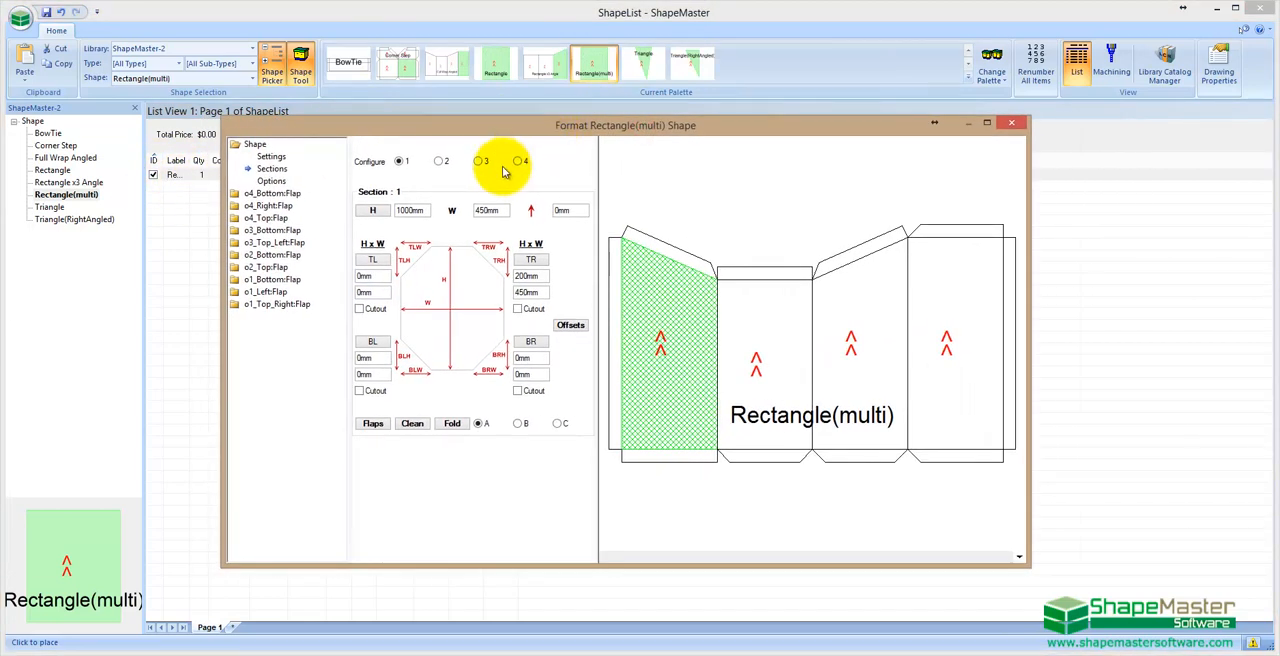
pyautogui.moveTo(505, 170)
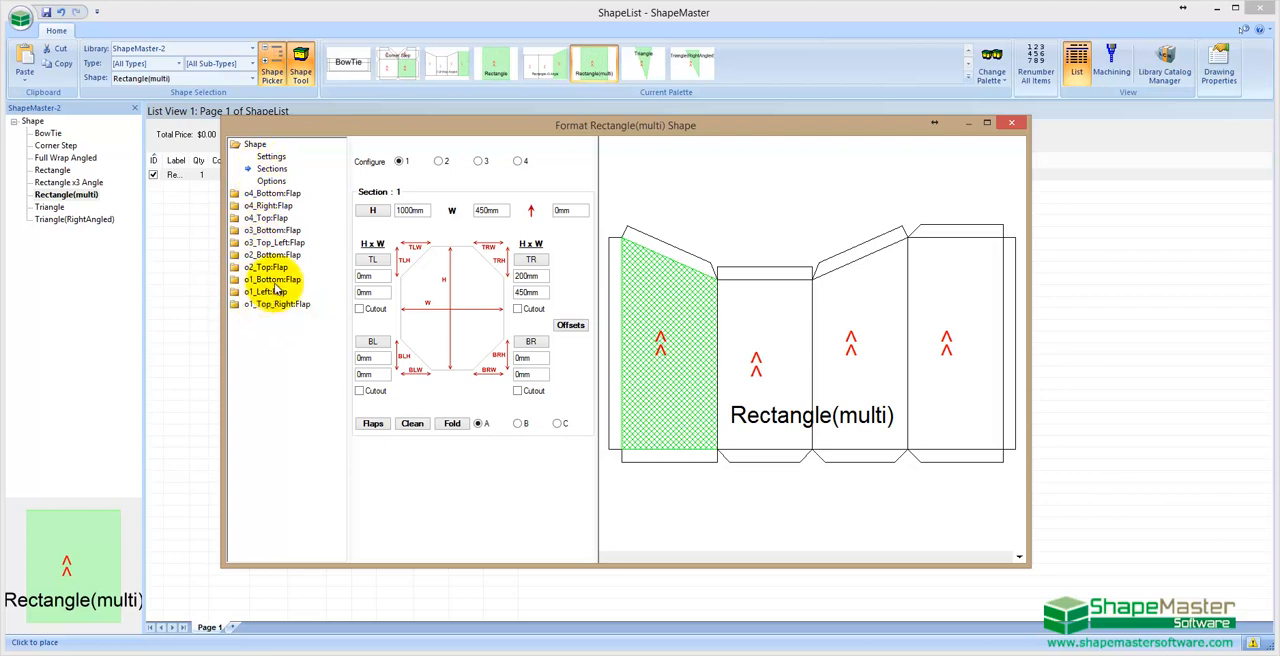
pyautogui.click(272, 242)
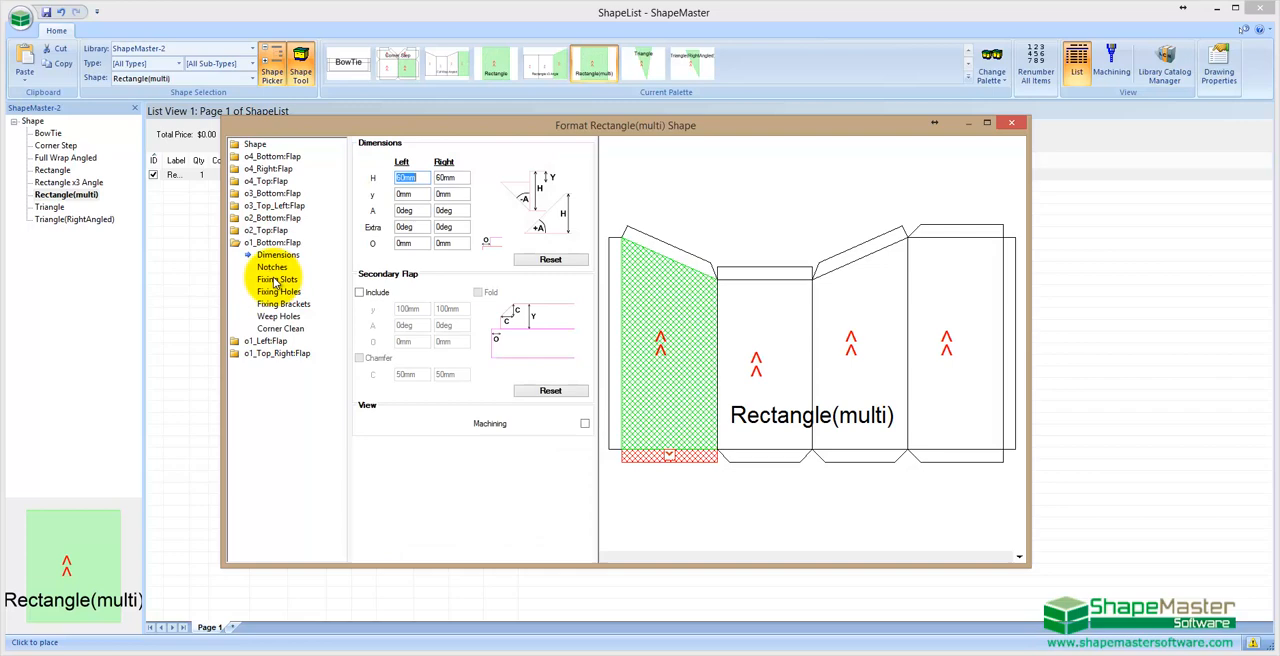
pyautogui.moveTo(678, 457)
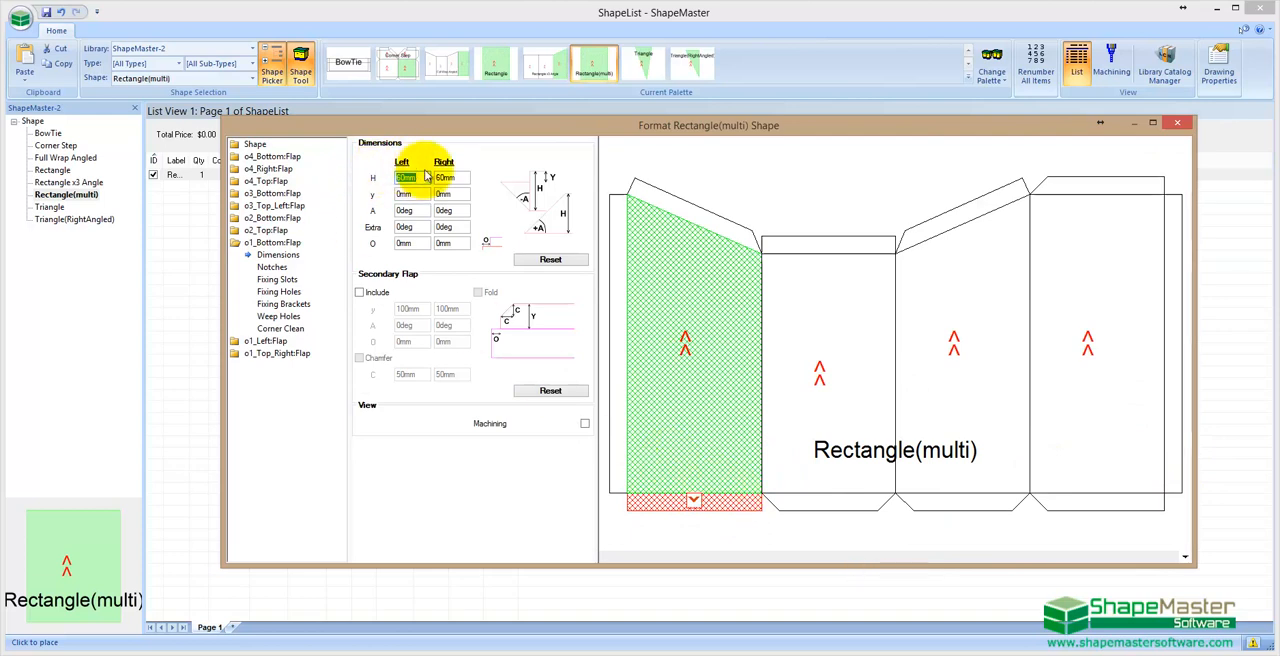
# - Change the first panel's bottom flap height from 100 mm to 60 mm
pyautogui.write('100mm')
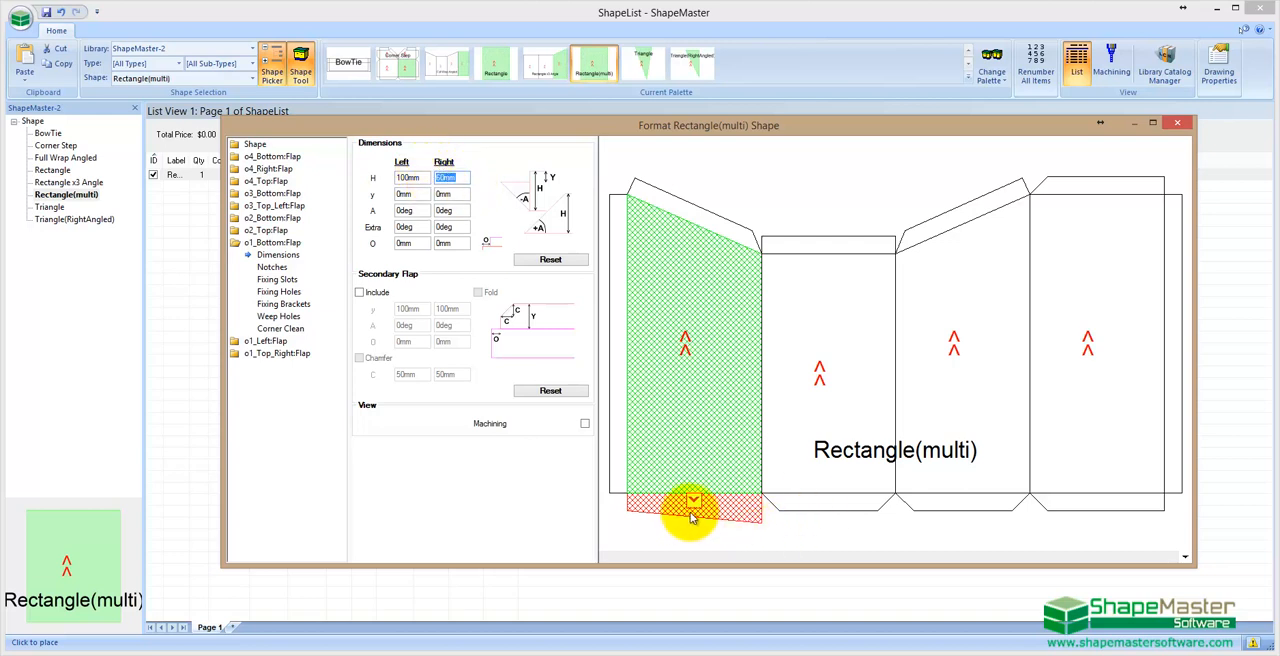
pyautogui.moveTo(690, 510)
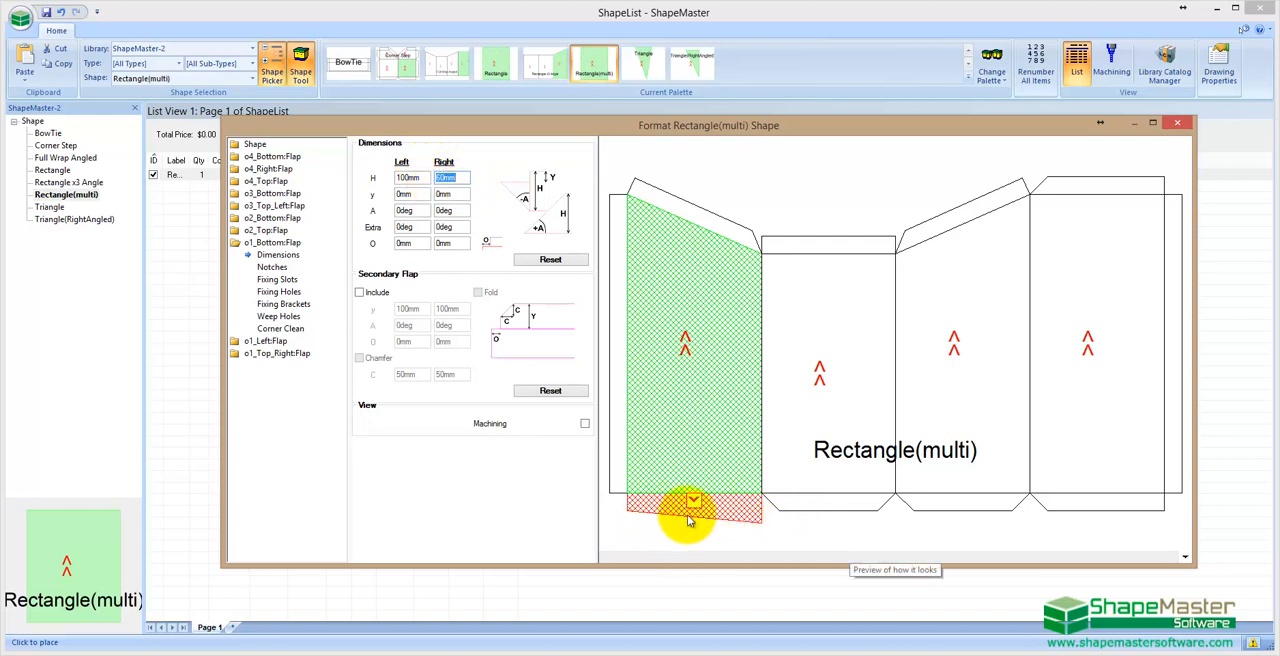
pyautogui.write('60')
pyautogui.click(412, 243)
pyautogui.write('50')
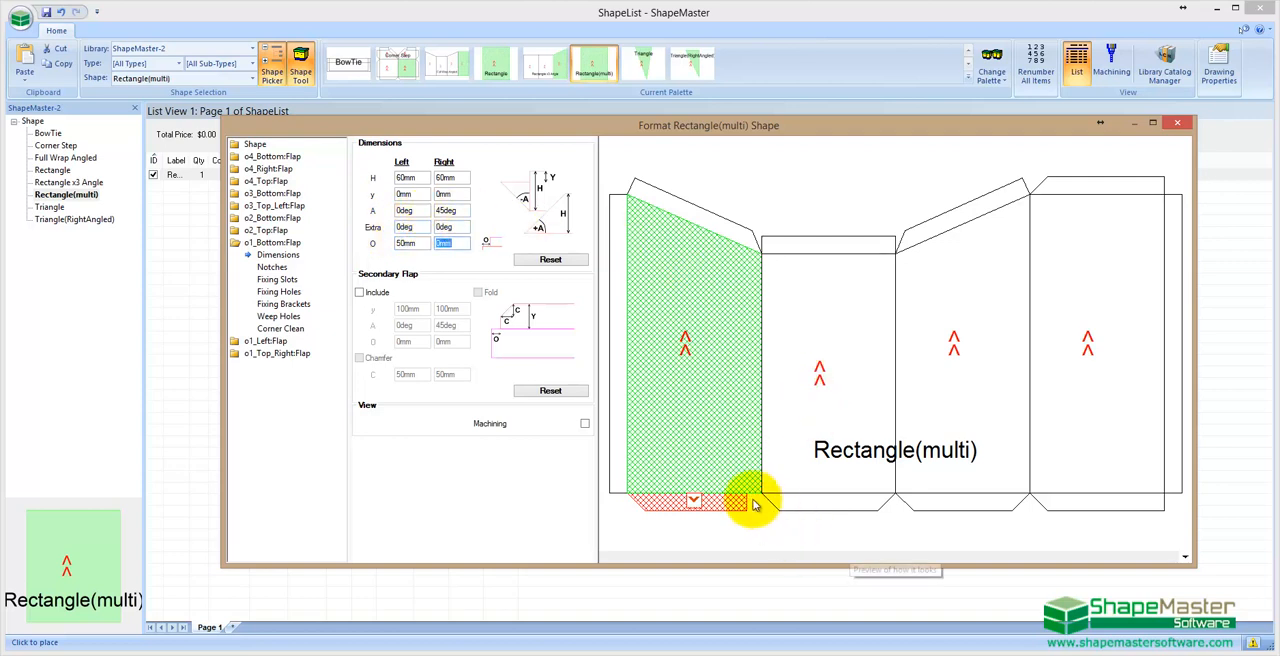
pyautogui.moveTo(755, 500)
pyautogui.write('50')
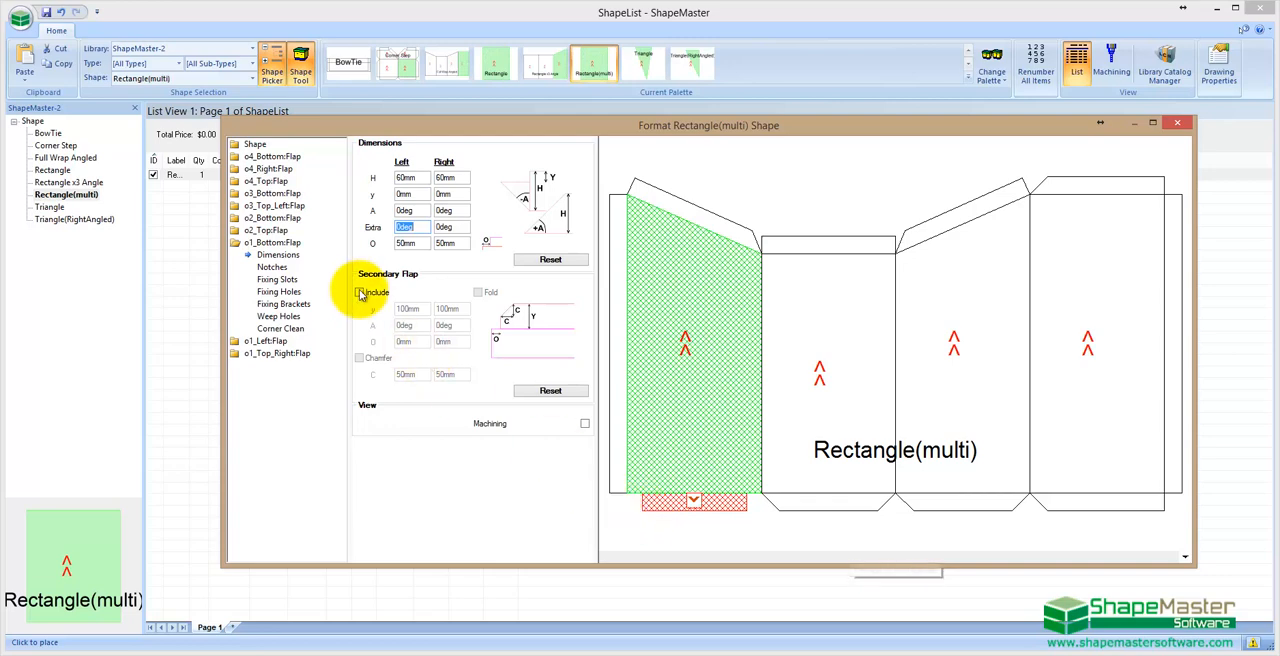
# - Add a folding secondary flap, 50 mm deep, to the bottom flap
pyautogui.click(360, 291)
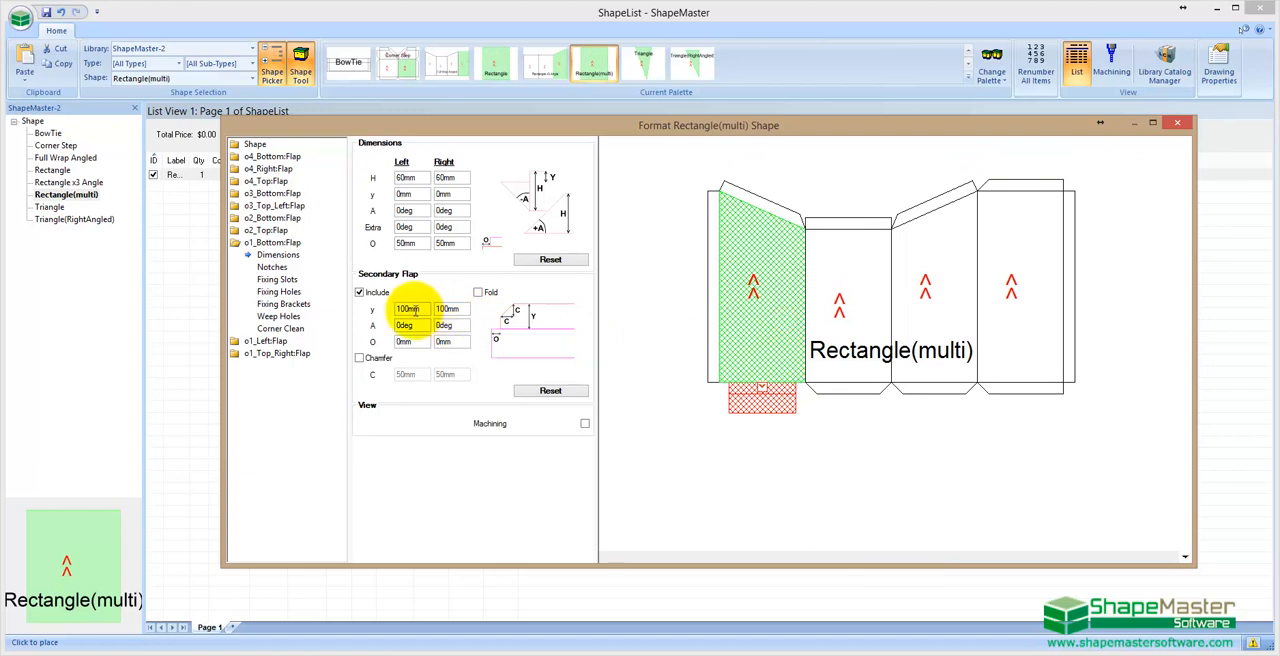
pyautogui.click(408, 308)
pyautogui.write('50')
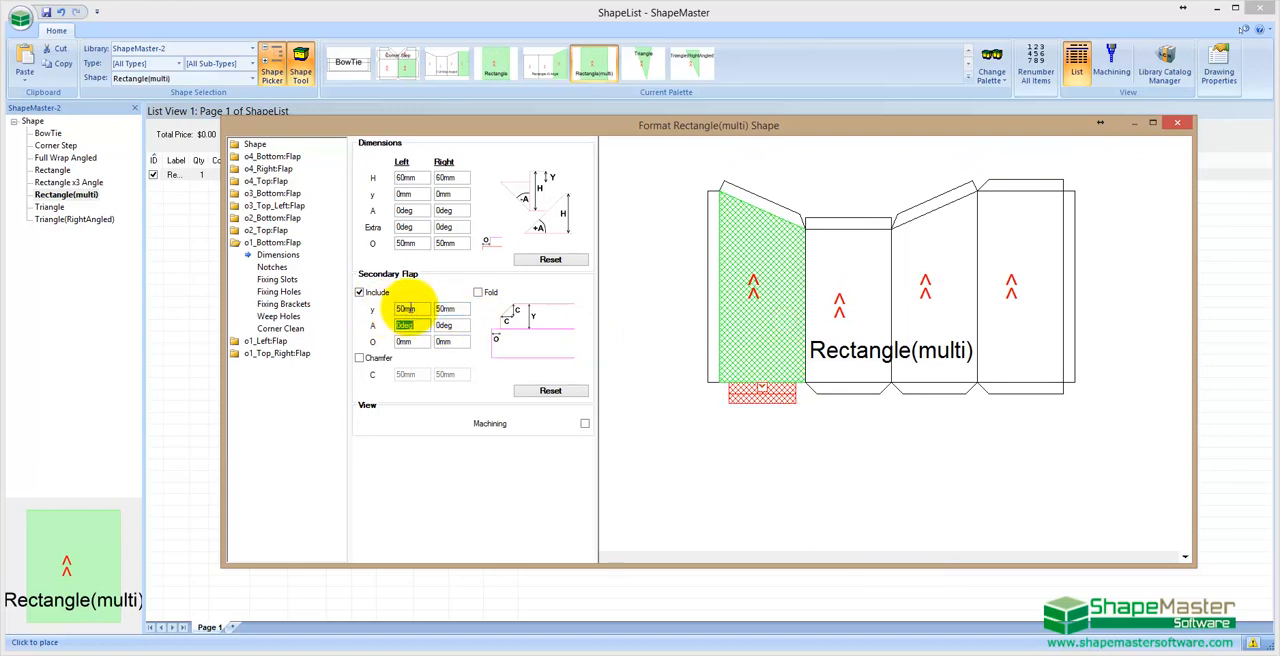
pyautogui.moveTo(478, 292)
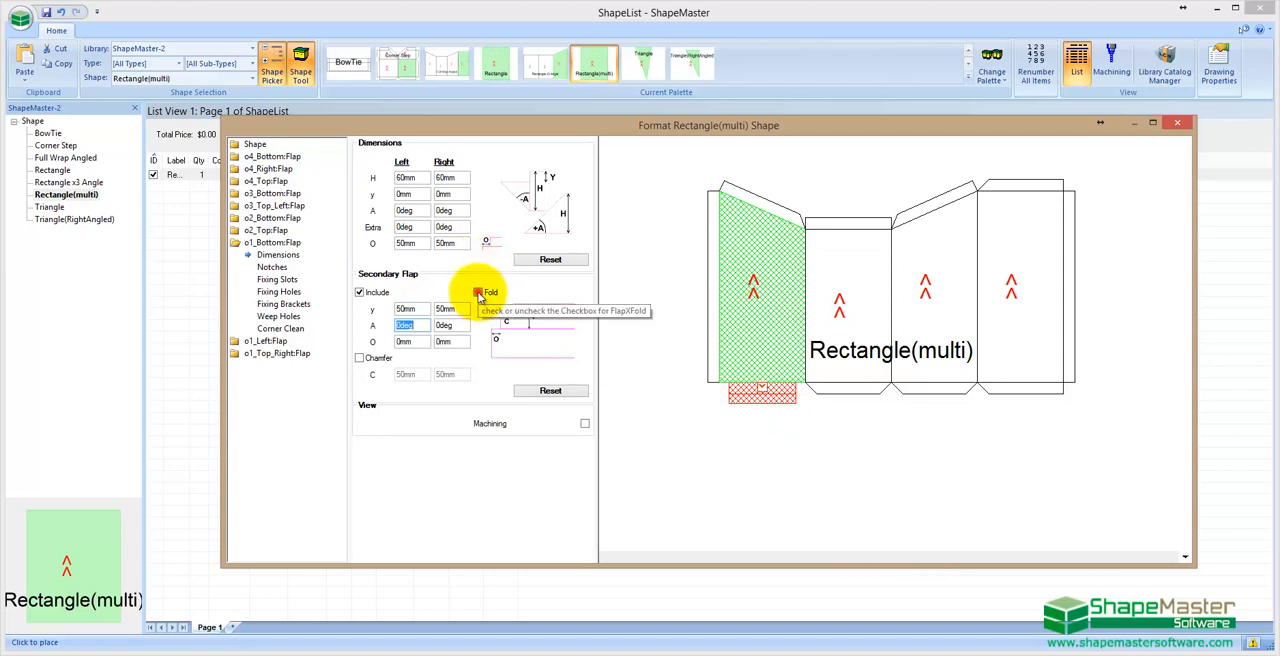
pyautogui.click(478, 291)
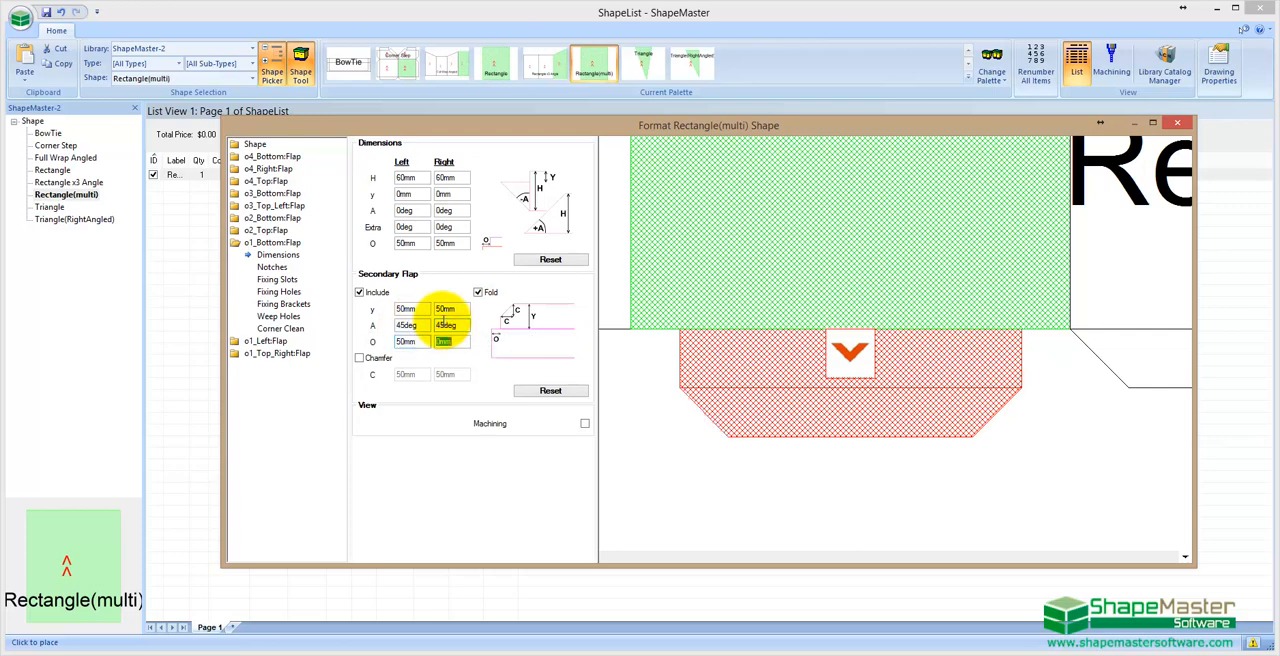
pyautogui.write('50')
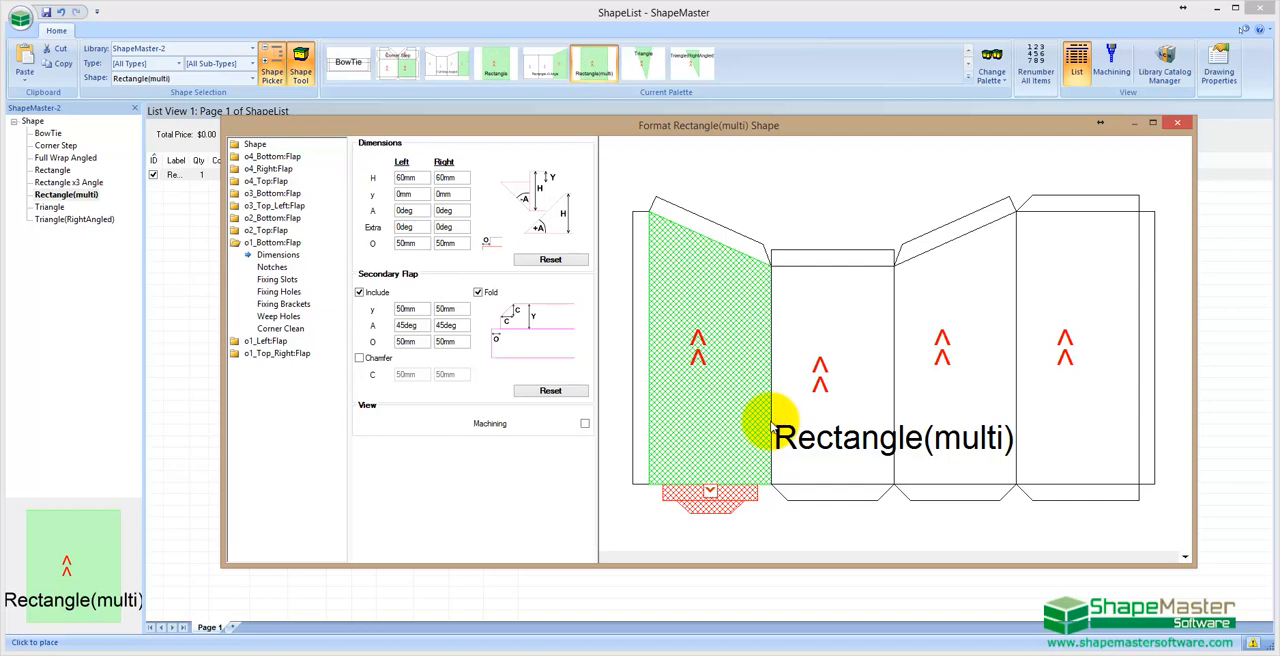
pyautogui.moveTo(1092, 143)
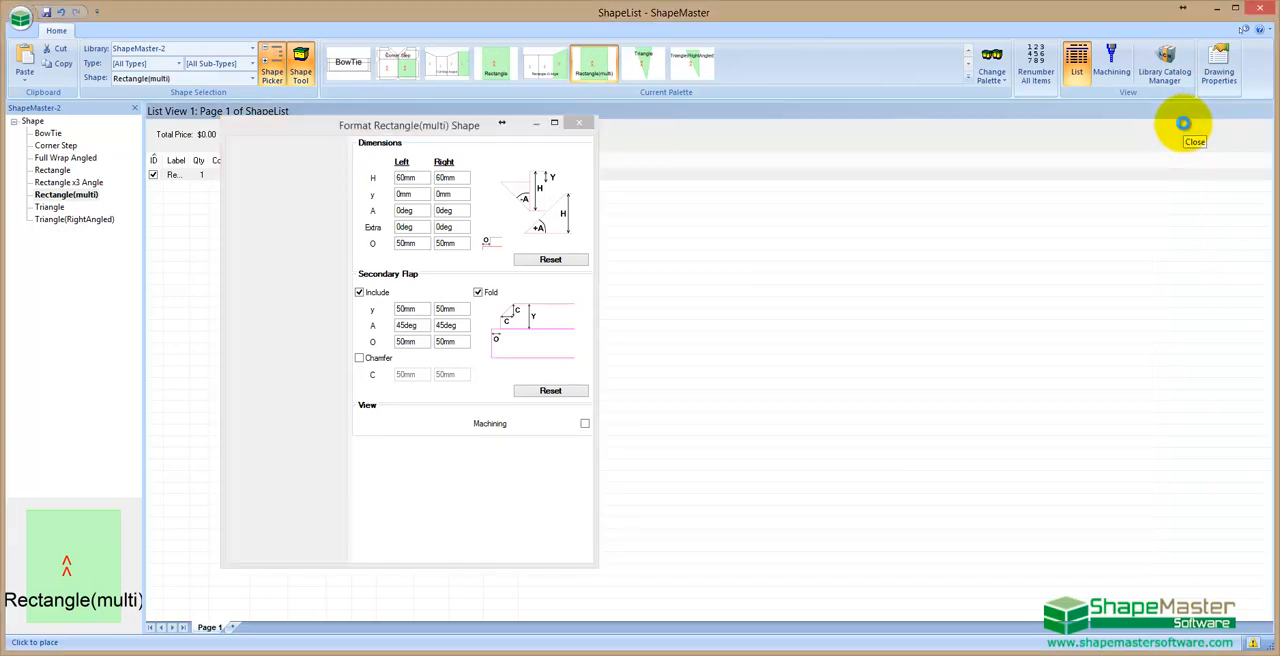
# - Close the shape editor and select the second Rectangle(multi) part
pyautogui.click(1184, 123)
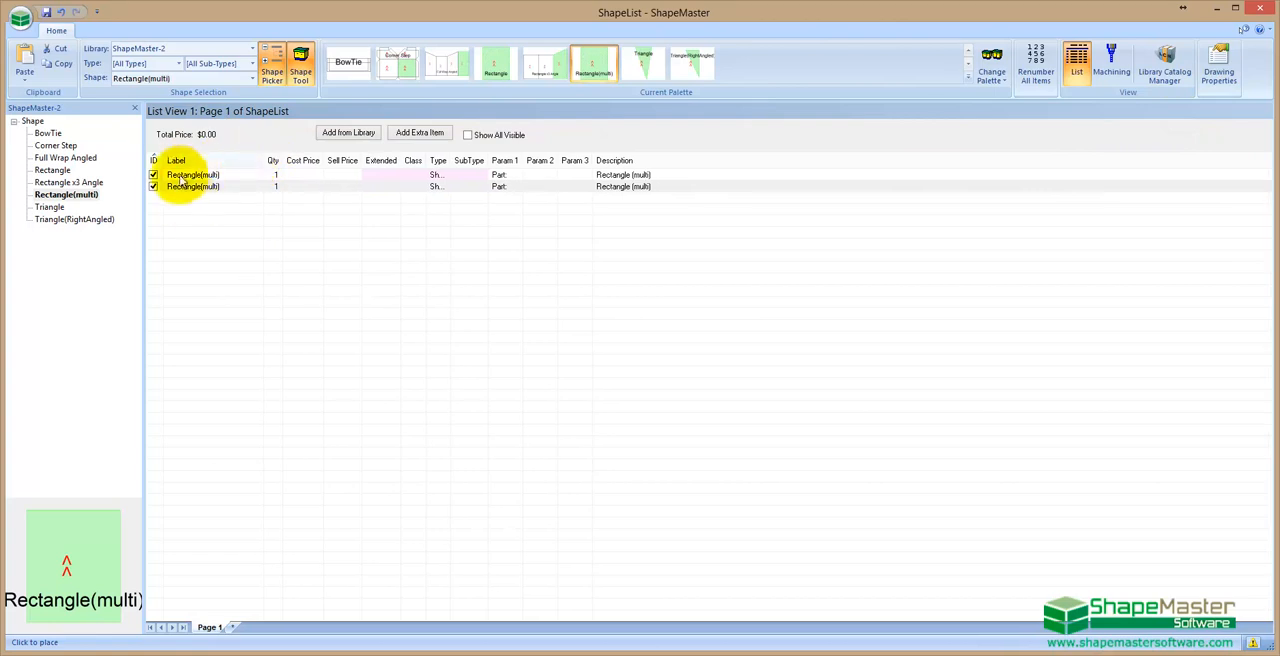
pyautogui.doubleClick(193, 186)
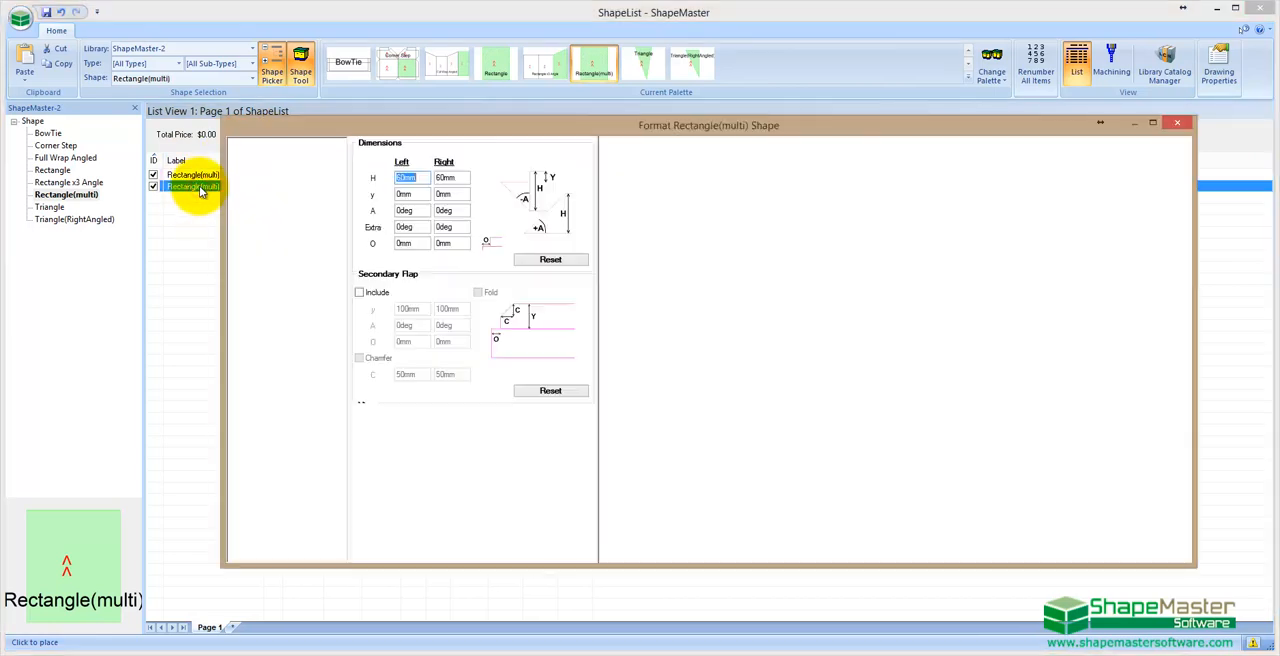
pyautogui.click(193, 186)
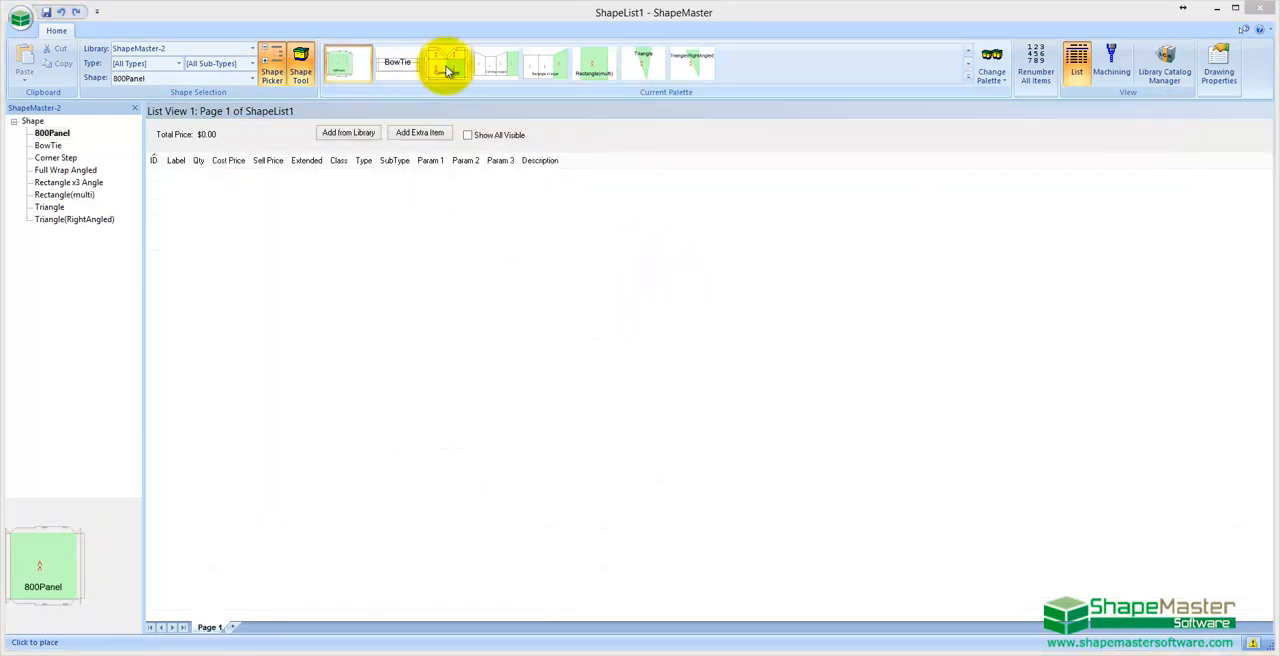
# - Add Corner Step, 800Panel and Full Wrap Angled shapes to the list
pyautogui.click(447, 65)
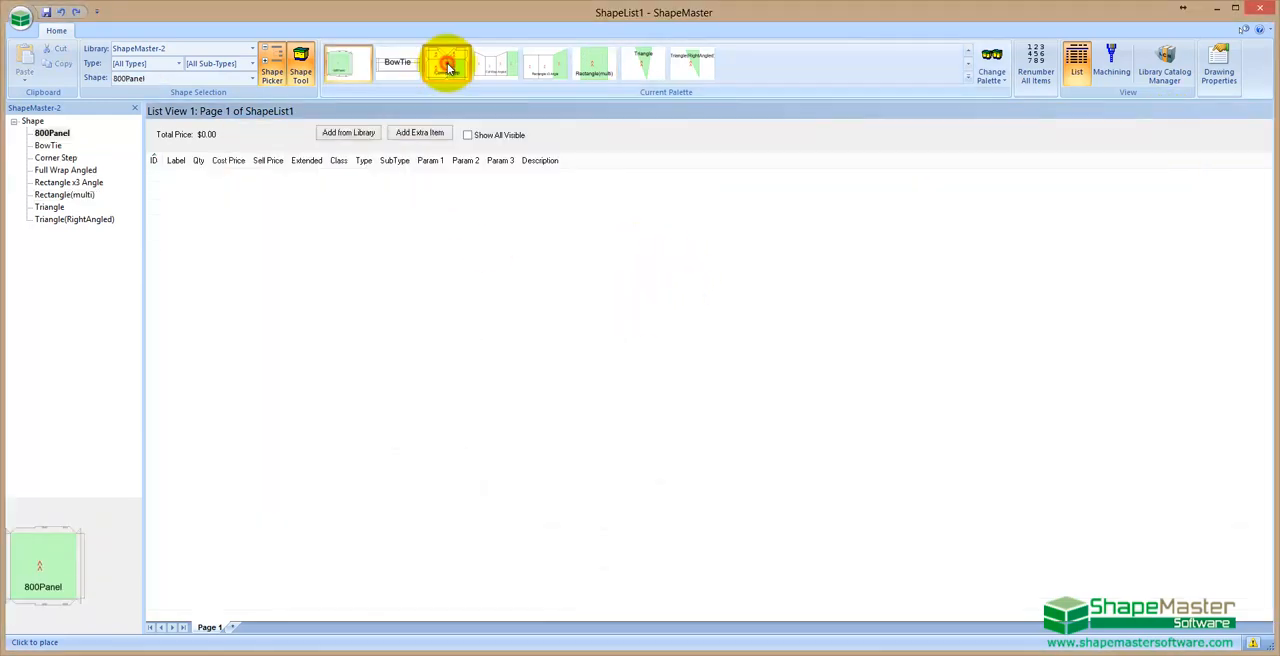
pyautogui.click(448, 62)
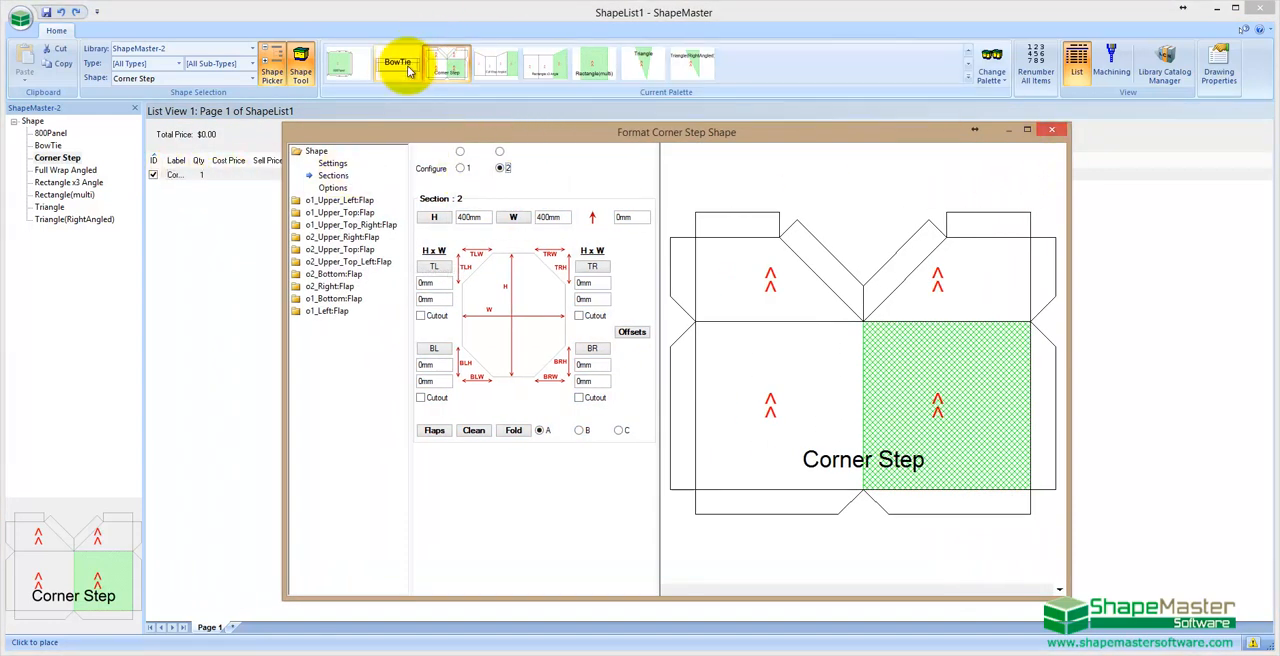
pyautogui.click(347, 62)
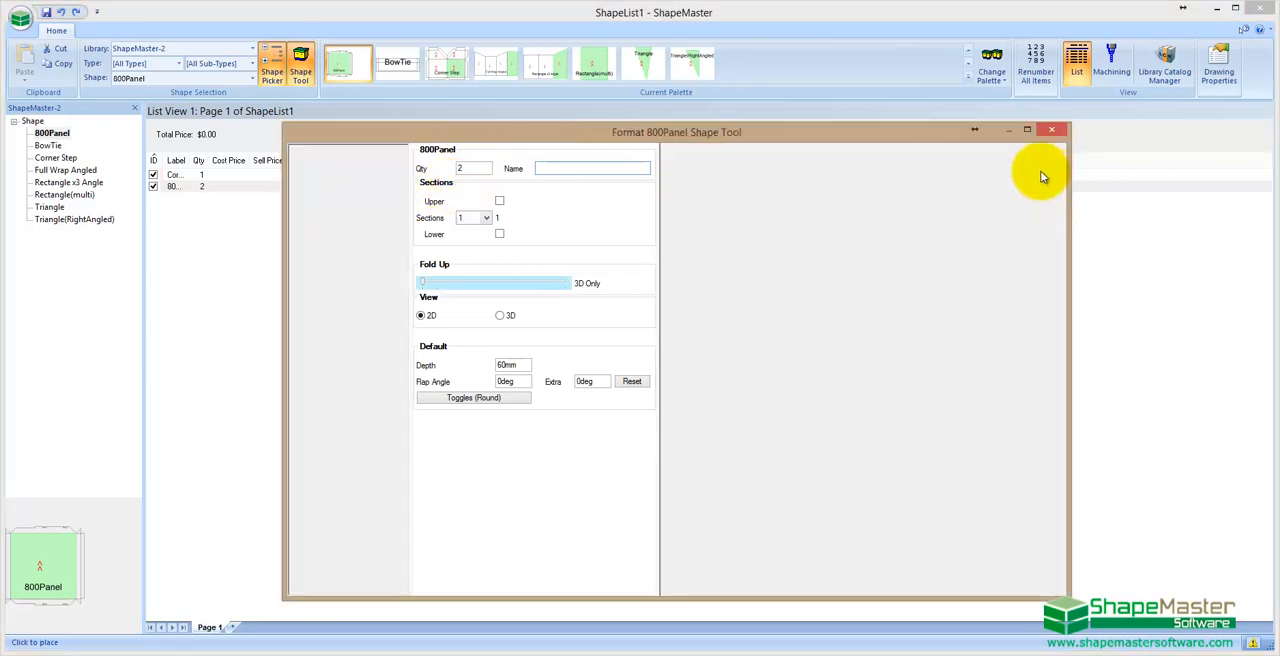
pyautogui.click(490, 62)
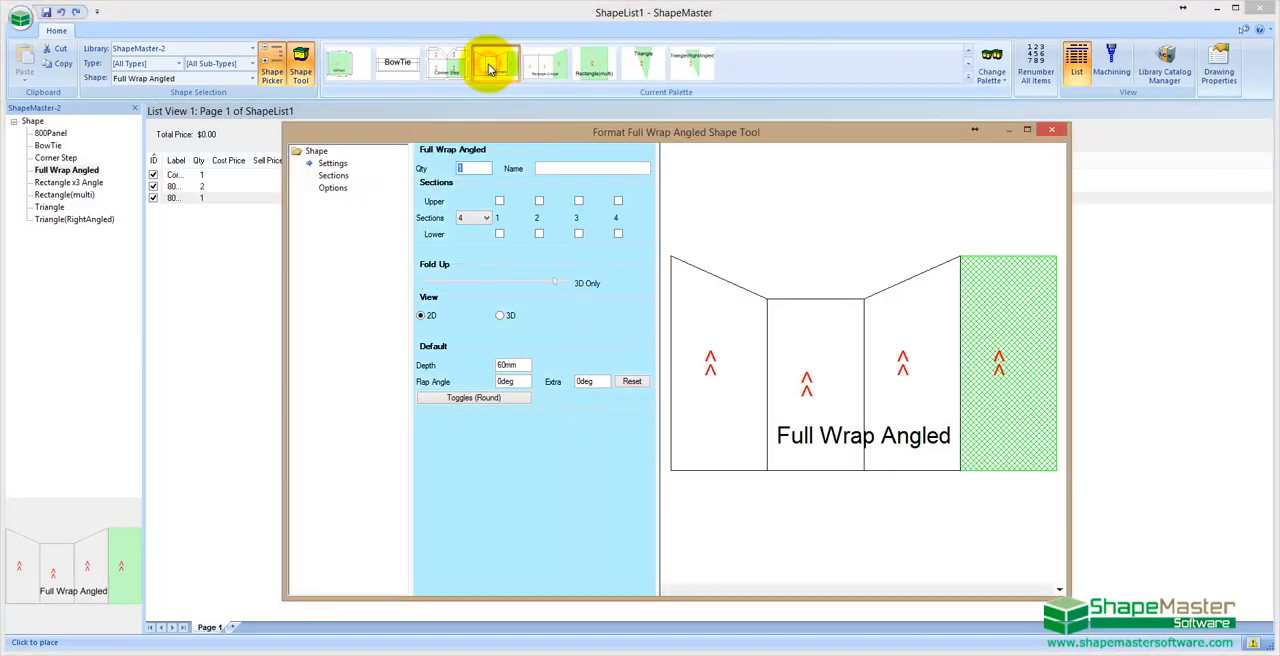
pyautogui.click(490, 62)
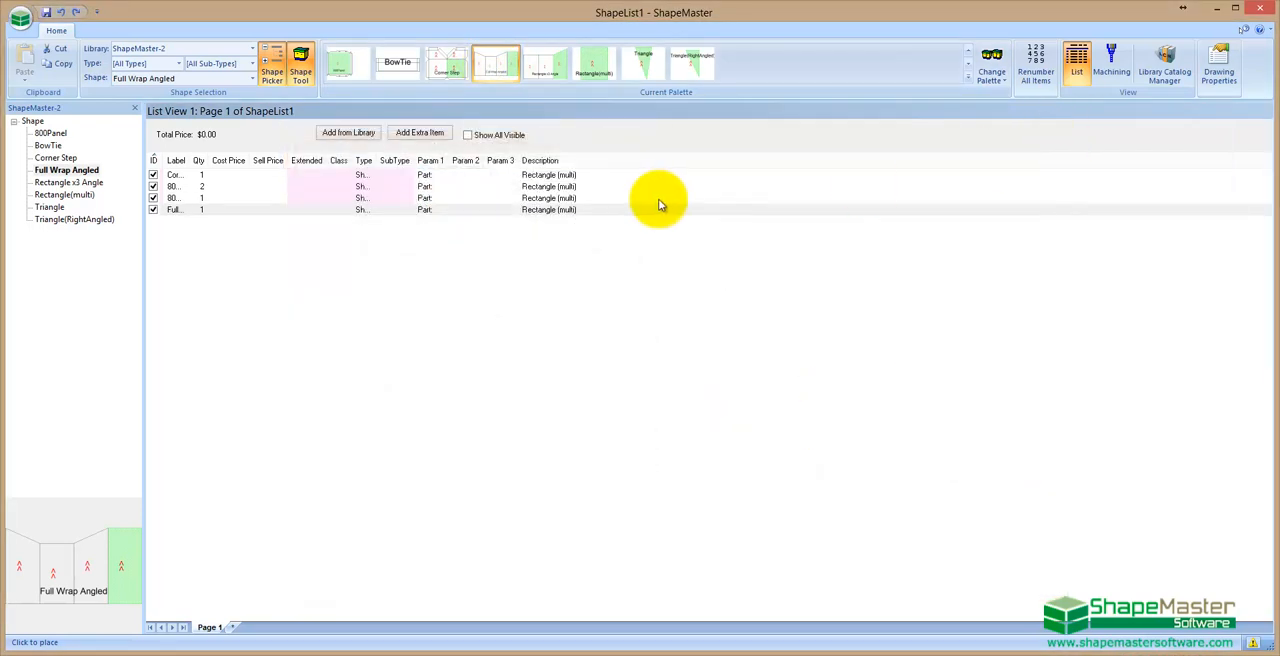
pyautogui.moveTo(1111, 62)
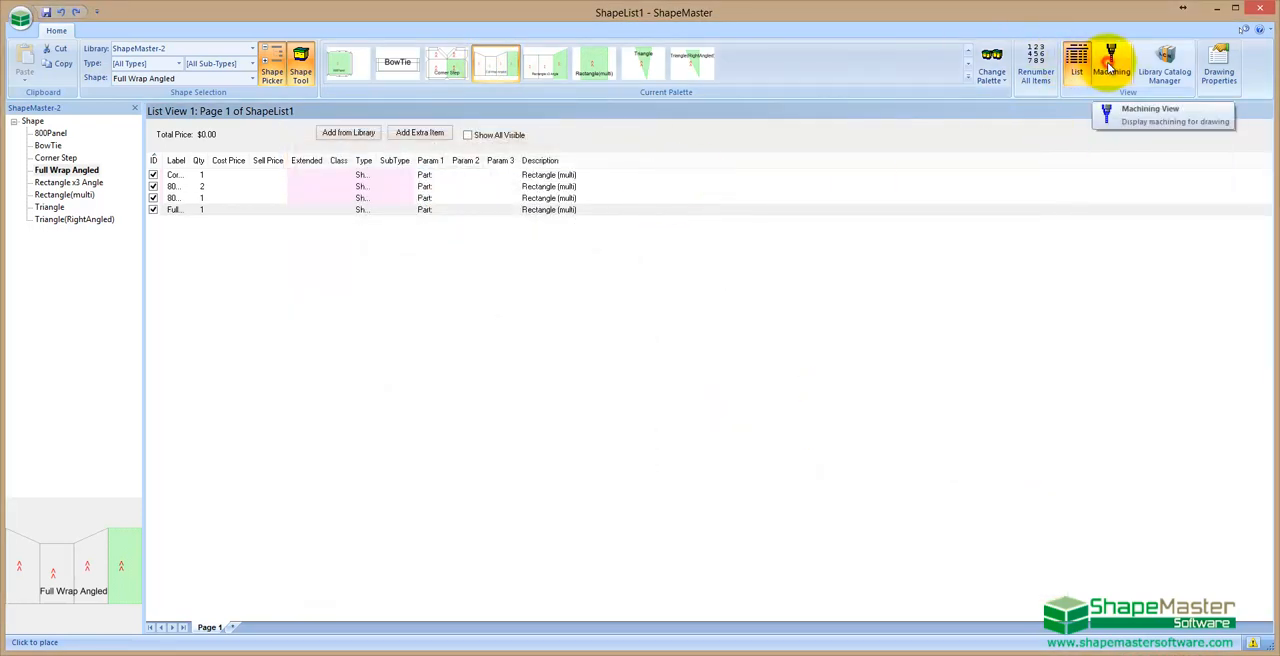
# - Export the four machining DXF files and nest all five parts on one Grained Substrate 4mm sheet
pyautogui.click(1110, 65)
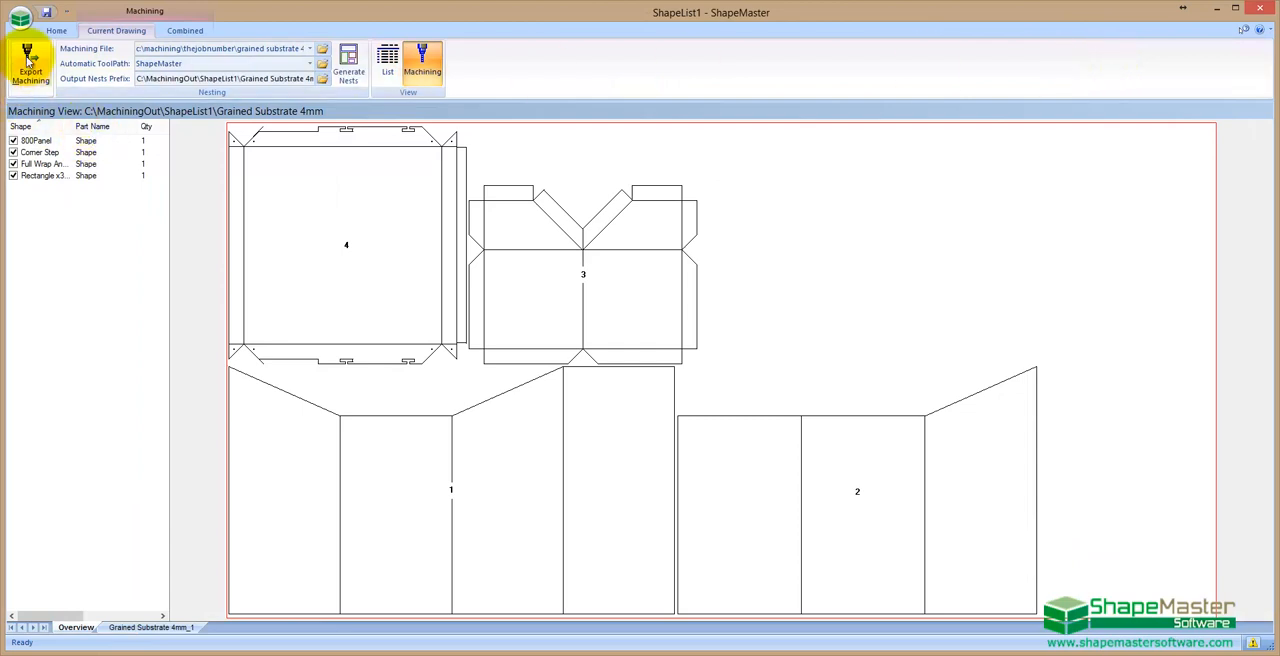
pyautogui.click(30, 65)
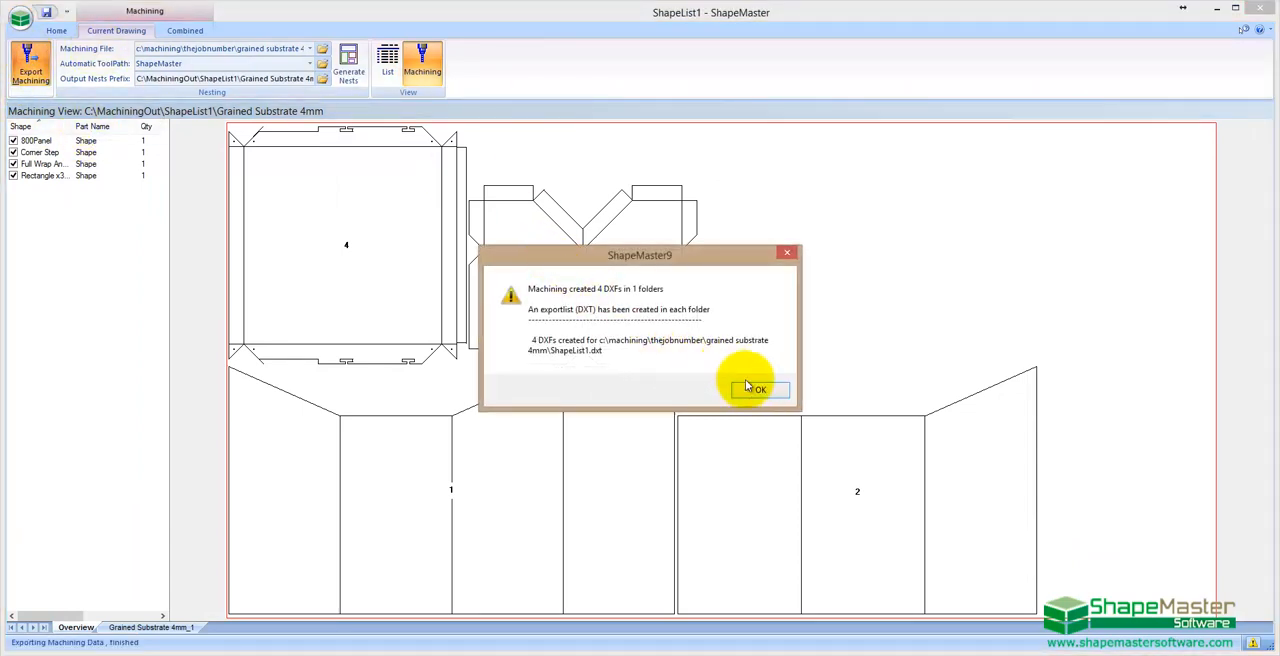
pyautogui.click(757, 389)
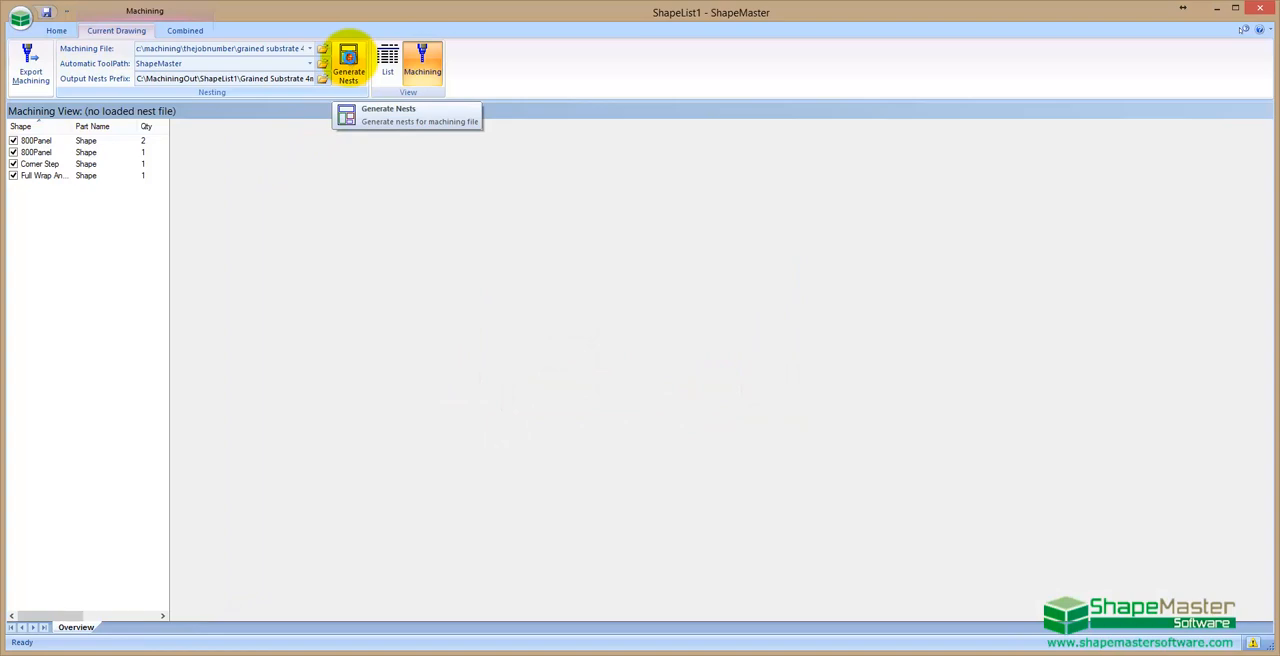
pyautogui.click(348, 67)
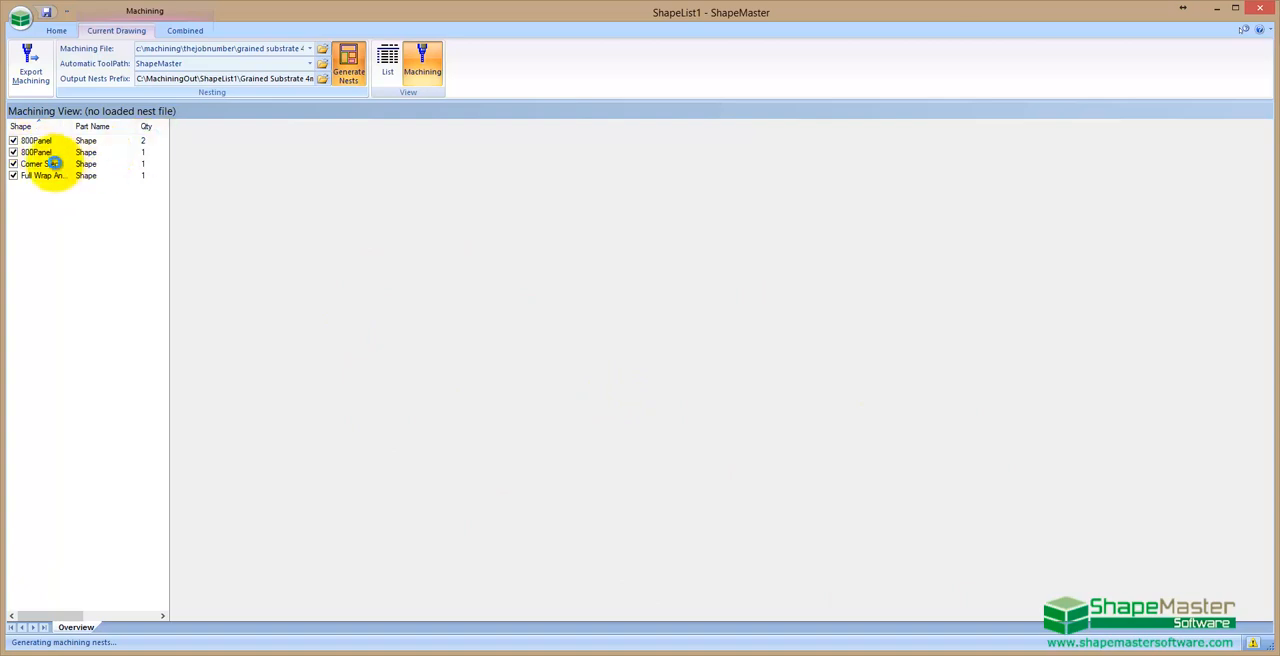
pyautogui.click(348, 58)
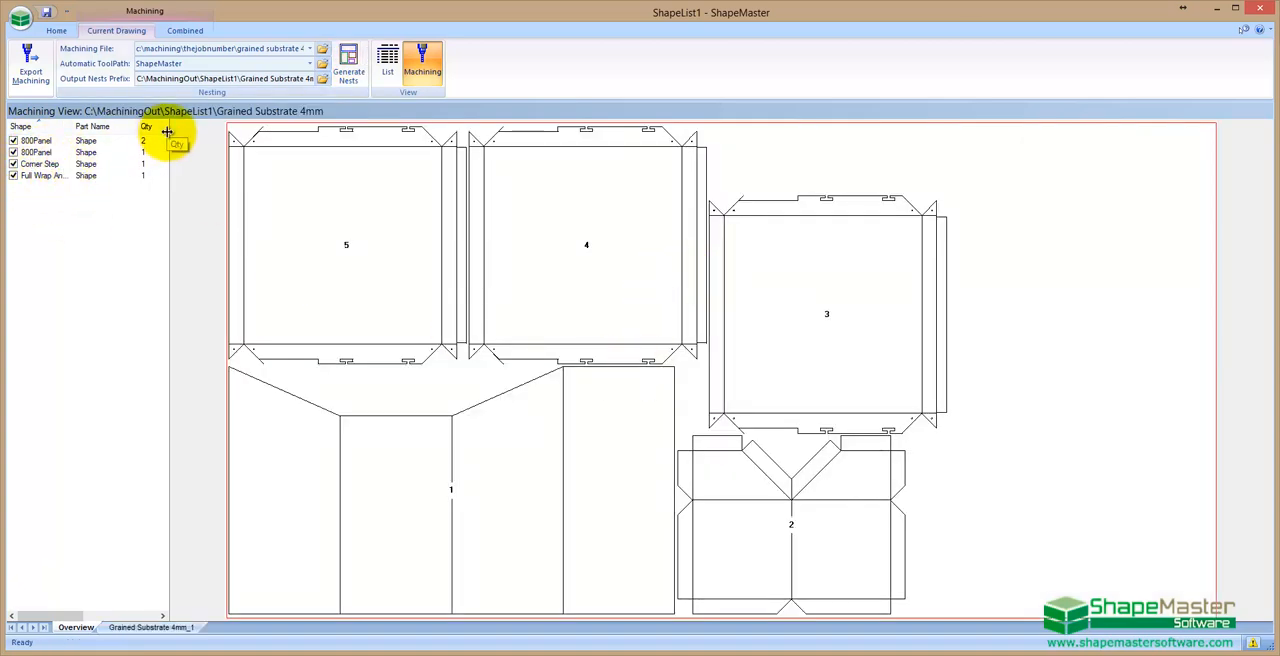
pyautogui.moveTo(168, 181)
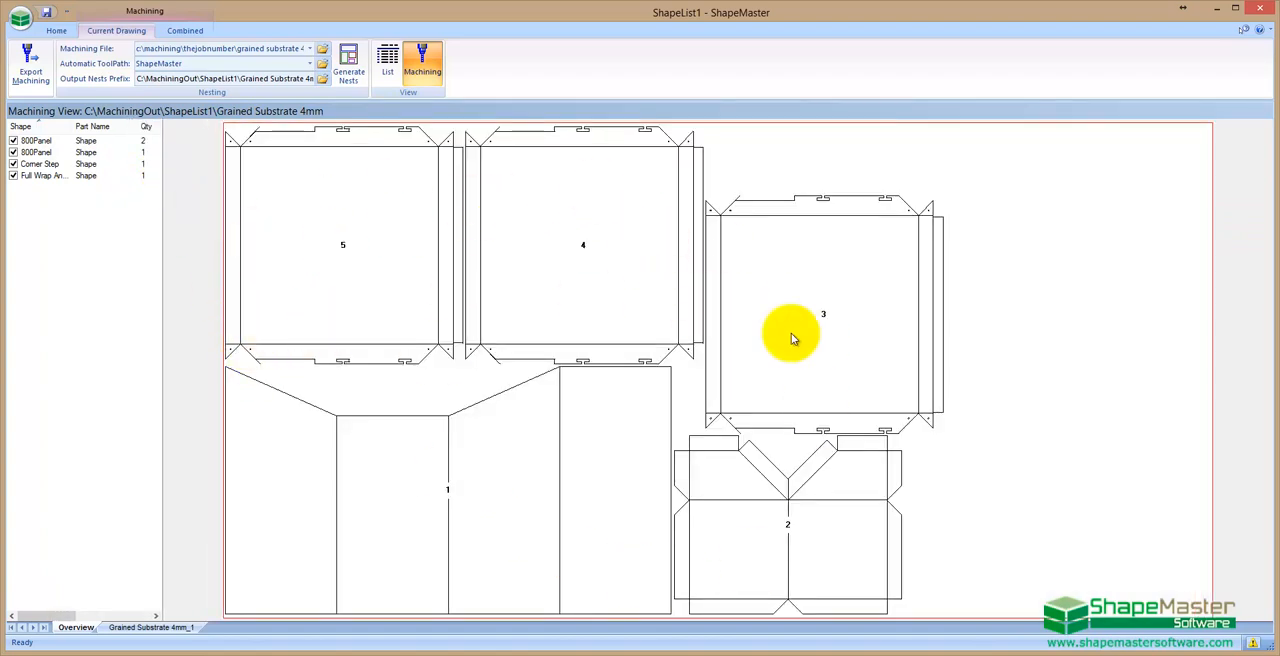
pyautogui.moveTo(353, 481)
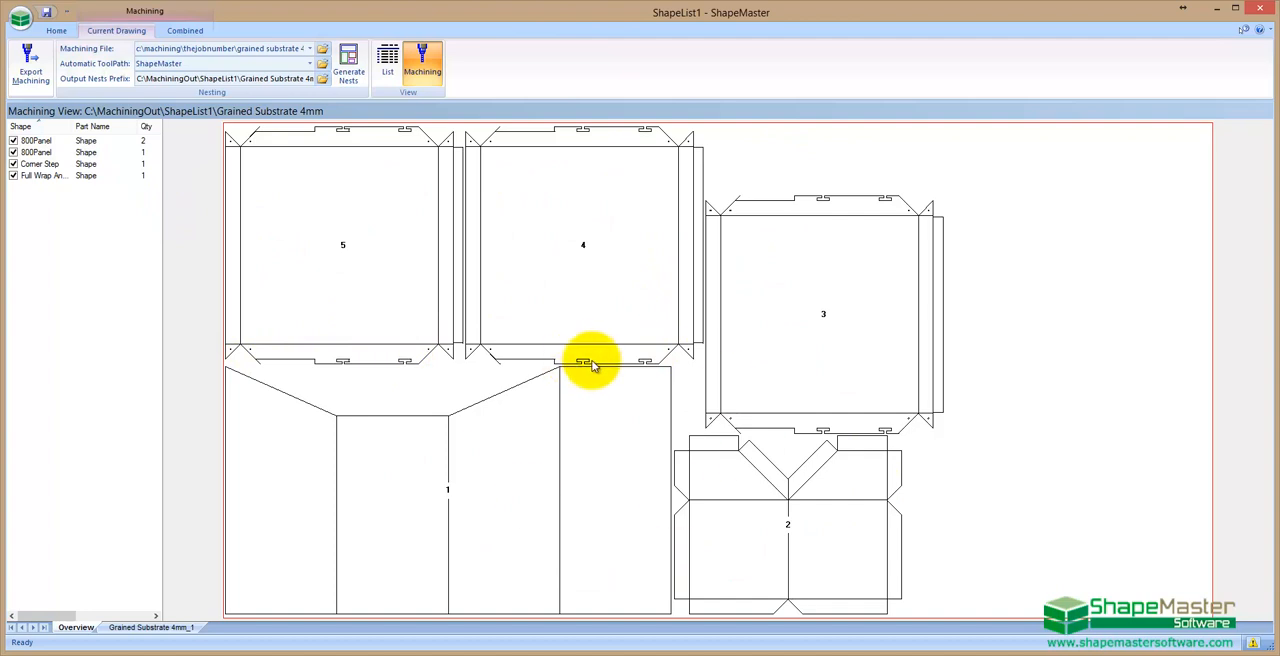
pyautogui.moveTo(603, 369)
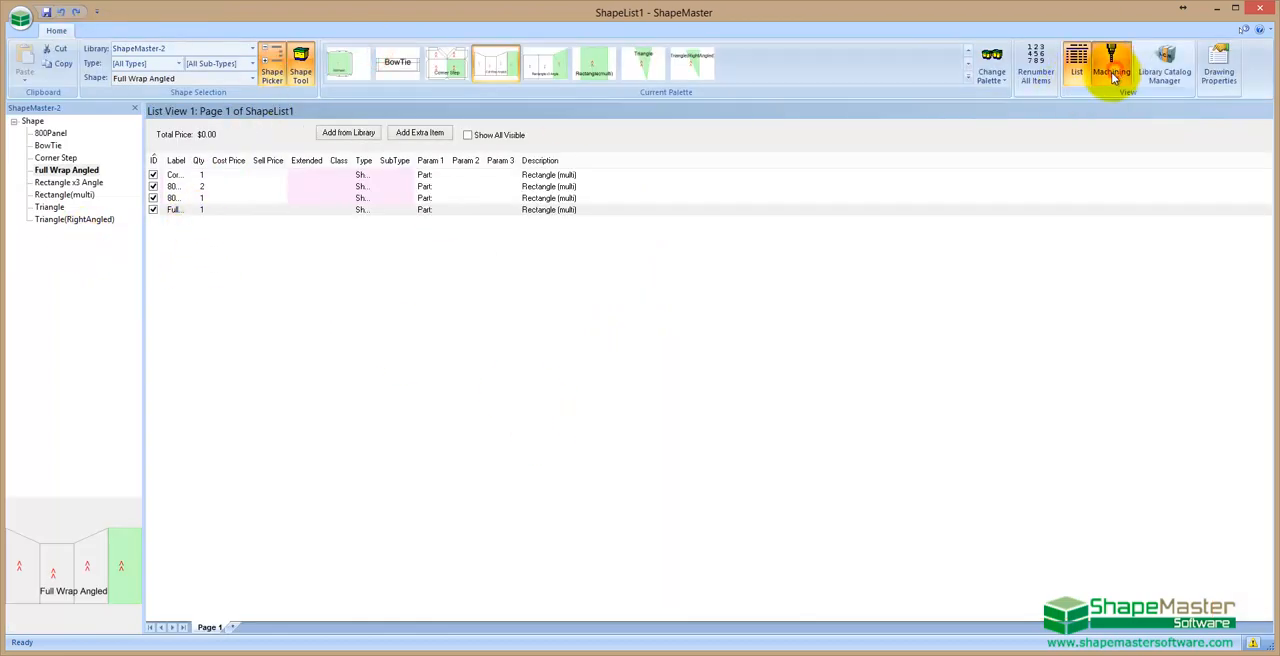
# - Regenerate the nest without the second 800Panel line, leaving four parts
pyautogui.click(1111, 65)
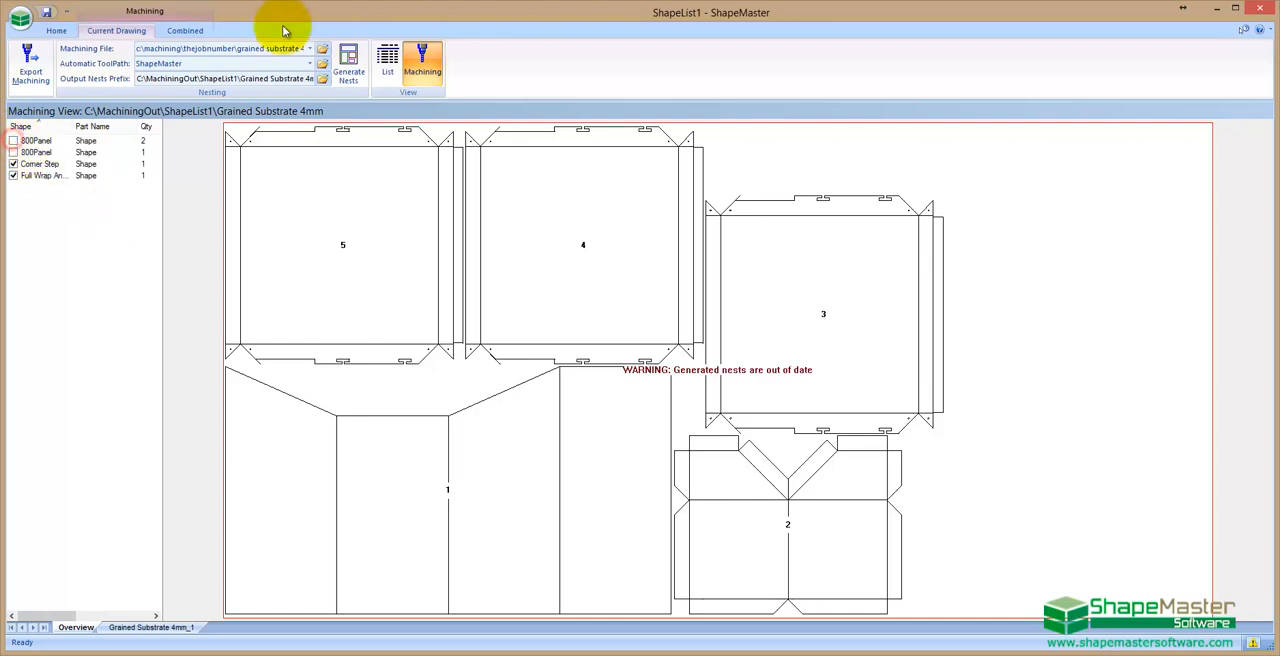
pyautogui.click(349, 60)
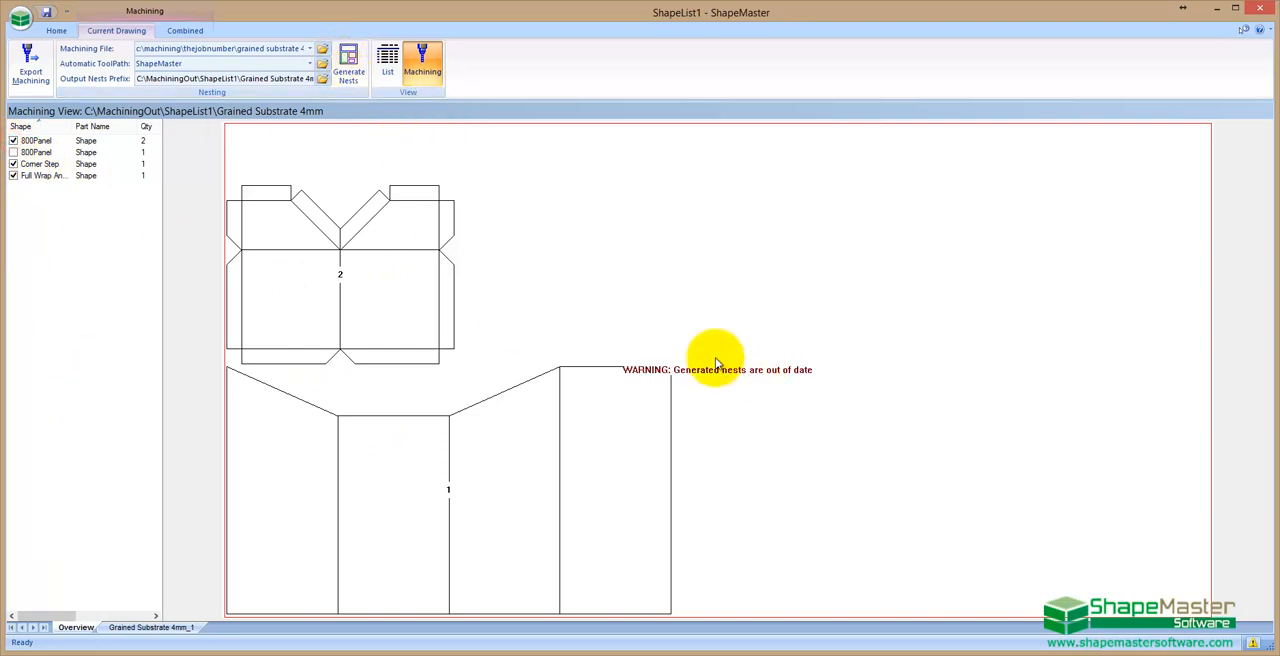
pyautogui.moveTo(675, 378)
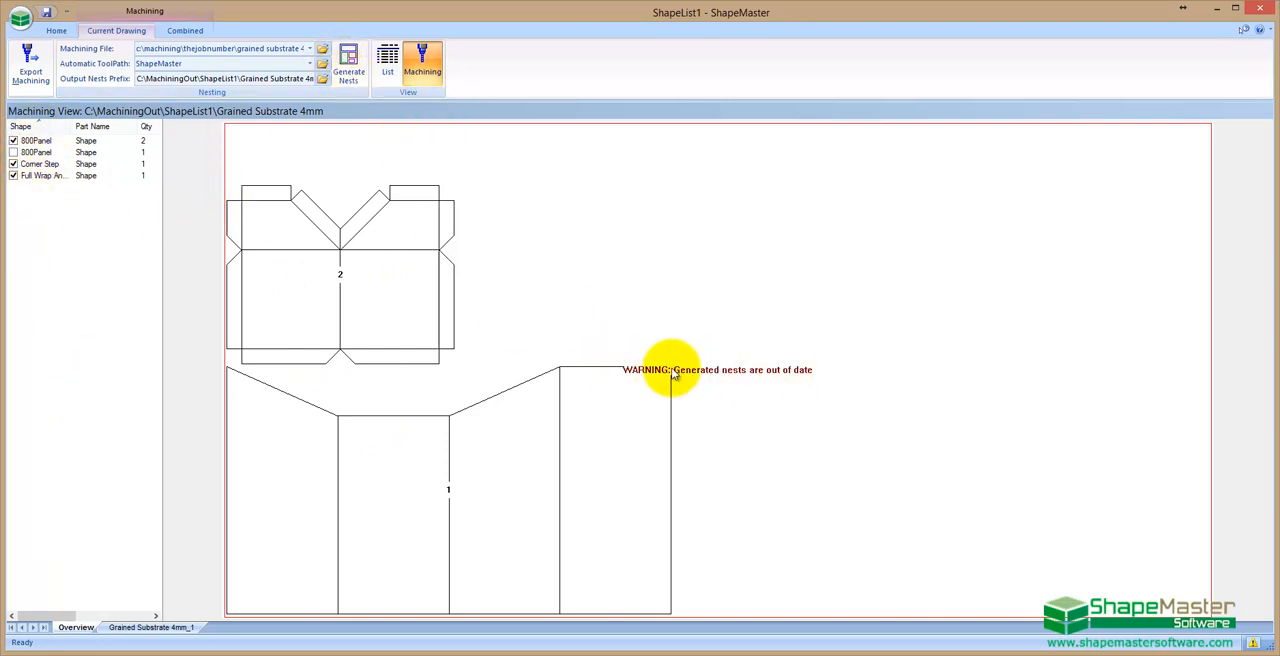
pyautogui.moveTo(545, 438)
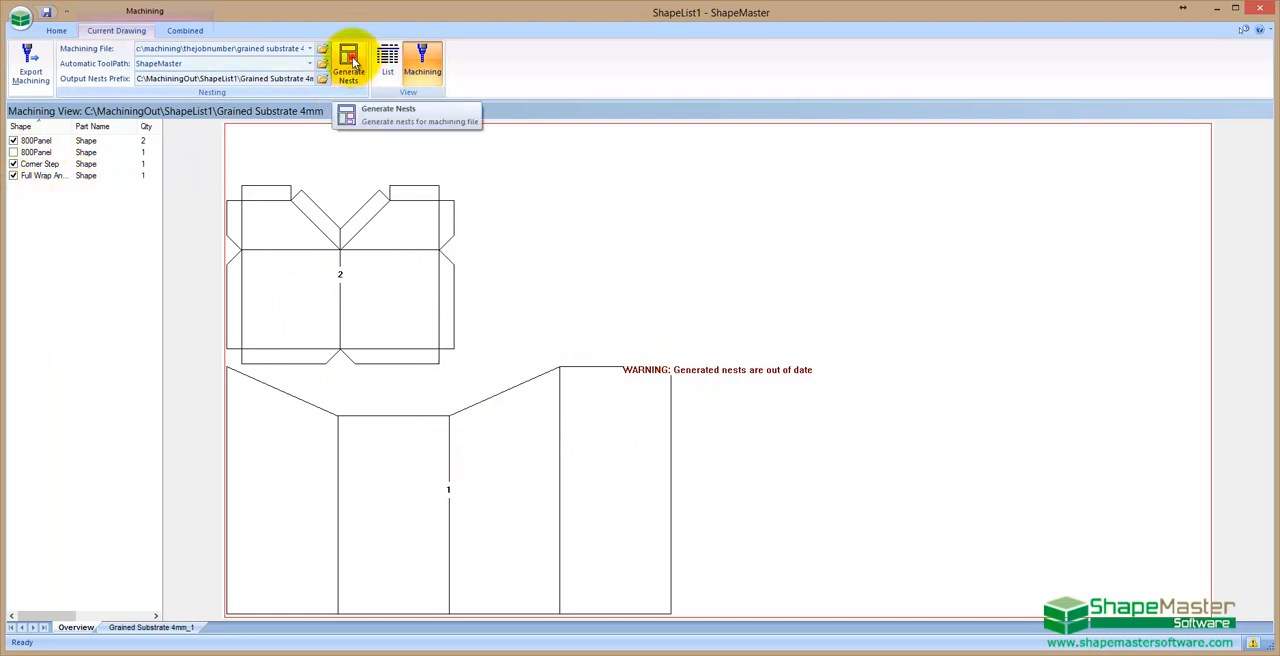
pyautogui.click(348, 60)
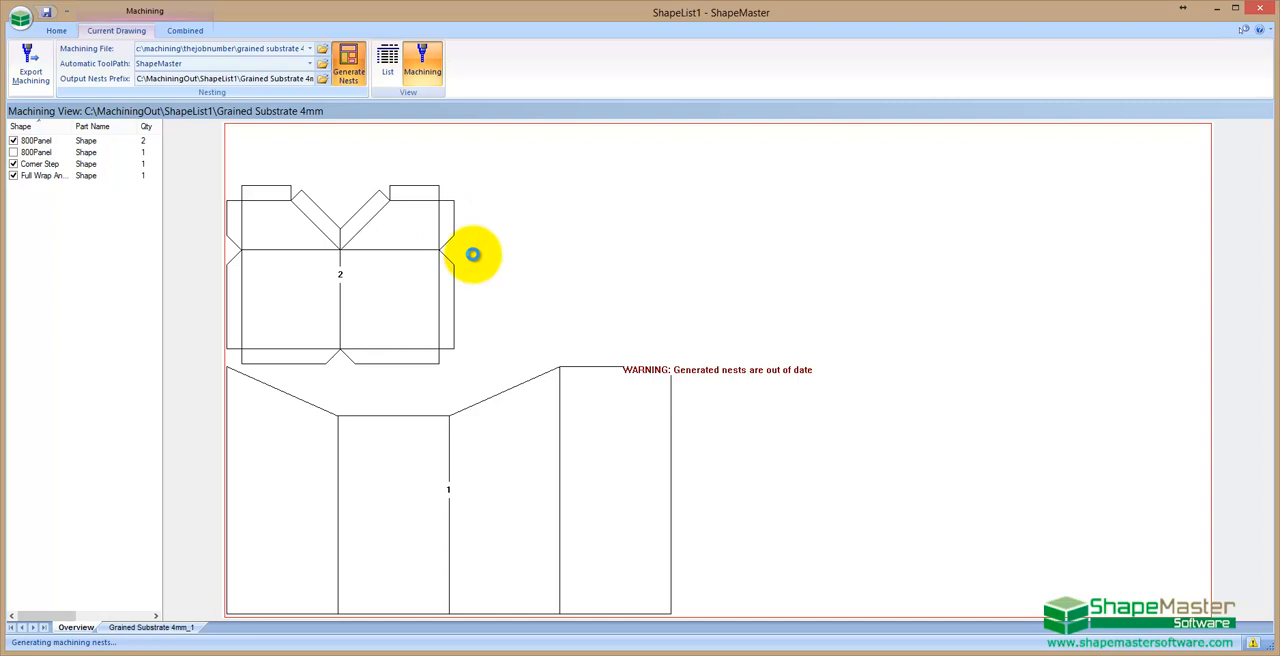
pyautogui.moveTo(475, 258)
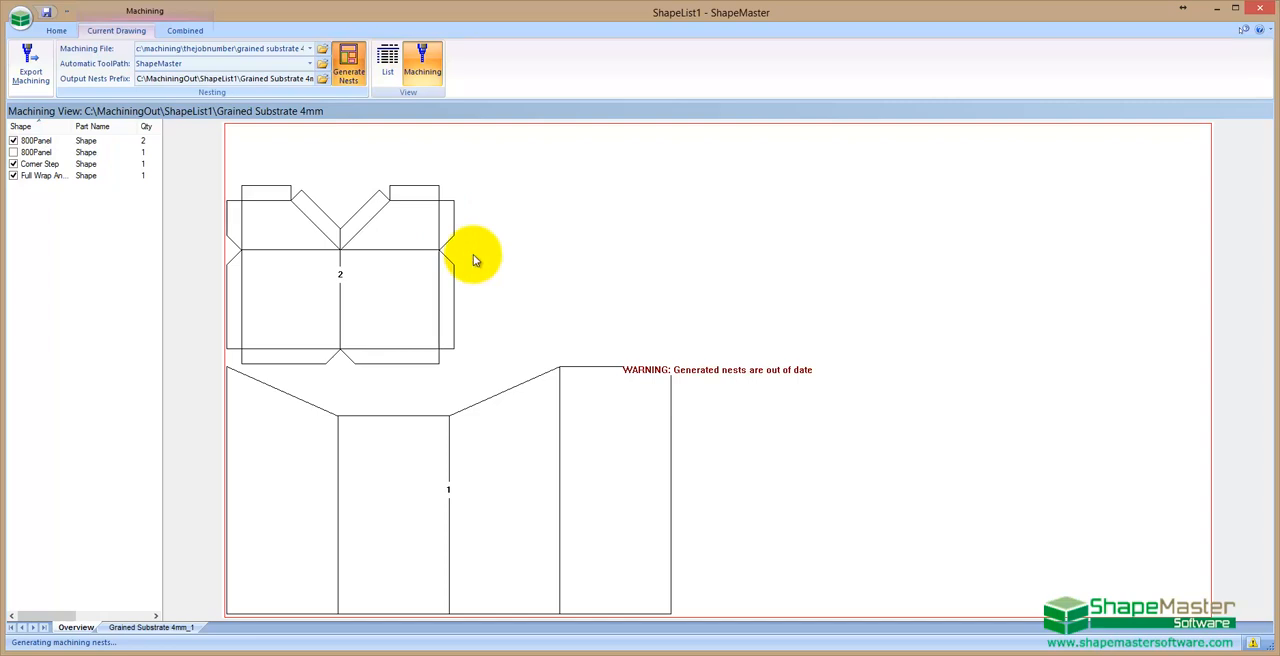
pyautogui.click(348, 58)
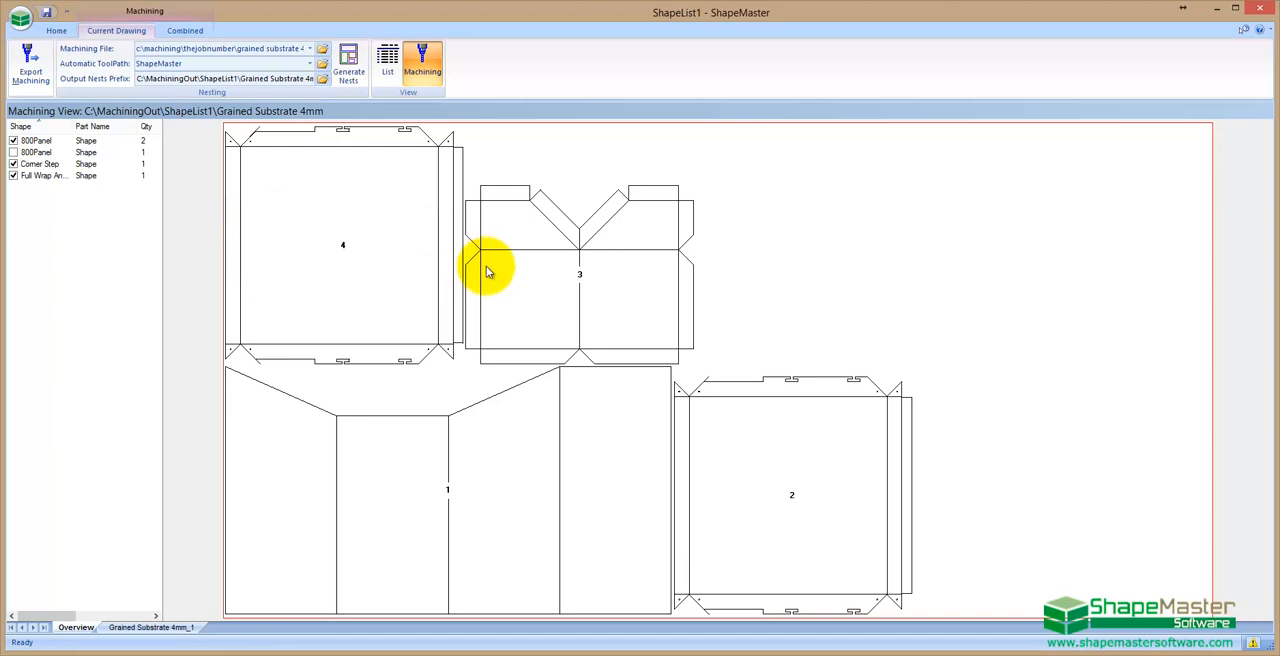
pyautogui.moveTo(457, 253)
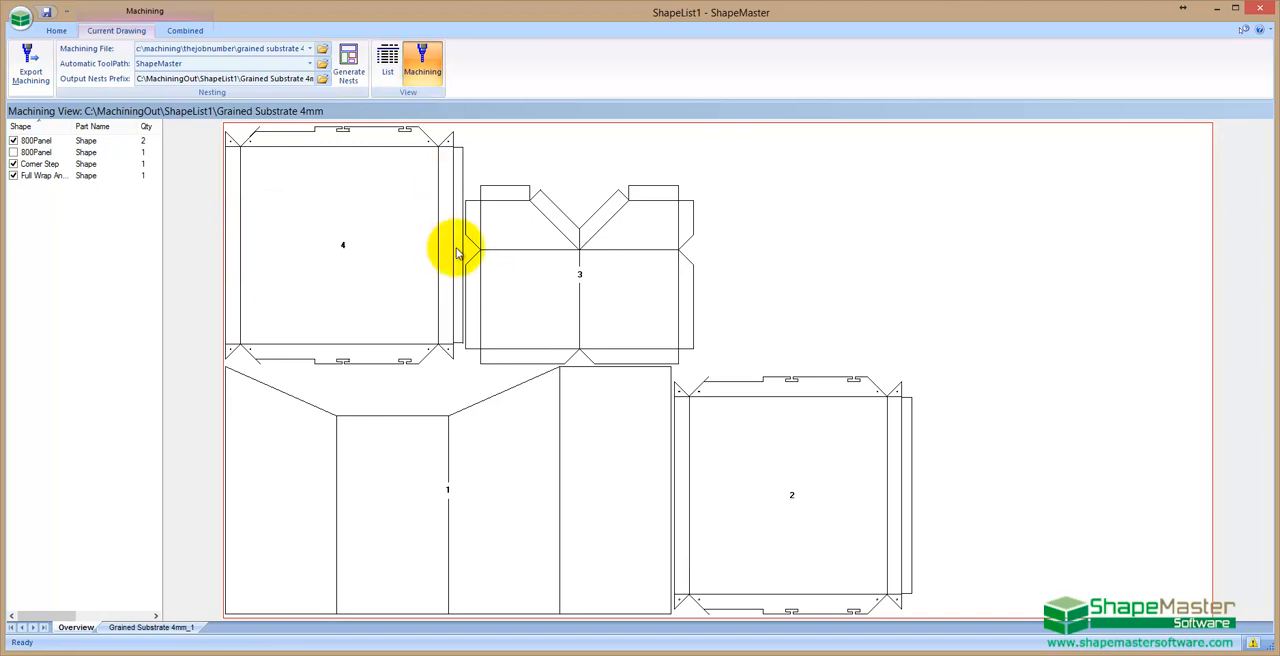